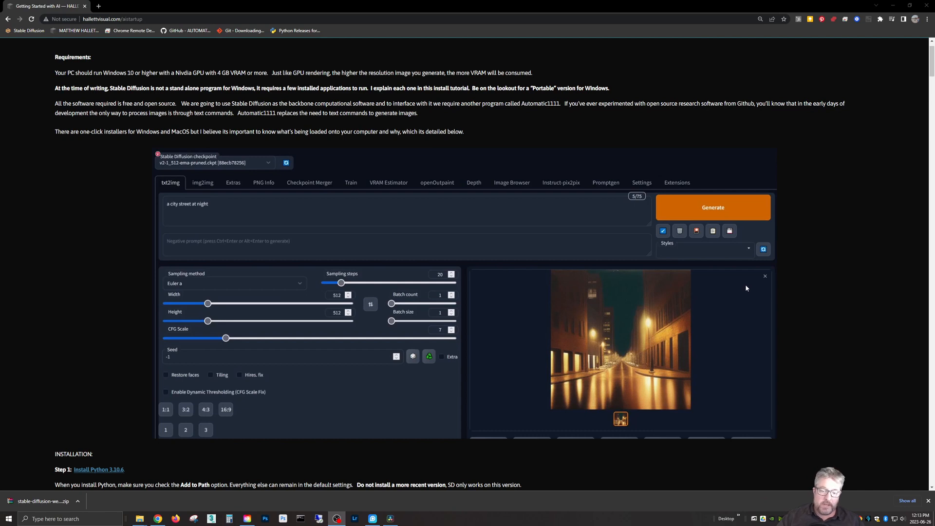
mouse_move(735, 285)
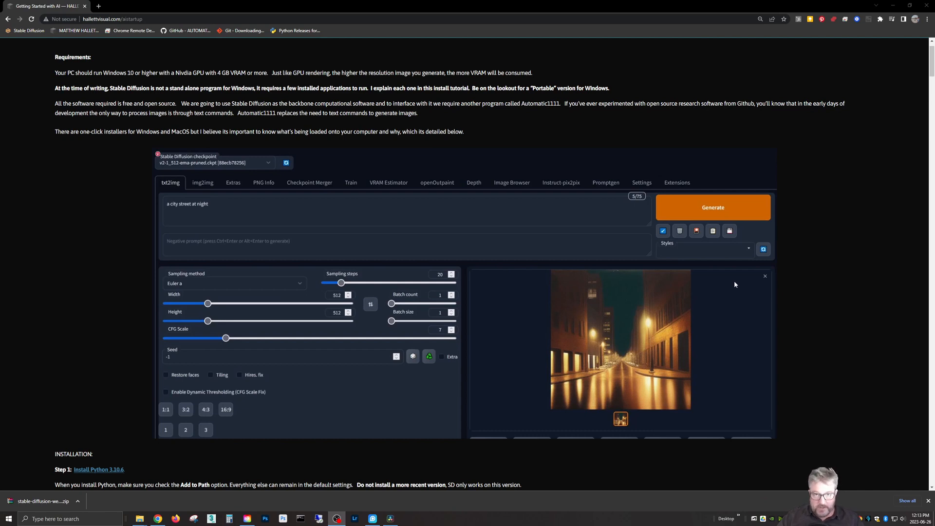
mouse_move(689, 275)
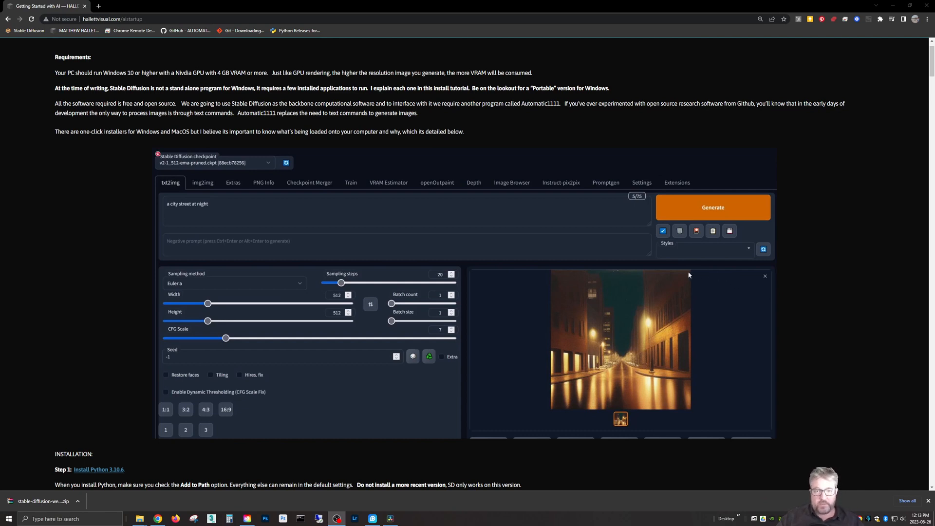
mouse_move(679, 282)
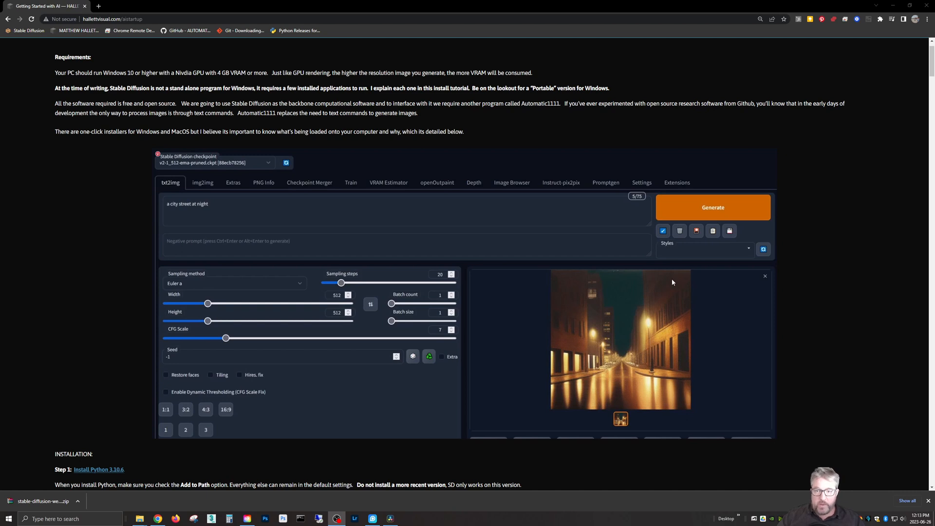
mouse_move(599, 255)
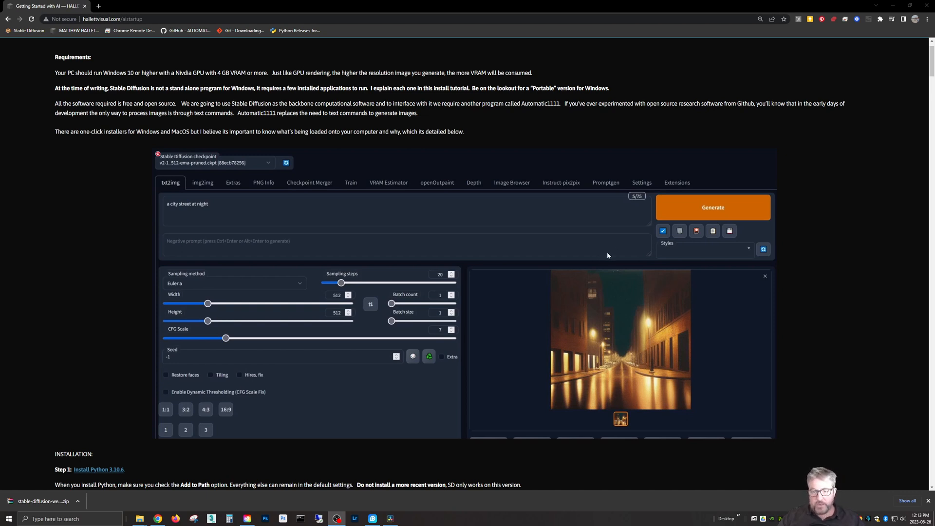
mouse_move(616, 260)
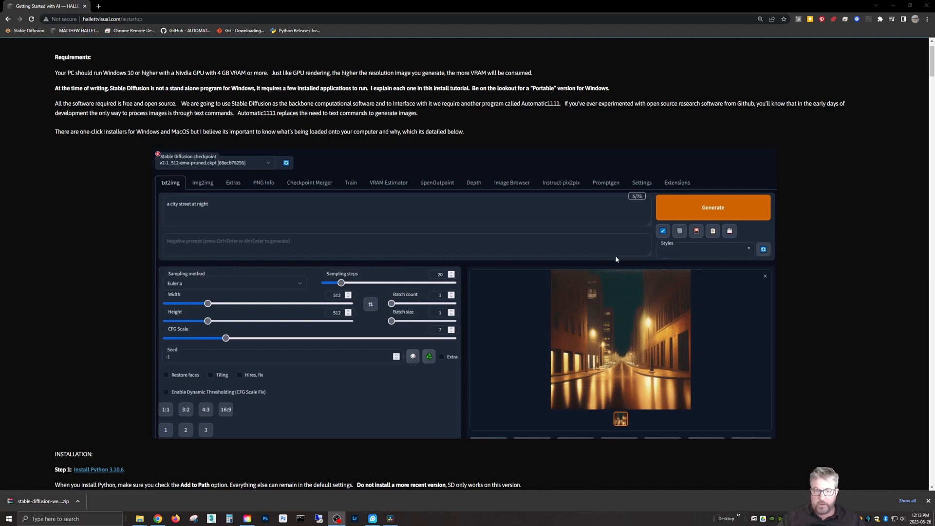
mouse_move(608, 247)
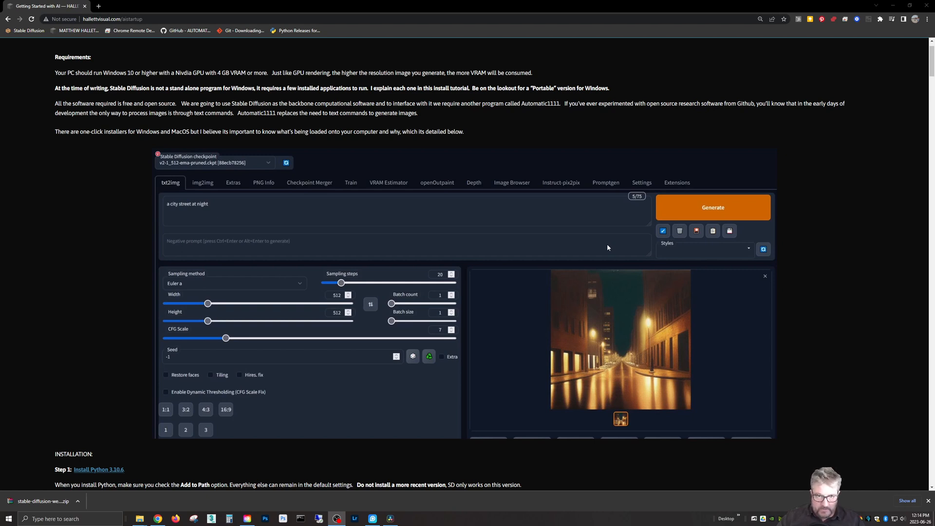
mouse_move(583, 223)
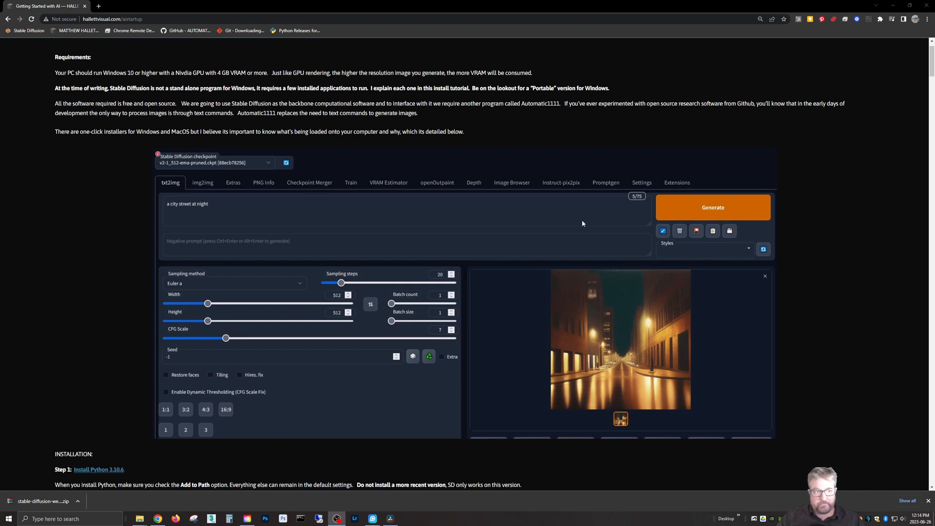
mouse_move(544, 365)
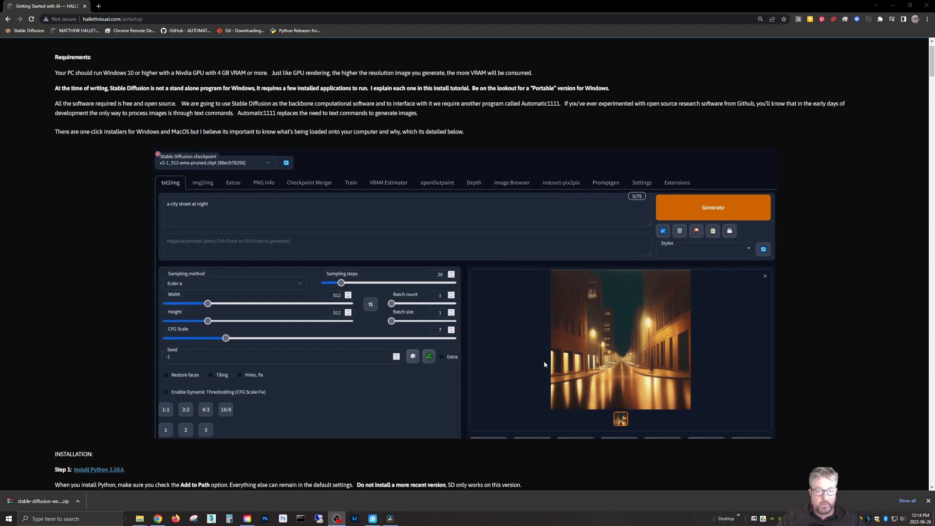
mouse_move(566, 234)
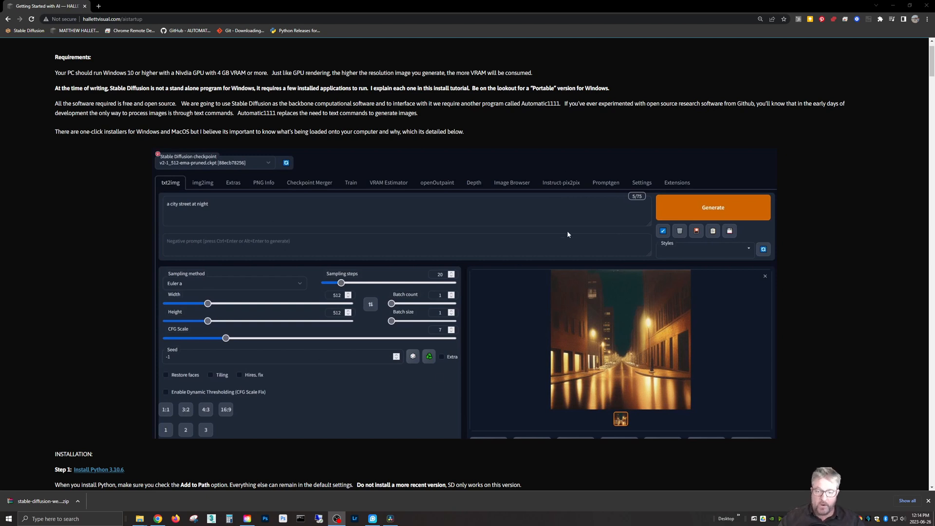
Step: Scroll up on the AUTOMATIC1111 stable-diffusion-webui repository page
scroll("up", 3)
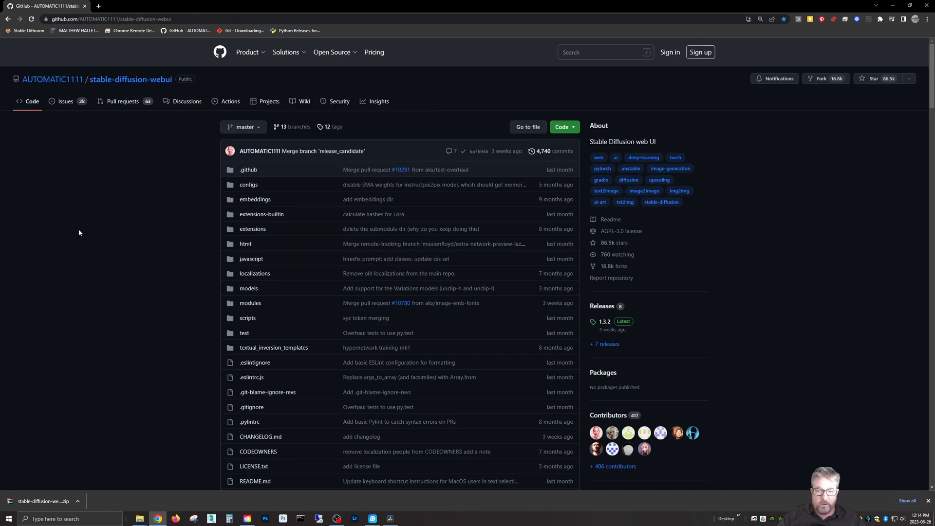
mouse_move(105, 233)
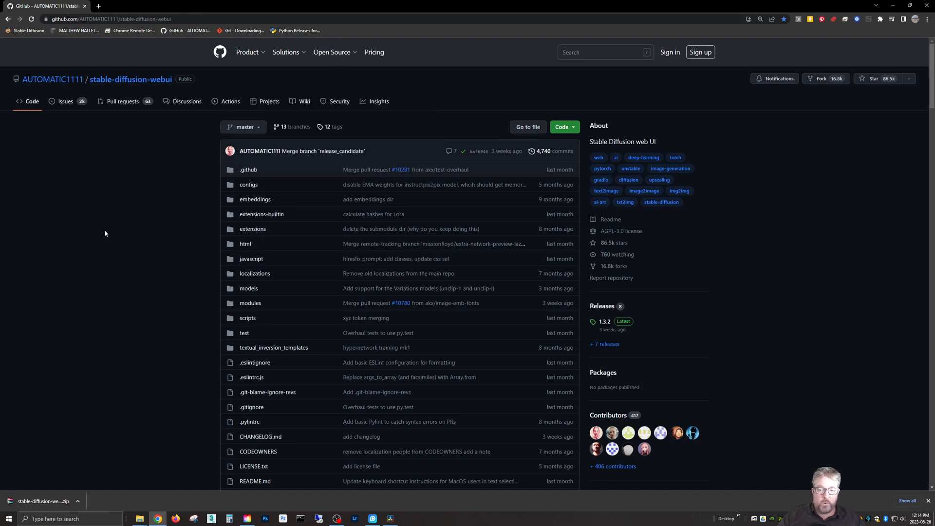
mouse_move(103, 119)
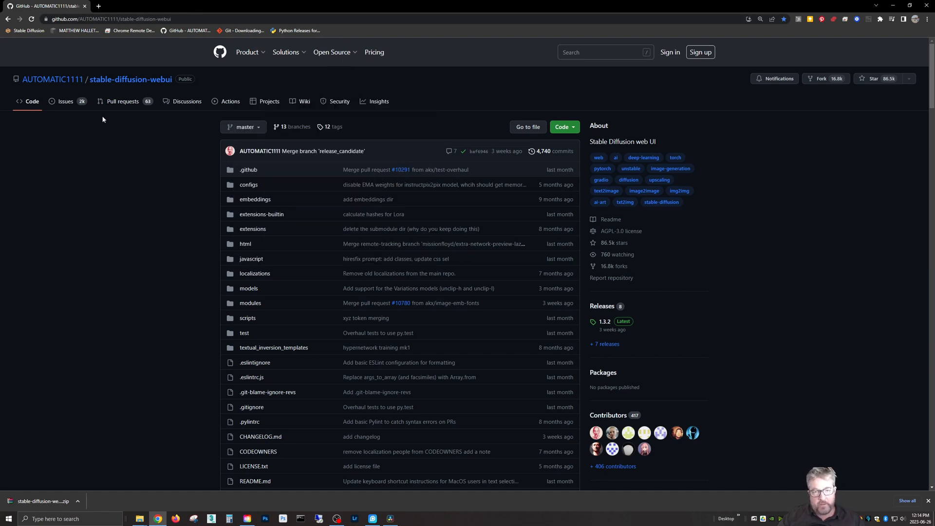
mouse_move(117, 99)
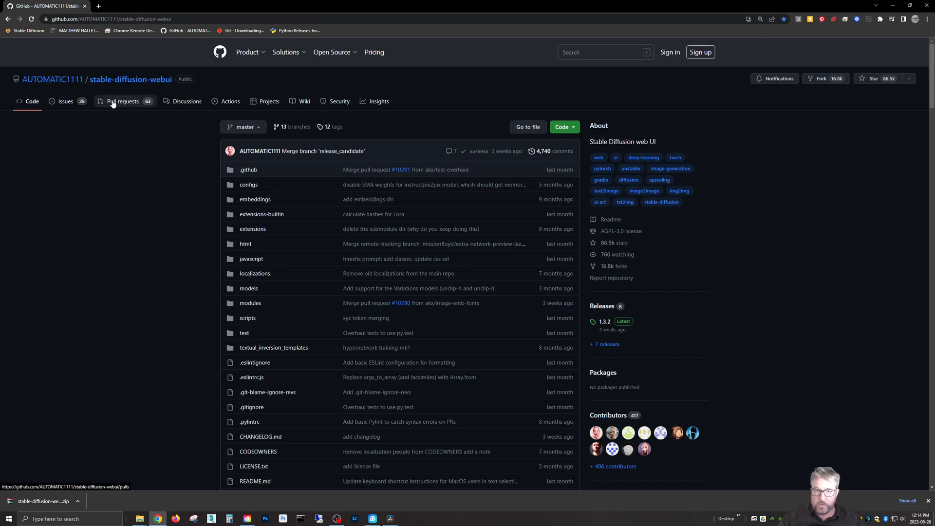
mouse_move(111, 244)
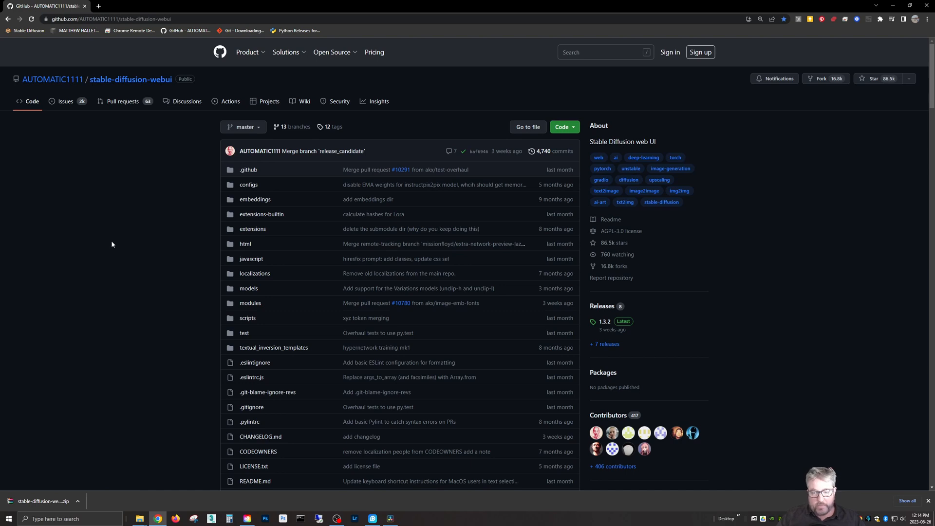
mouse_move(337, 258)
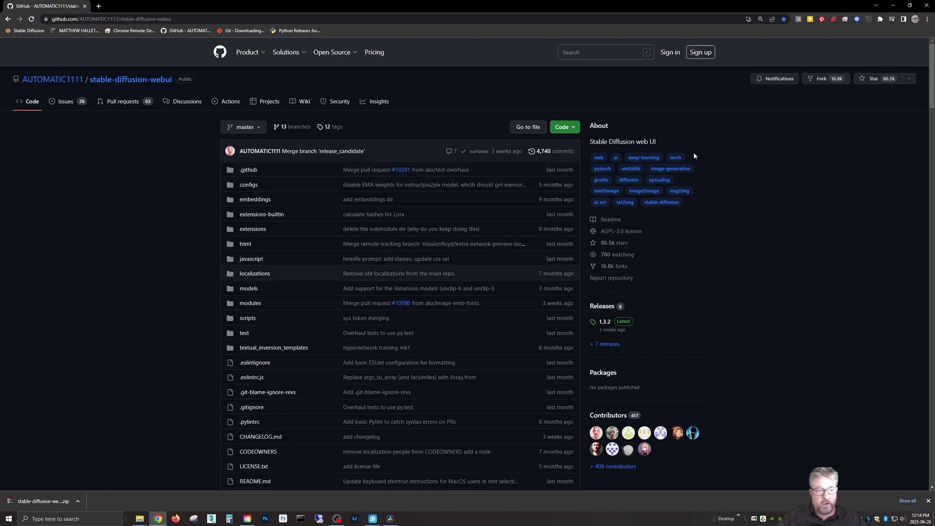
mouse_move(637, 388)
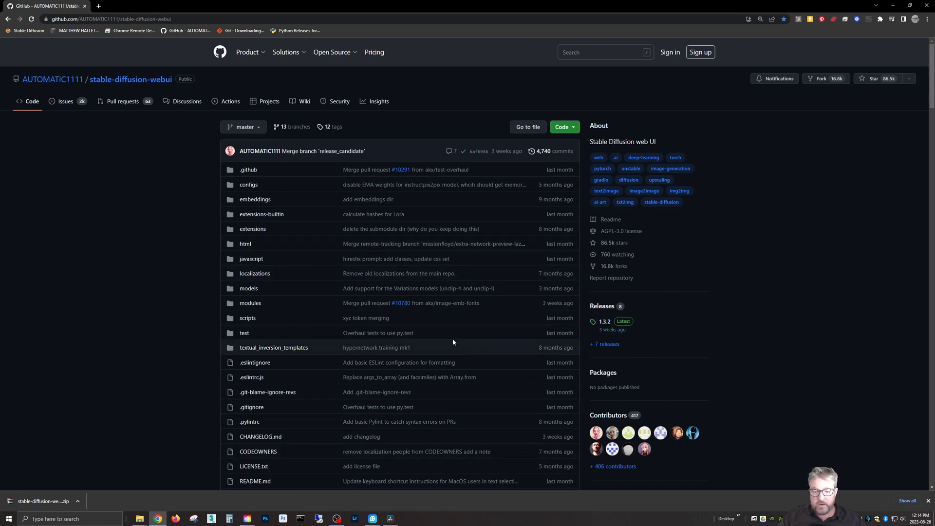
Step: Download Source code (zip) for the 1.4.0-RC release from the Releases list
left_click(604, 344)
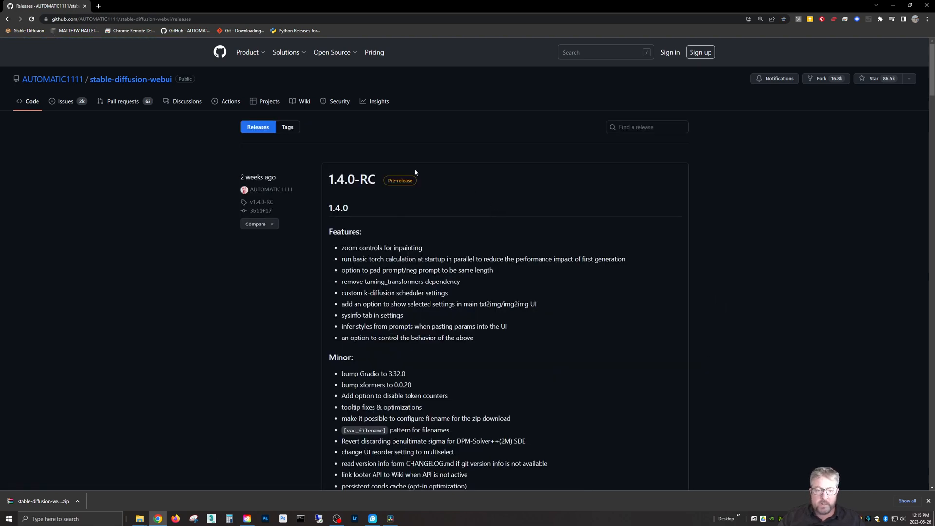
mouse_move(352, 180)
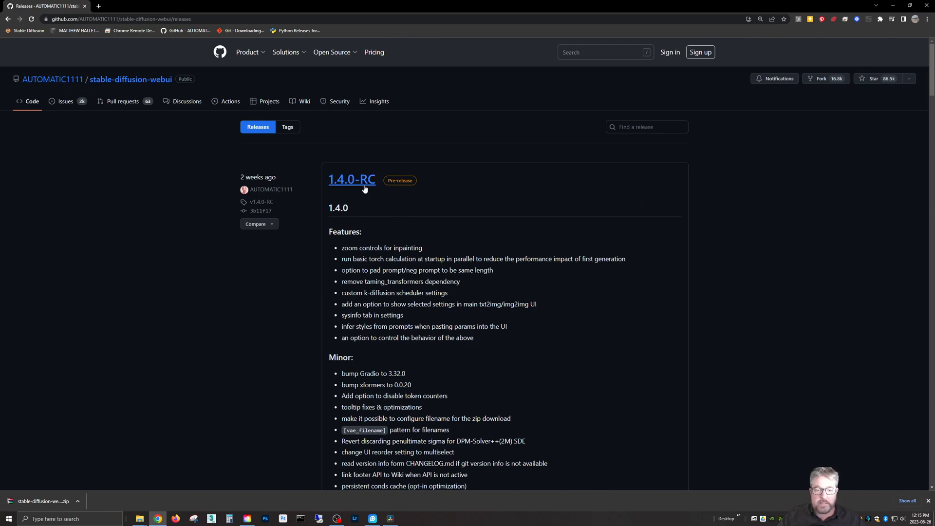
mouse_move(391, 197)
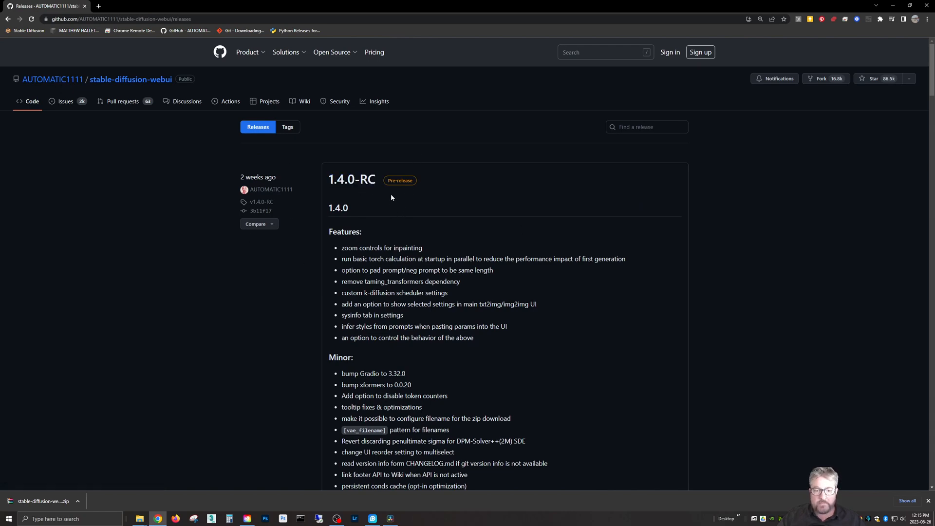
scroll("down", 3)
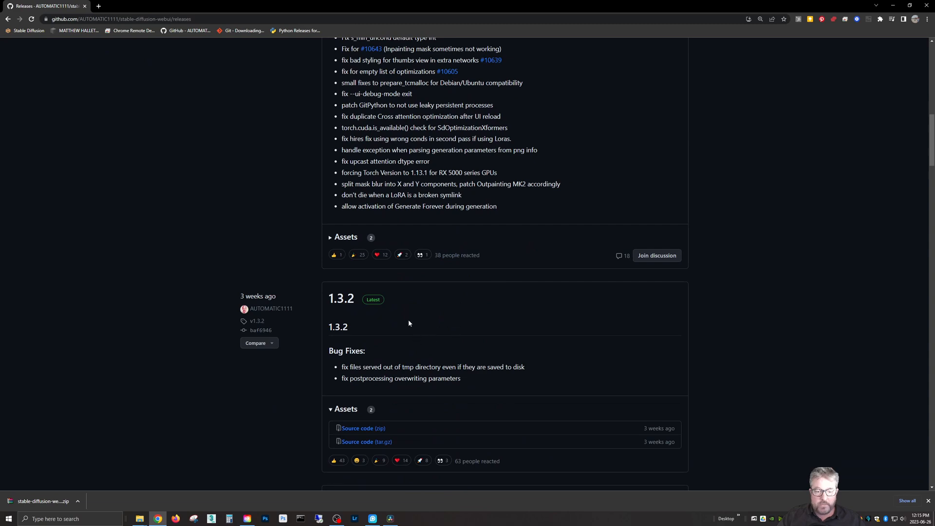
scroll("up", 3)
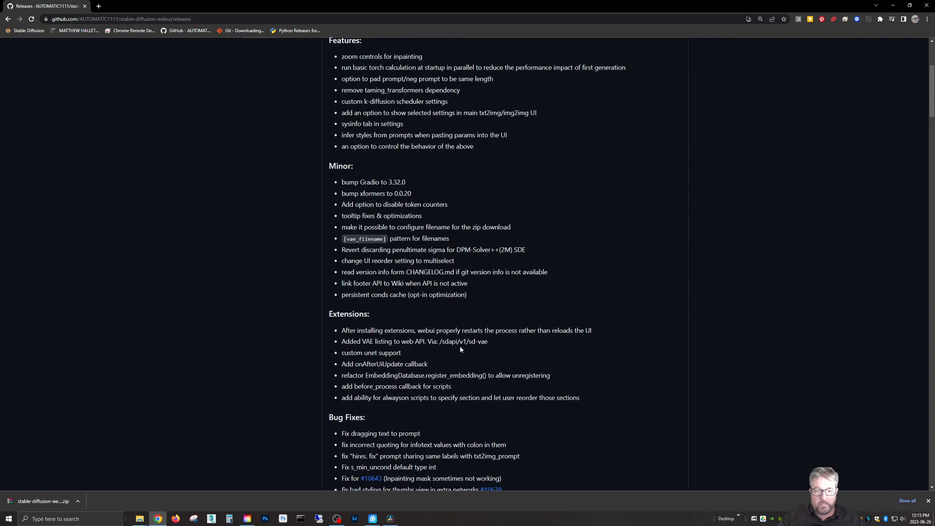
scroll("up", 3)
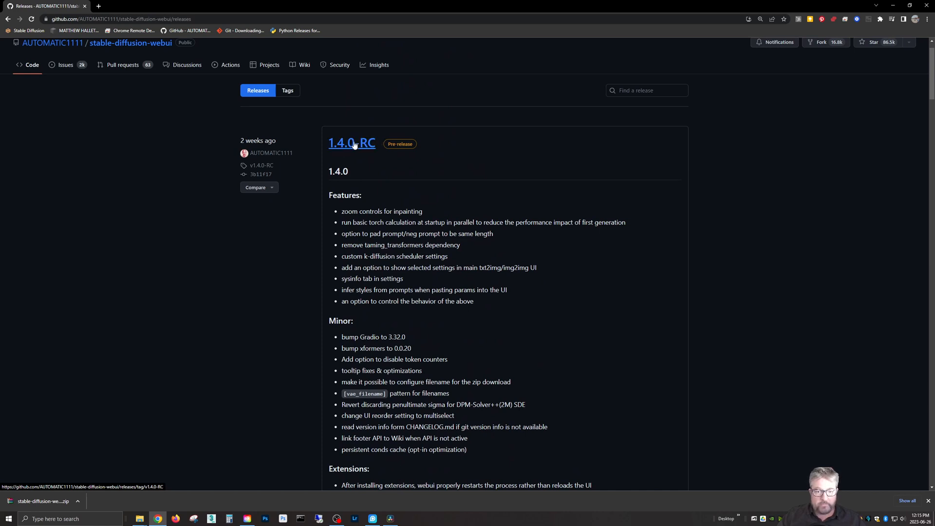
left_click(351, 143)
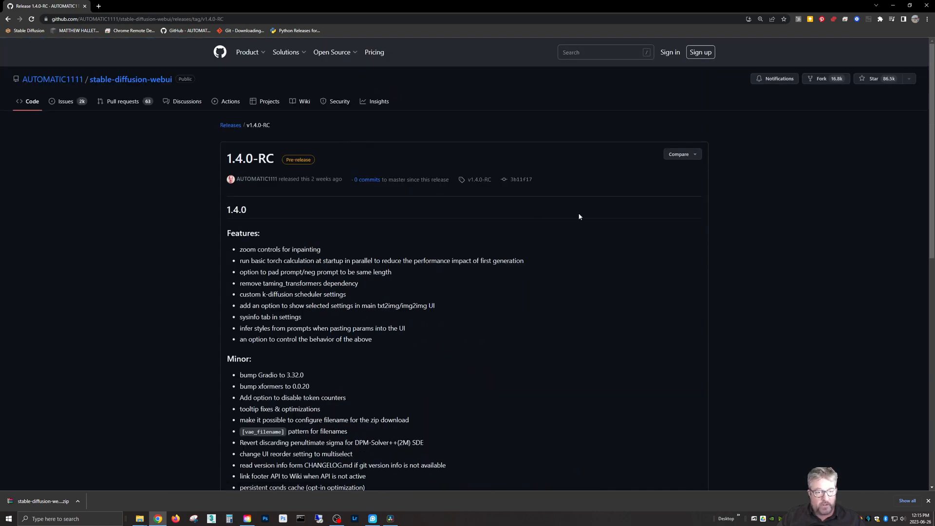
scroll("down", 3)
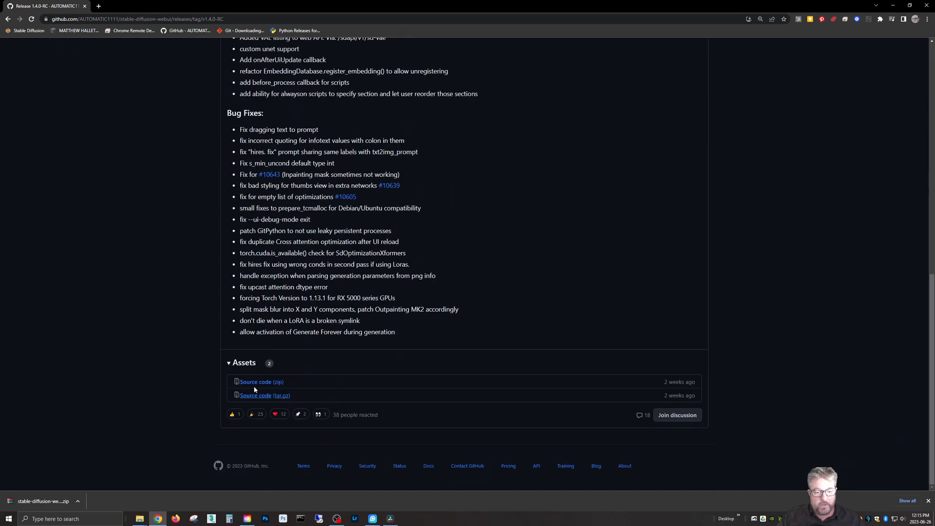
left_click(256, 382)
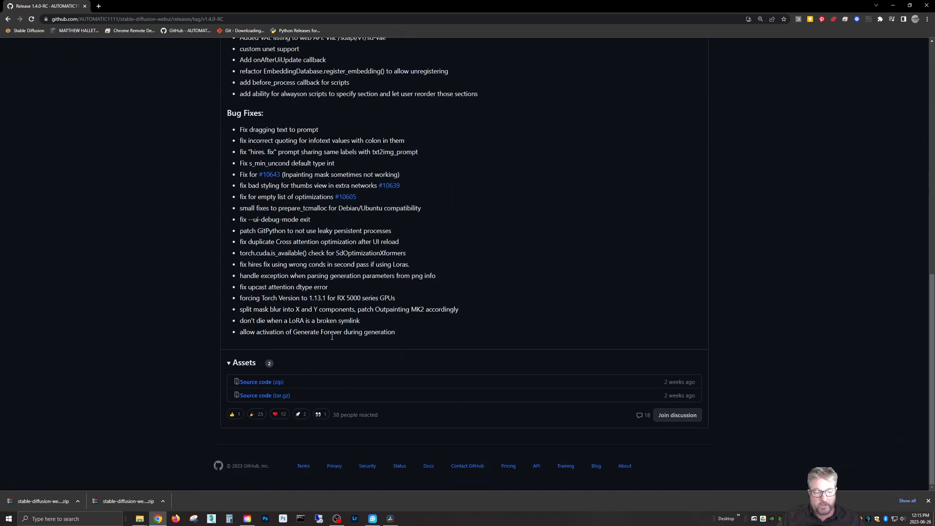
mouse_move(143, 471)
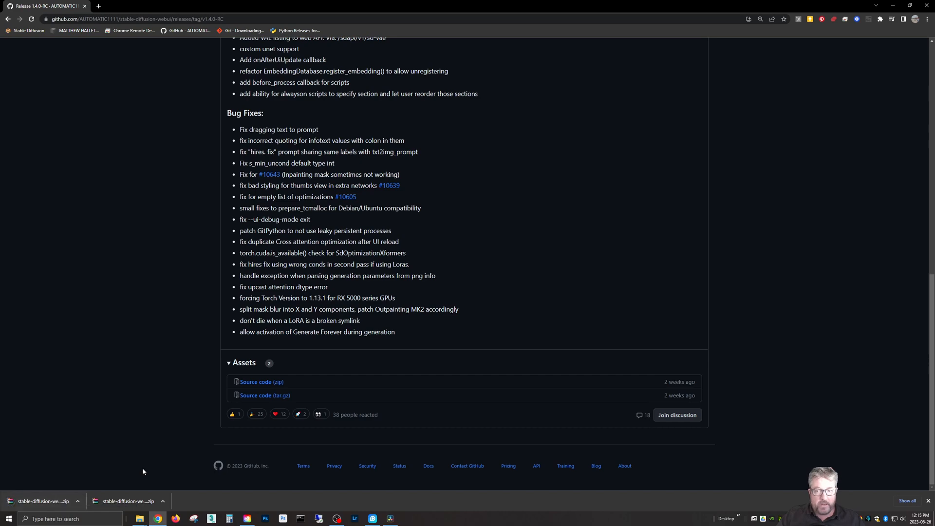
mouse_move(555, 269)
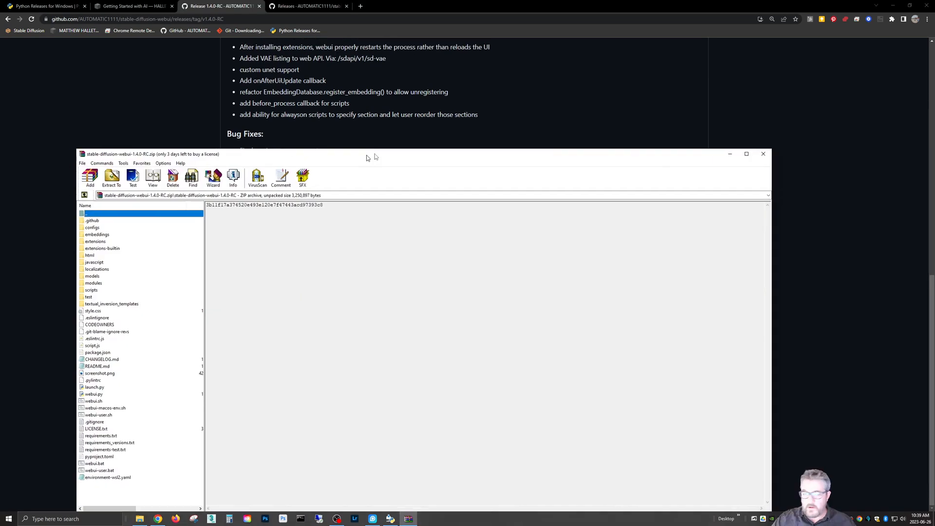
Step: Inspect the stable-diffusion-webui-1.4.0-RC archive contents in WinRAR, then close it
left_click(112, 177)
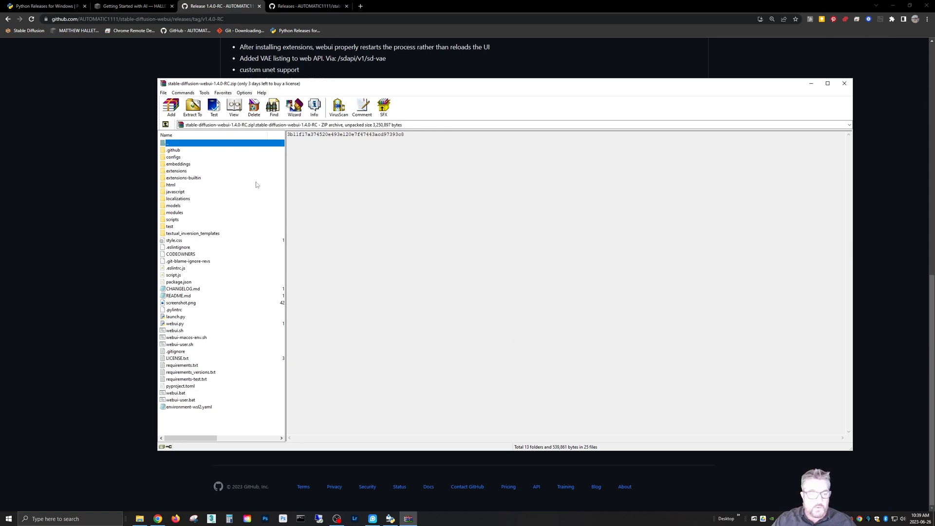
left_click(845, 83)
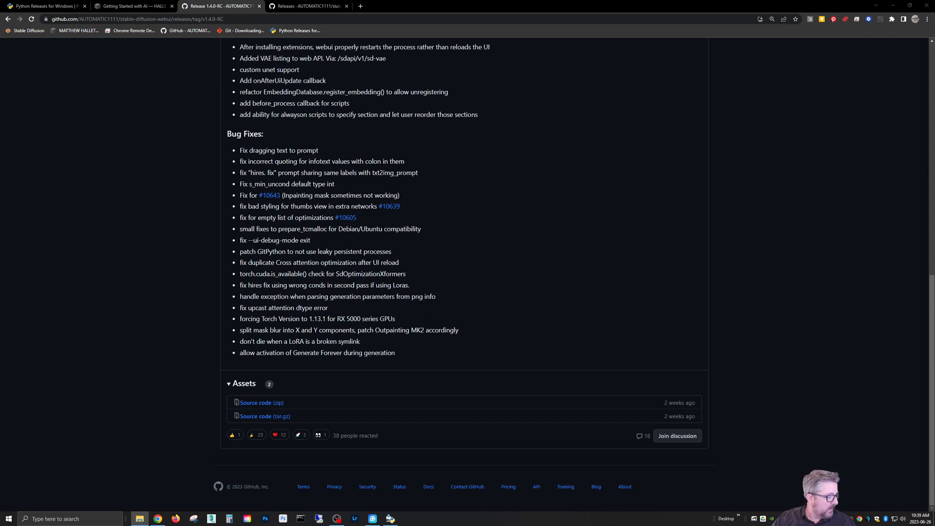
Step: Run webui-user.bat from the SD6 folder to begin the first-time installation
left_click(139, 519)
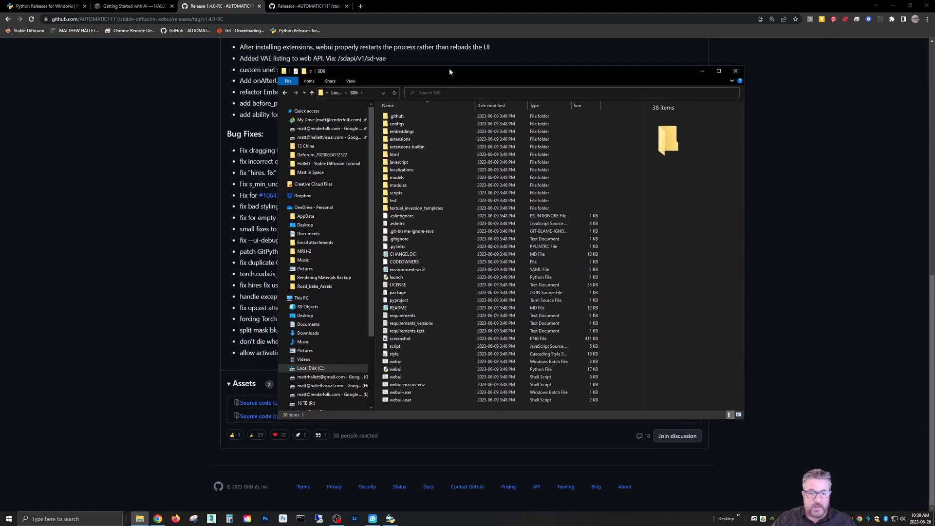
left_click(396, 361)
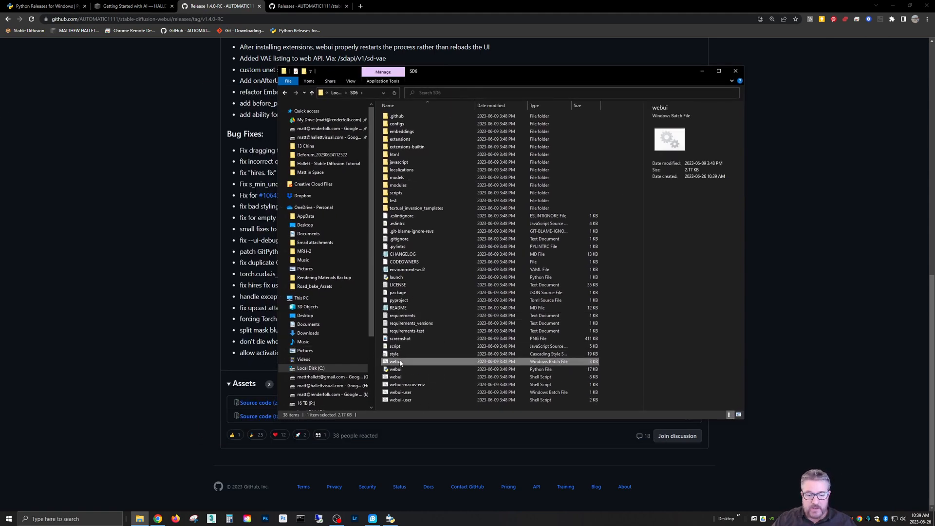
double_click(396, 361)
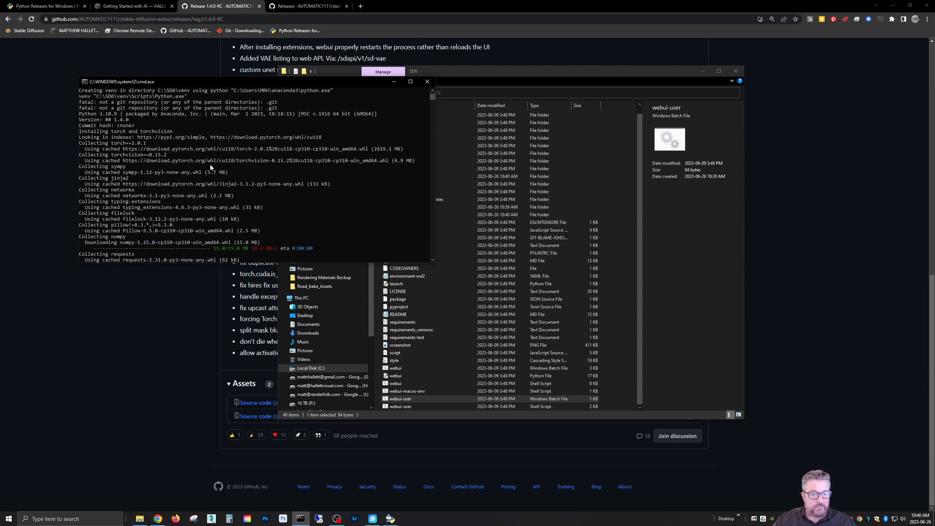
Step: Read the installation guide while the web UI installs and downloads v1-5-pruned-emaonly
left_click(134, 6)
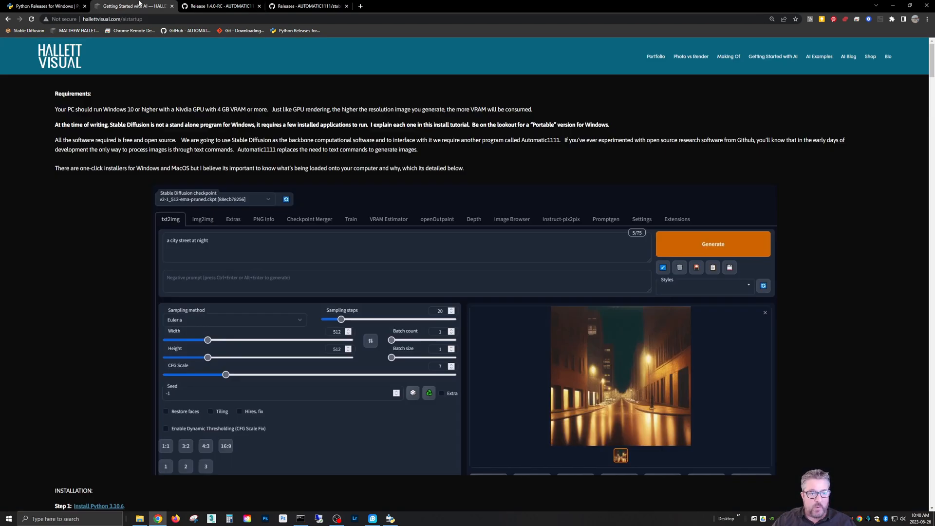
scroll("down", 3)
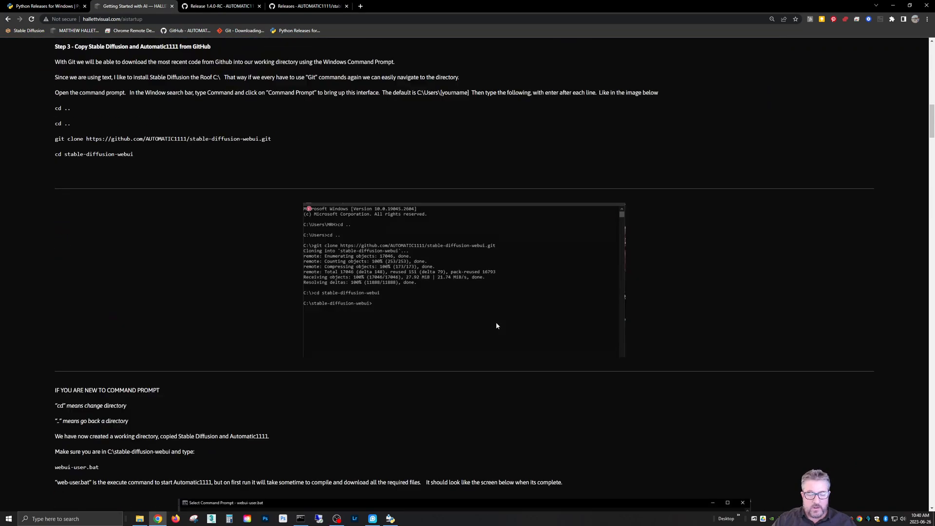
scroll("down", 3)
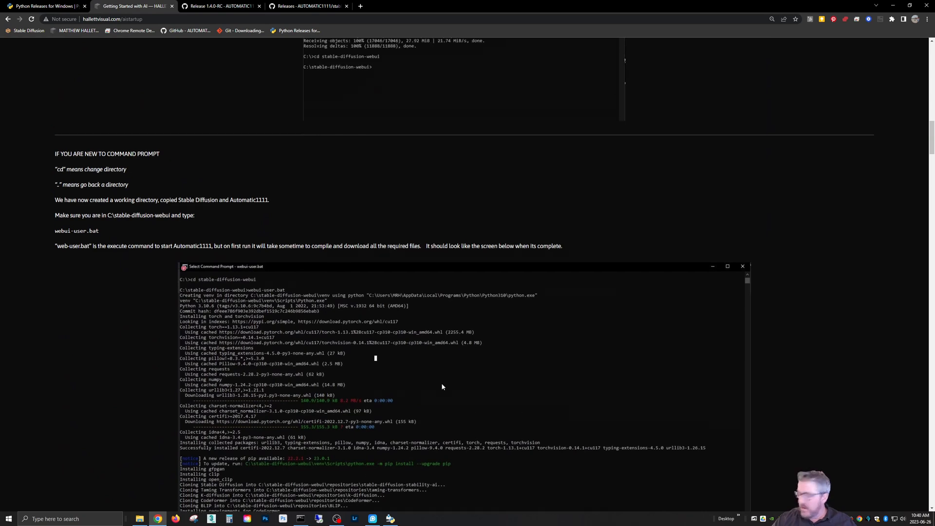
left_click(307, 6)
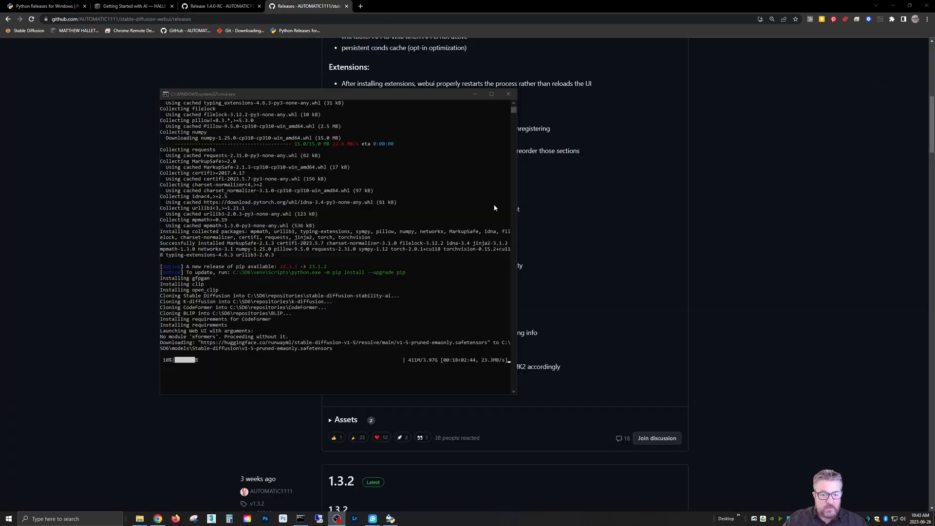
mouse_move(175, 369)
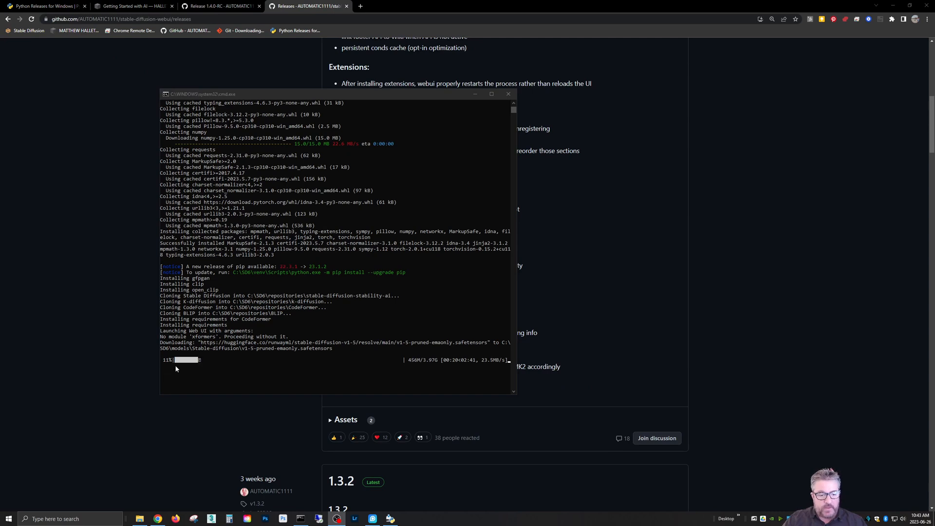
mouse_move(241, 367)
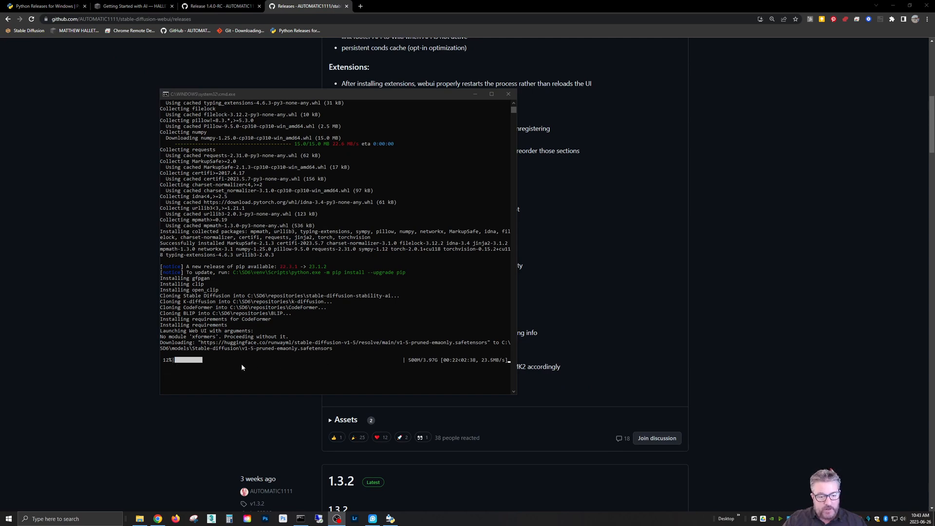
mouse_move(404, 366)
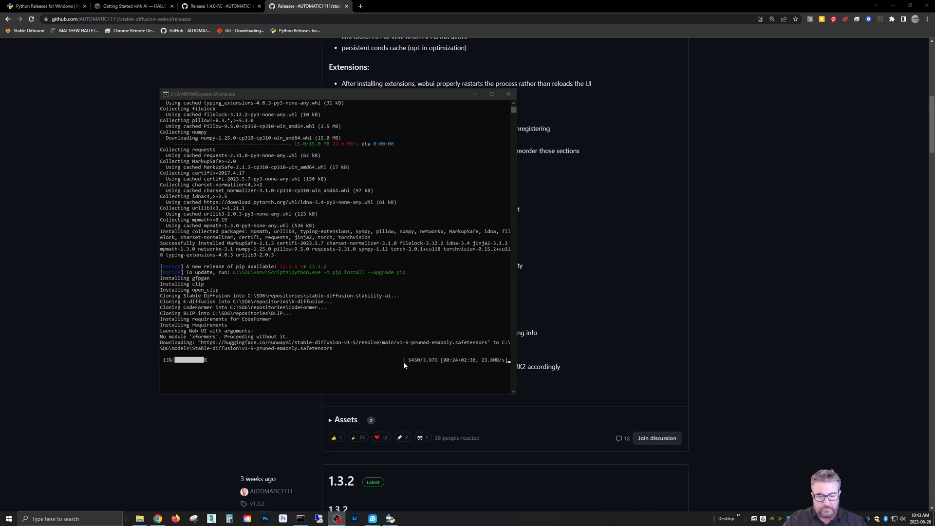
mouse_move(375, 261)
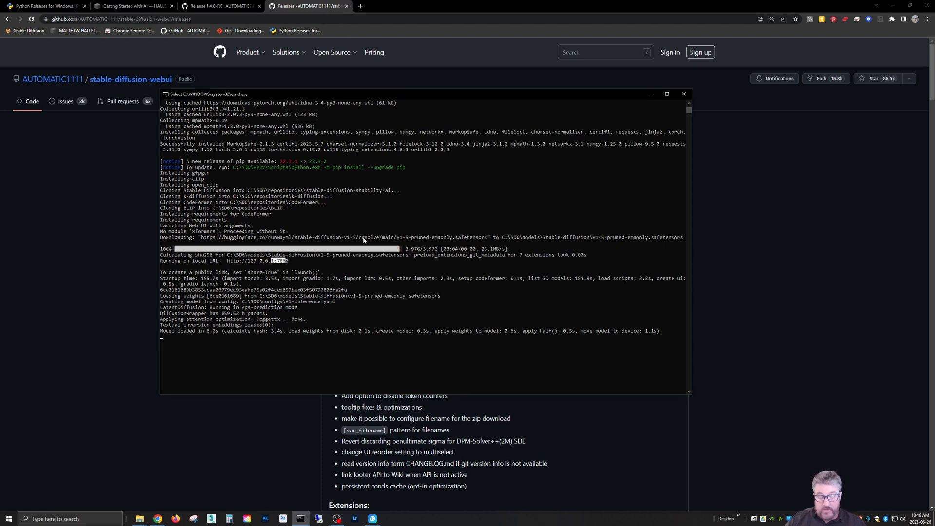
mouse_move(266, 270)
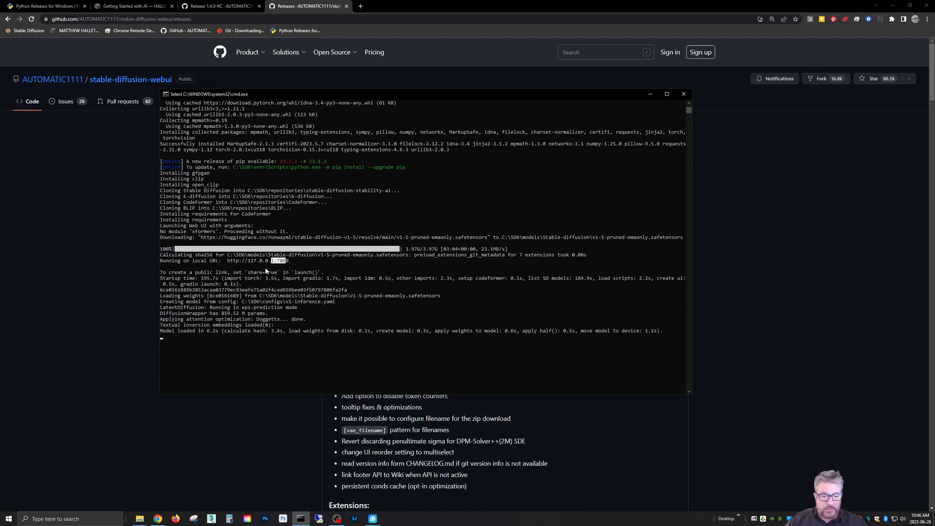
mouse_move(522, 154)
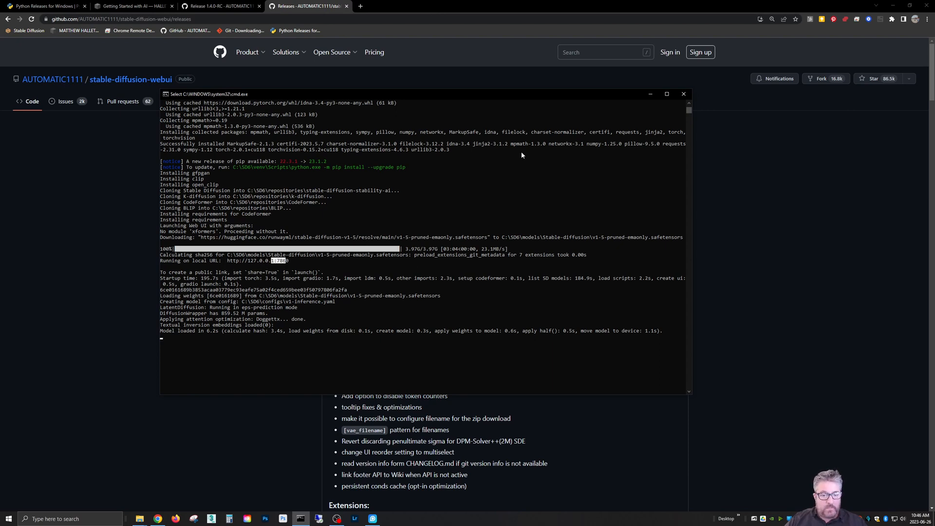
mouse_move(684, 94)
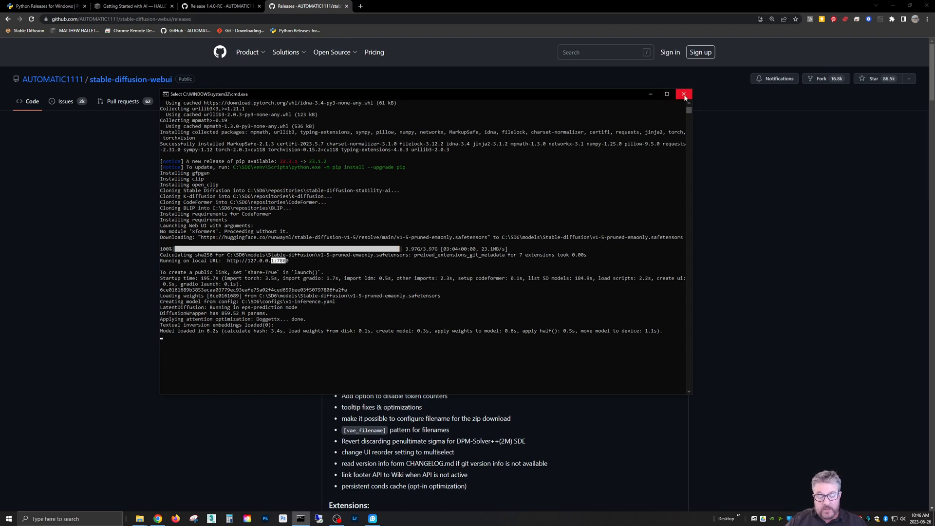
Step: Close the Command Prompt window to stop the running web UI
left_click(684, 95)
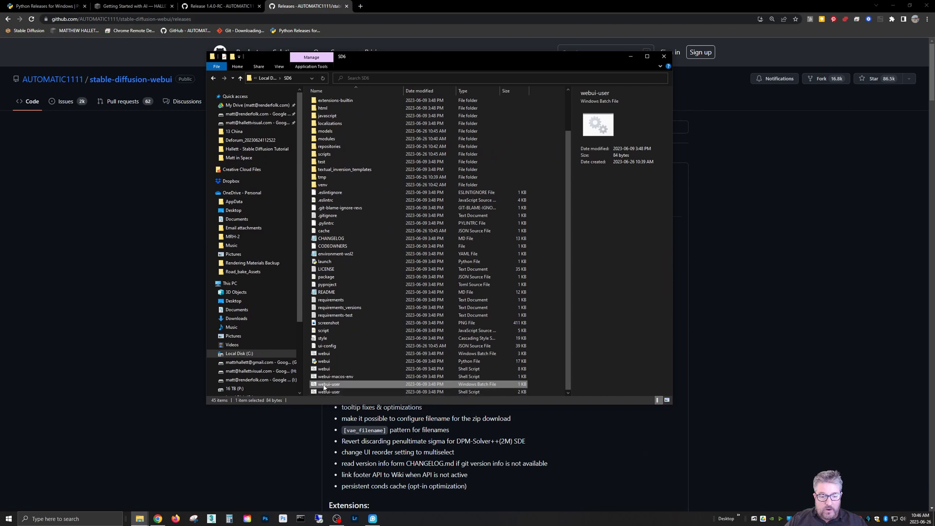
mouse_move(358, 377)
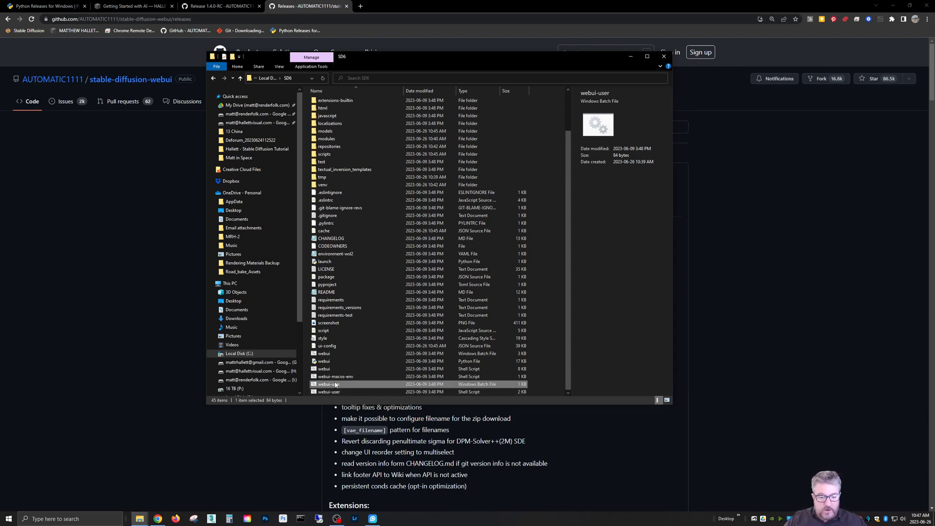
Step: Edit webui-user.bat to add --api --xformers to COMMANDLINE_ARGS and a git pull line
right_click(329, 384)
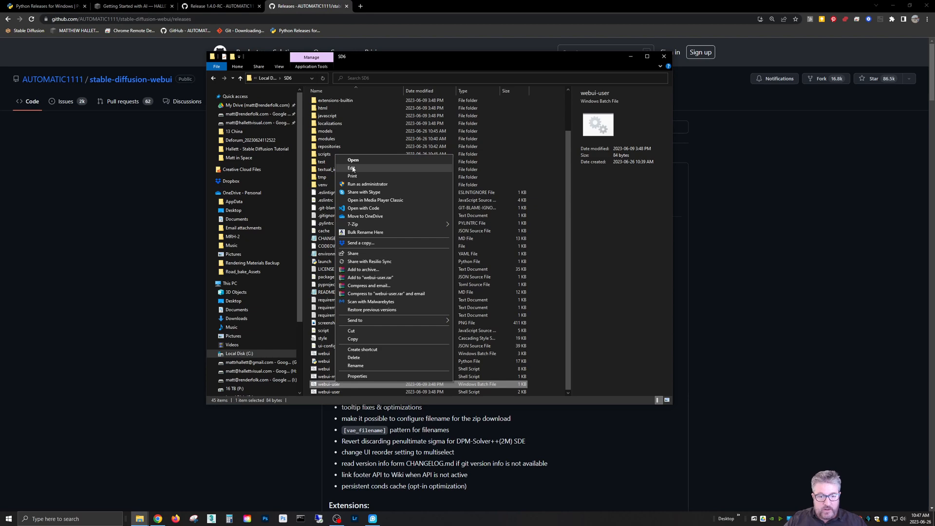
left_click(352, 168)
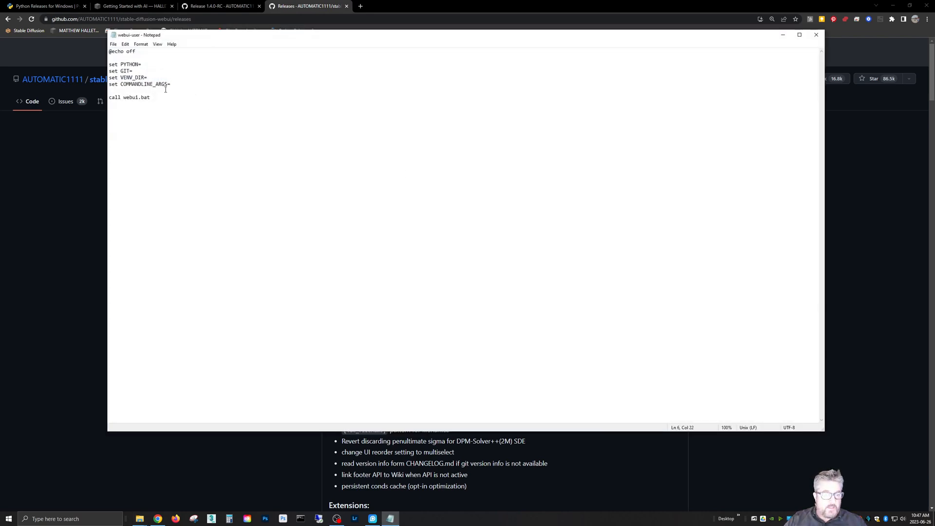
type("--api")
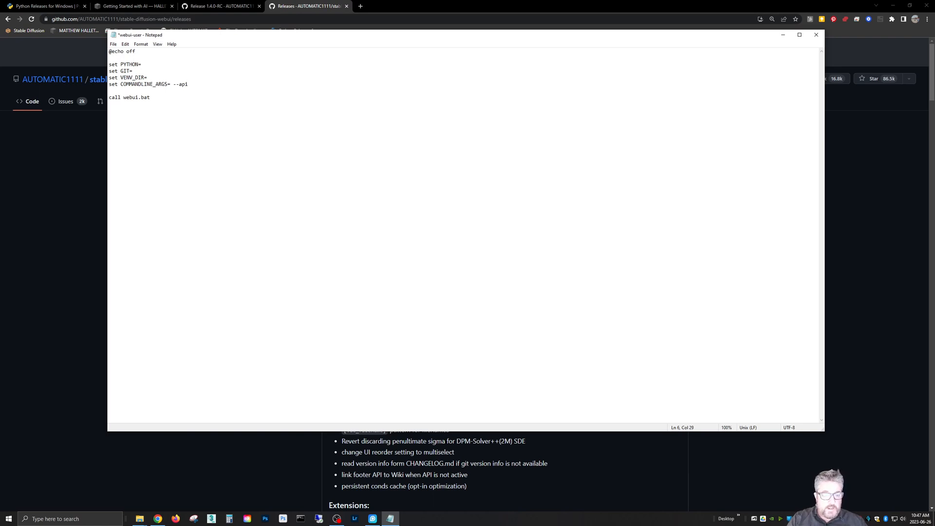
type("--xformers")
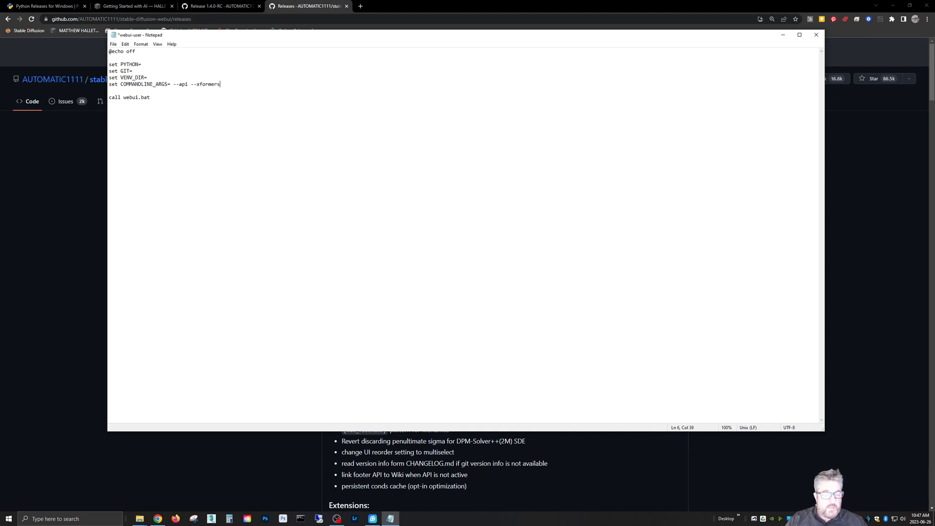
type("git p")
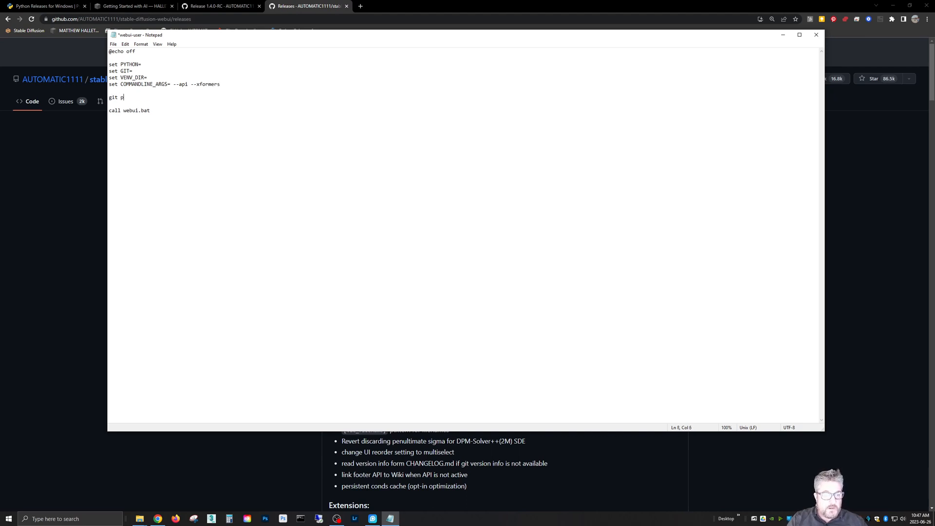
type("ull")
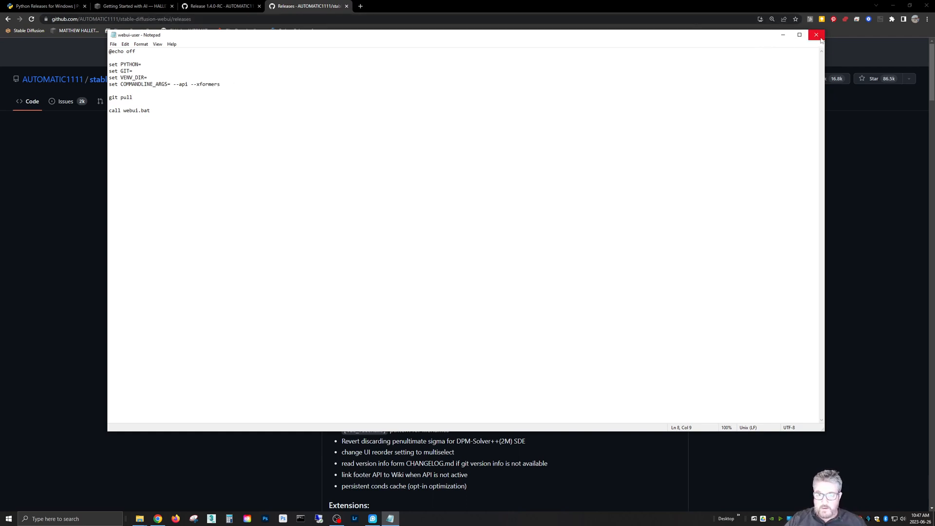
Step: Close Notepad with the edited webui-user script
left_click(816, 35)
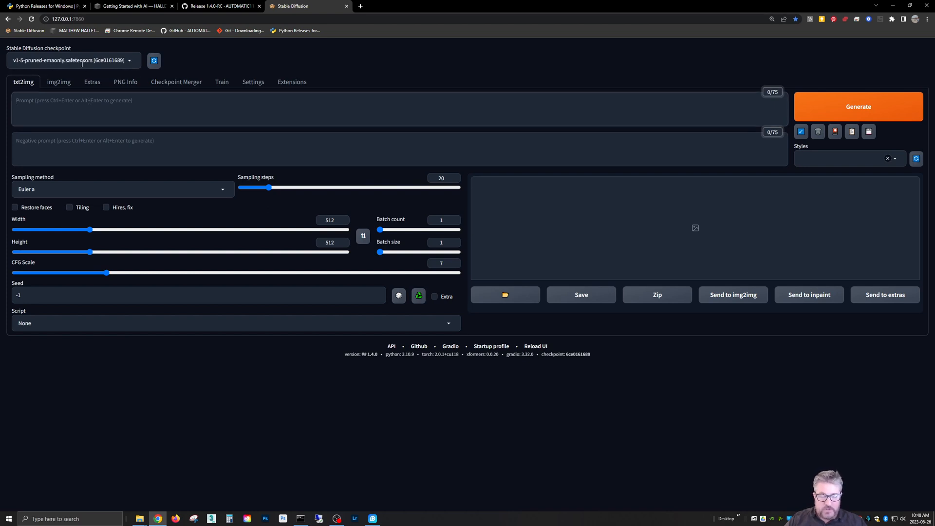
mouse_move(287, 61)
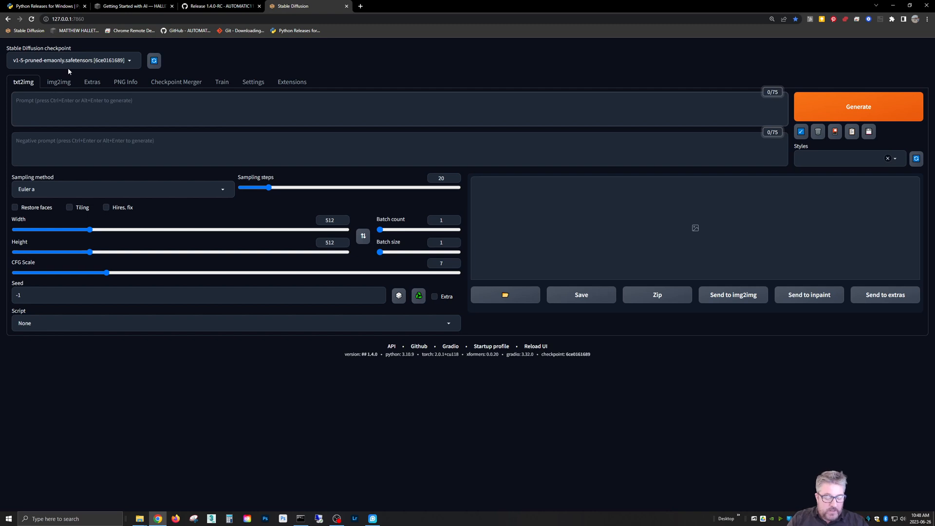
Step: Generate an image from the prompt 'a house on a hill near a lake'
type("a house on a hi")
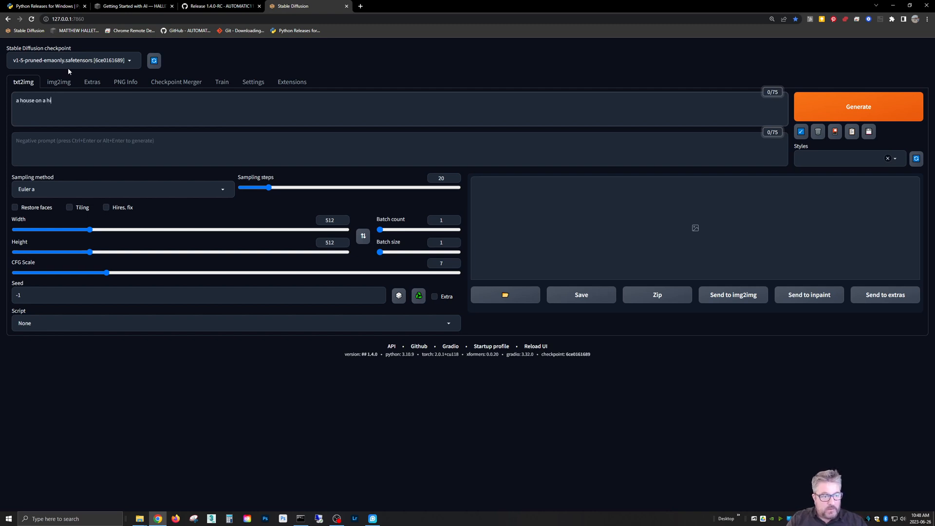
type("ll near a lake")
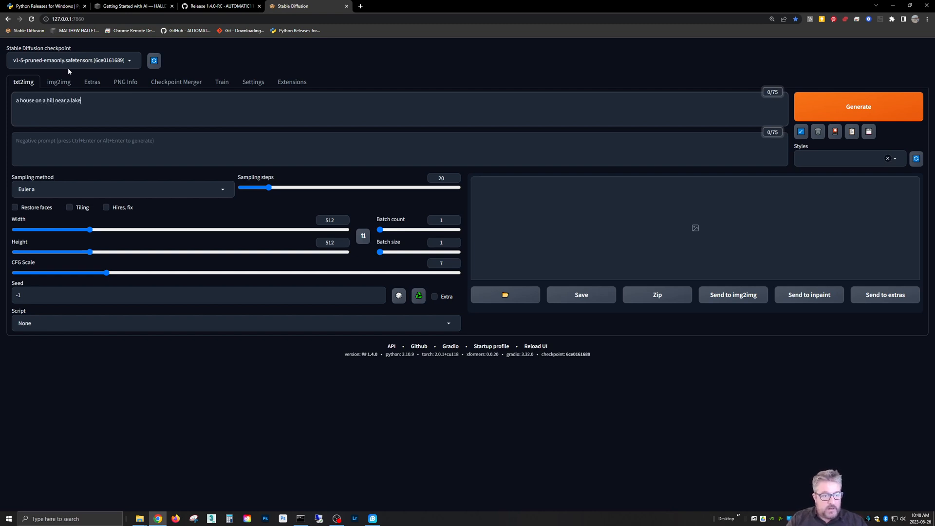
left_click(858, 107)
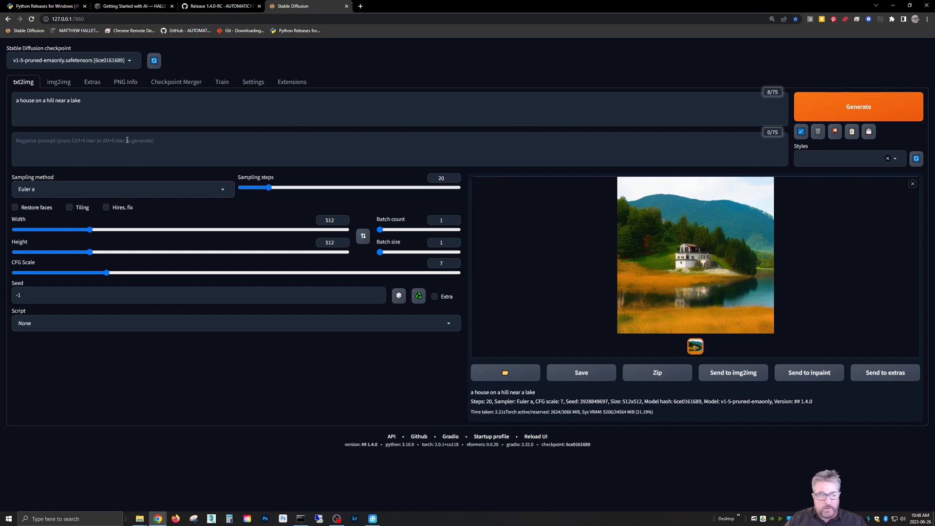
Step: Regenerate with 'a photo of' prefix and negative prompt 'painting, cartoon', then view full size
type("painting,")
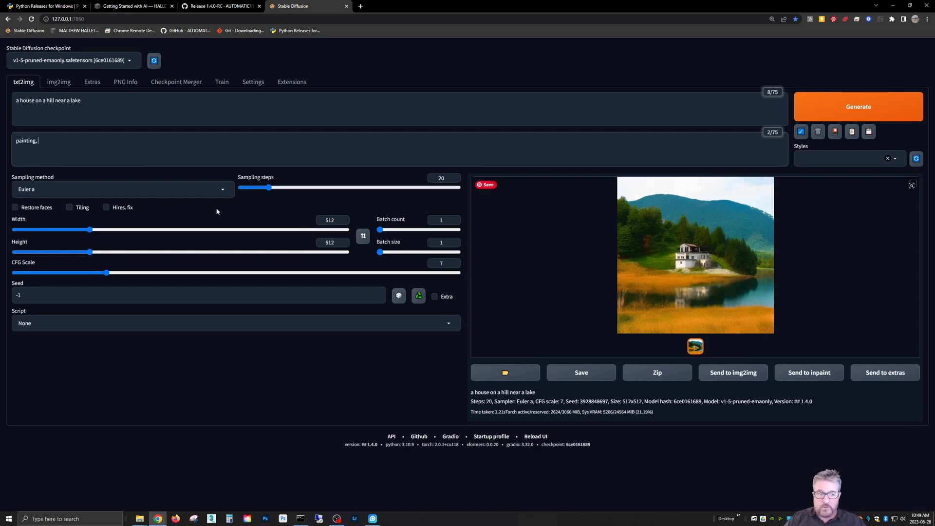
type("cartoon")
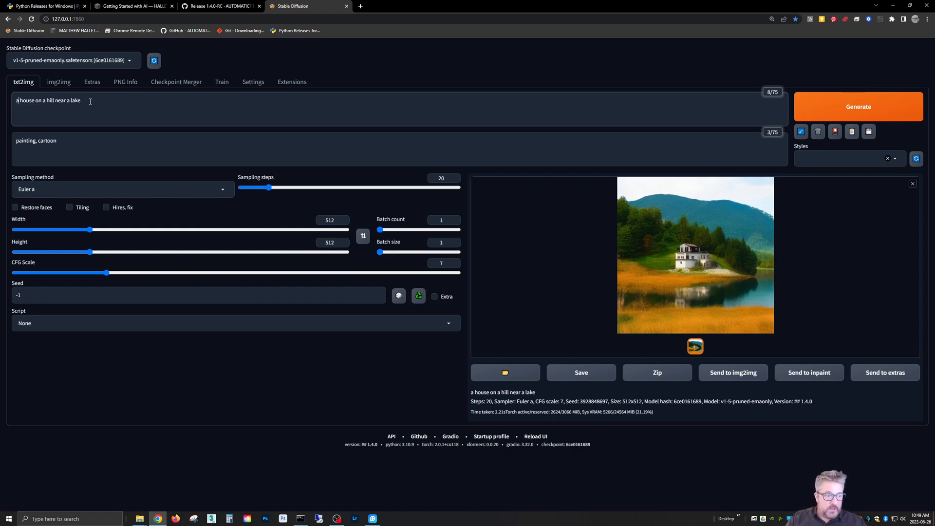
type("a photo of")
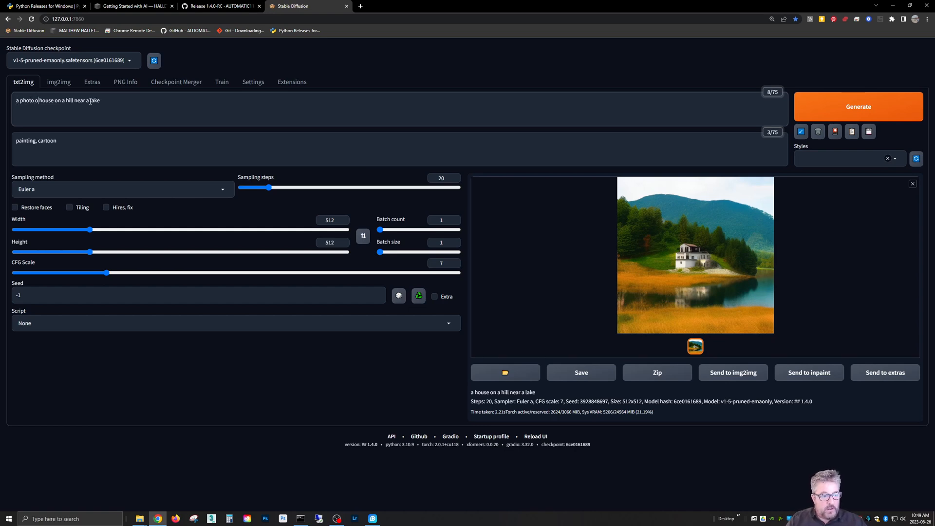
left_click(857, 106)
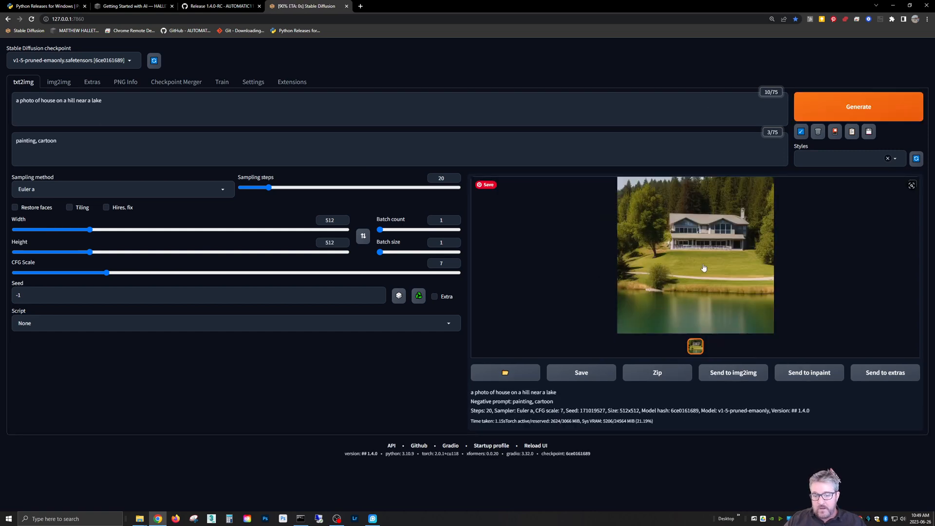
left_click(911, 185)
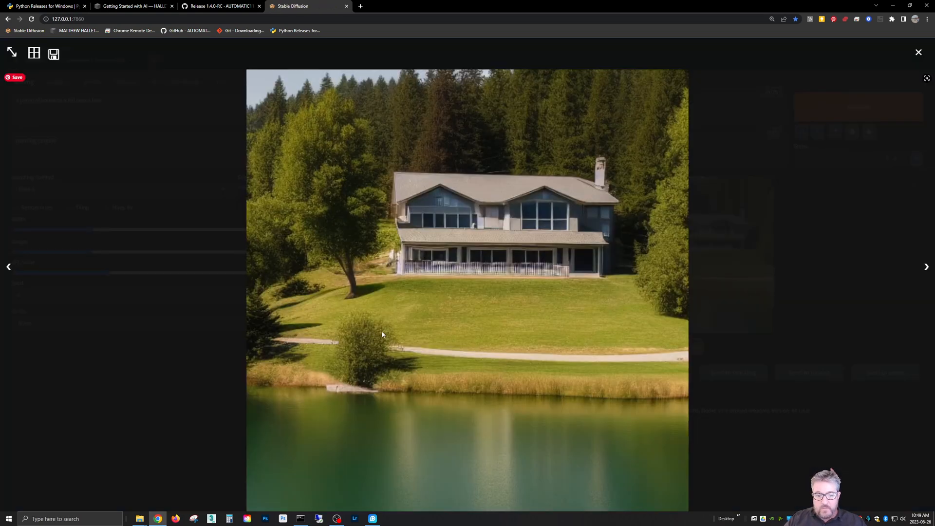
left_click(918, 52)
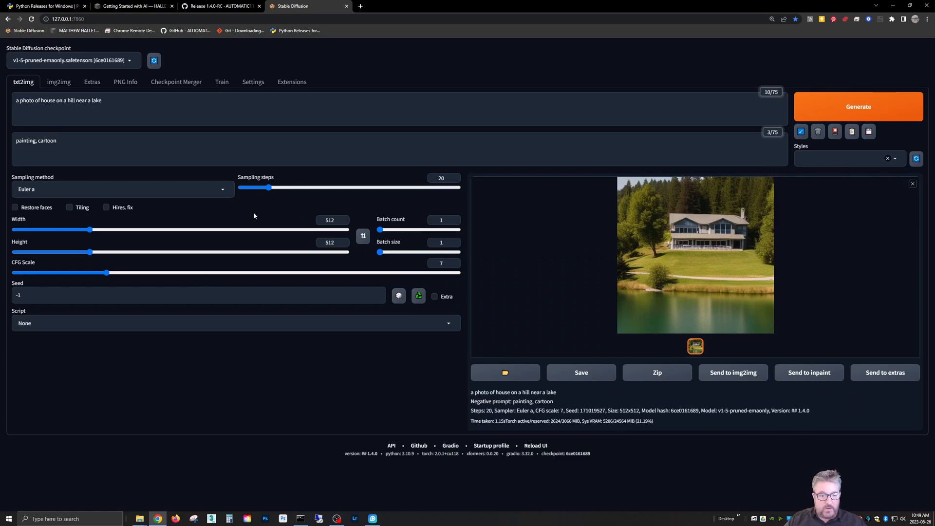
mouse_move(312, 184)
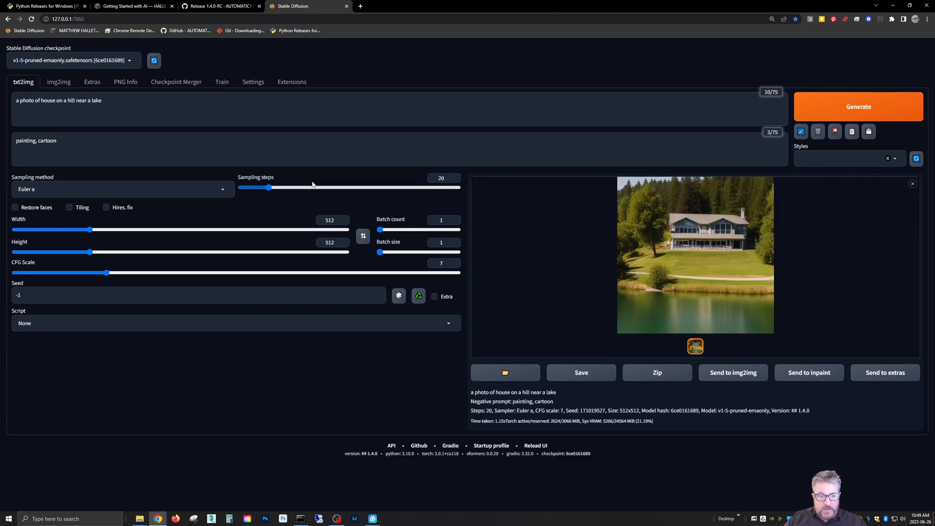
Step: Generate a 1024×768 image of houses across a forested hillside
left_click(329, 220)
type("1024")
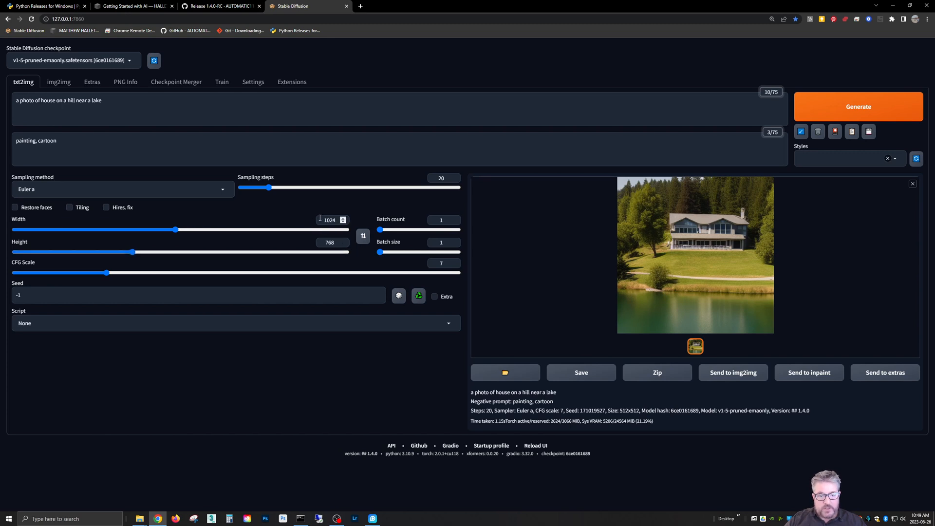
mouse_move(305, 221)
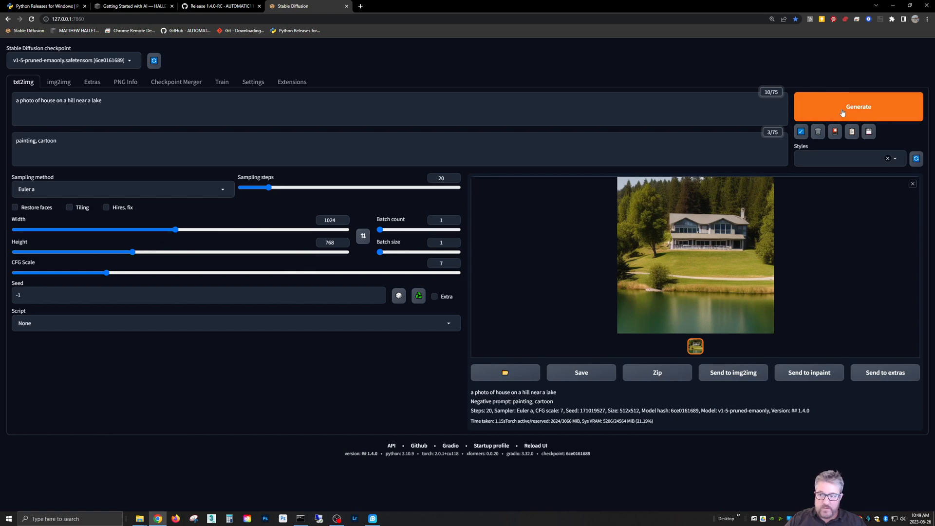
left_click(858, 106)
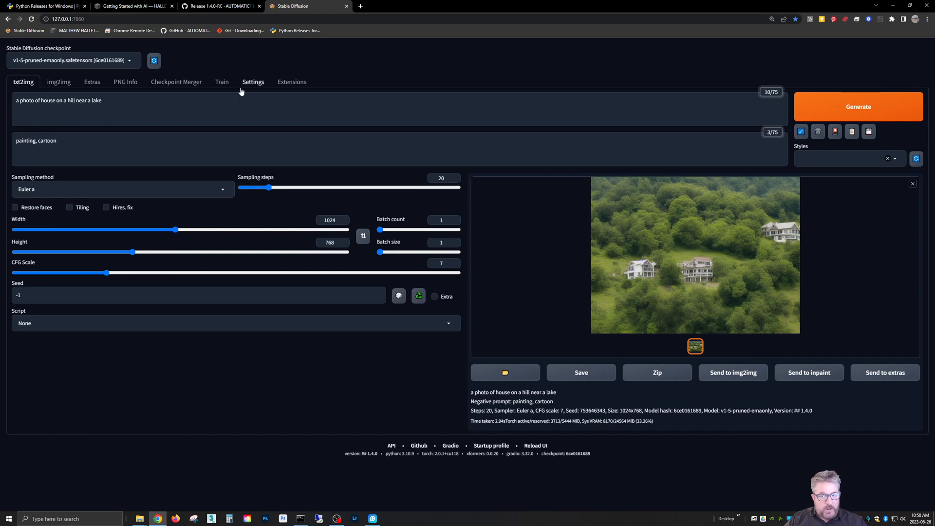
mouse_move(258, 152)
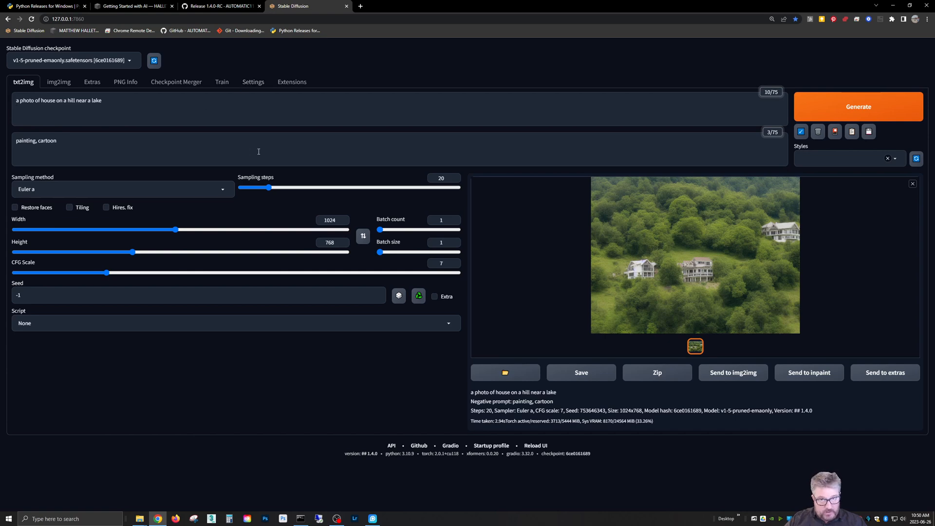
mouse_move(78, 179)
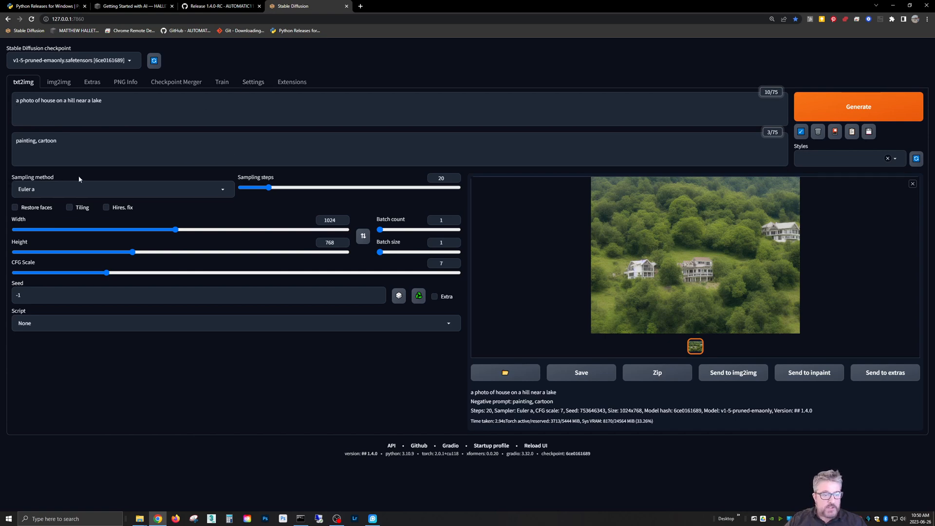
mouse_move(582, 149)
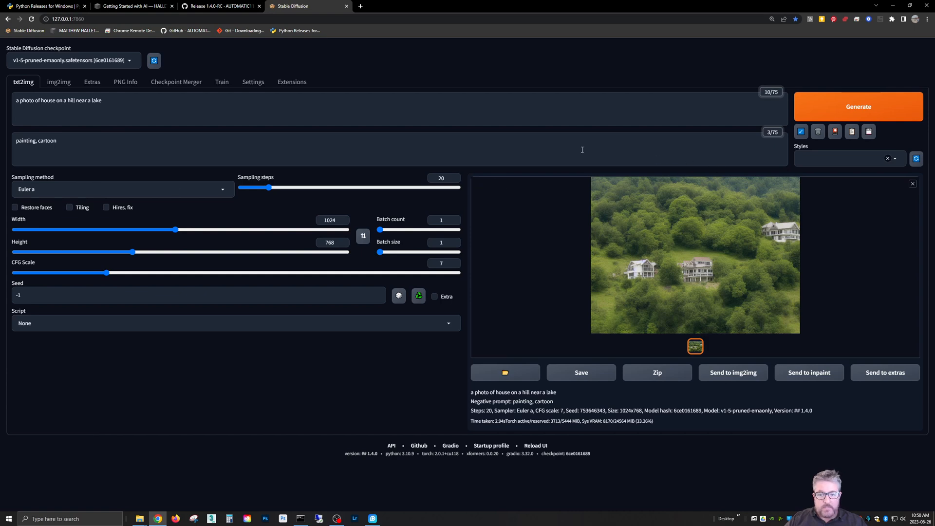
Step: Switch the sampler from Euler a to DPM++ 2M SDE Karras
left_click(122, 188)
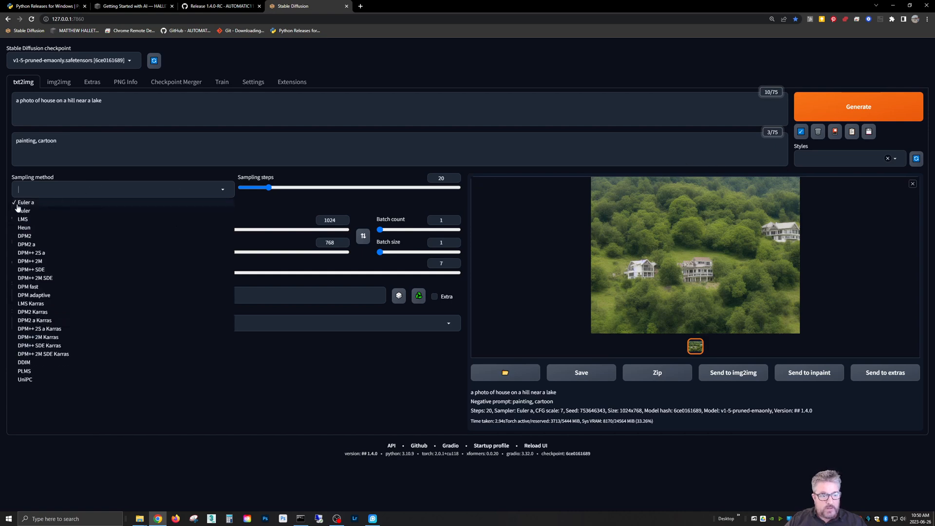
mouse_move(229, 164)
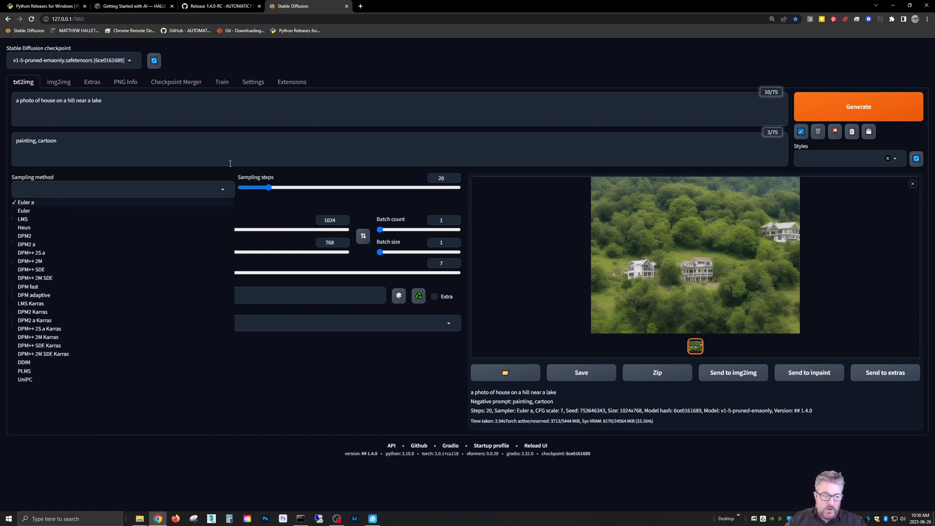
mouse_move(43, 354)
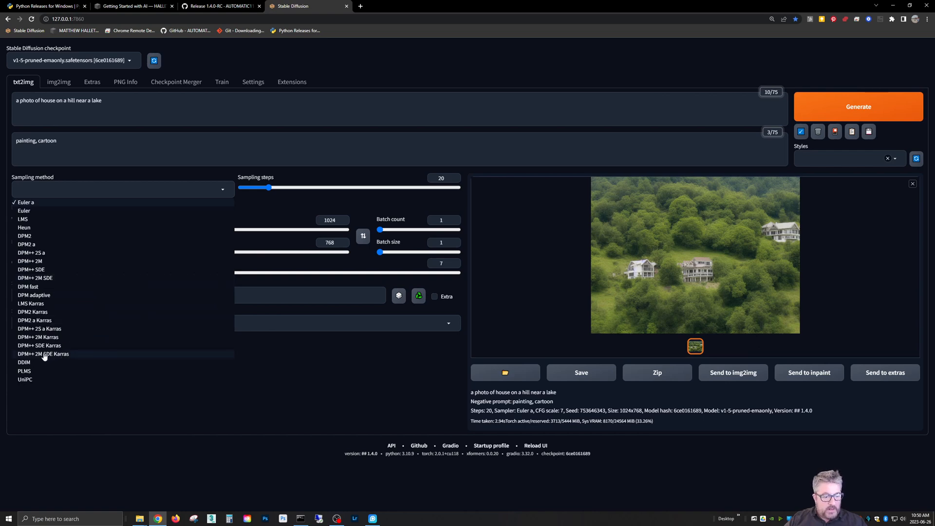
mouse_move(40, 358)
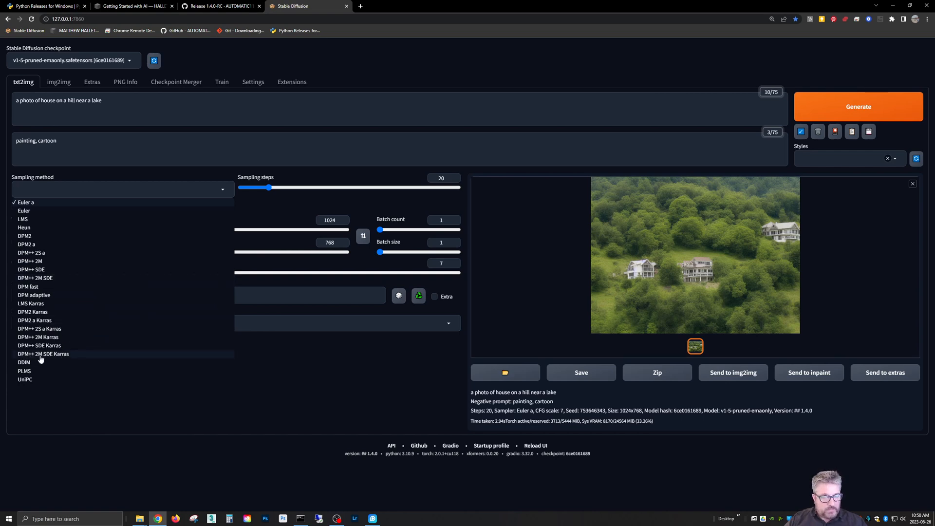
mouse_move(44, 362)
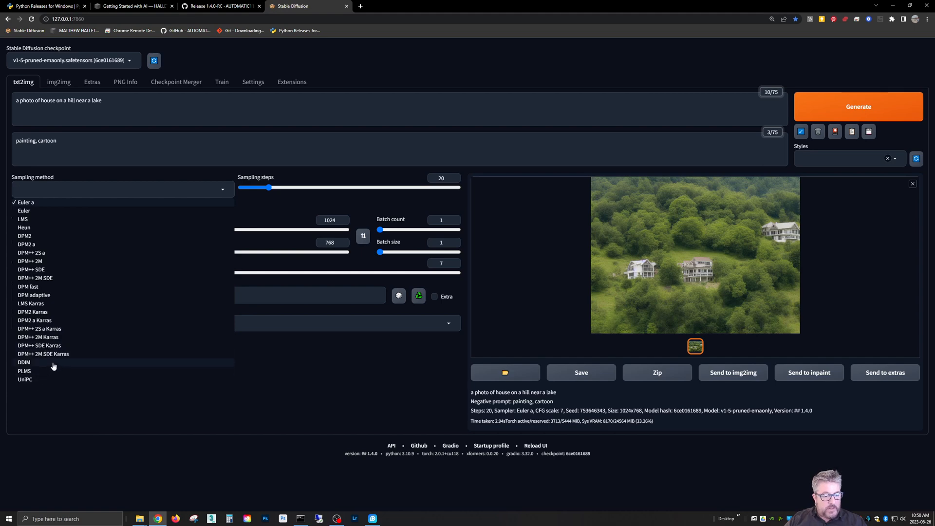
mouse_move(54, 358)
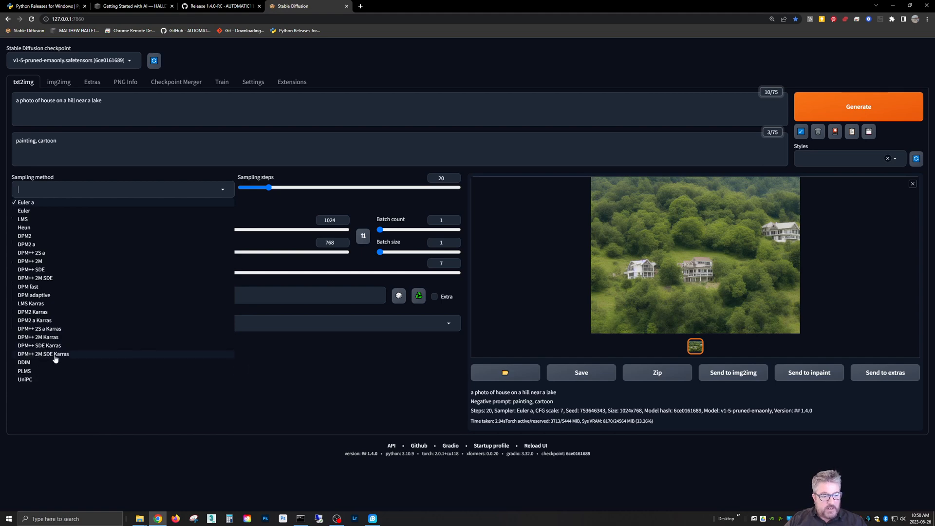
left_click(43, 354)
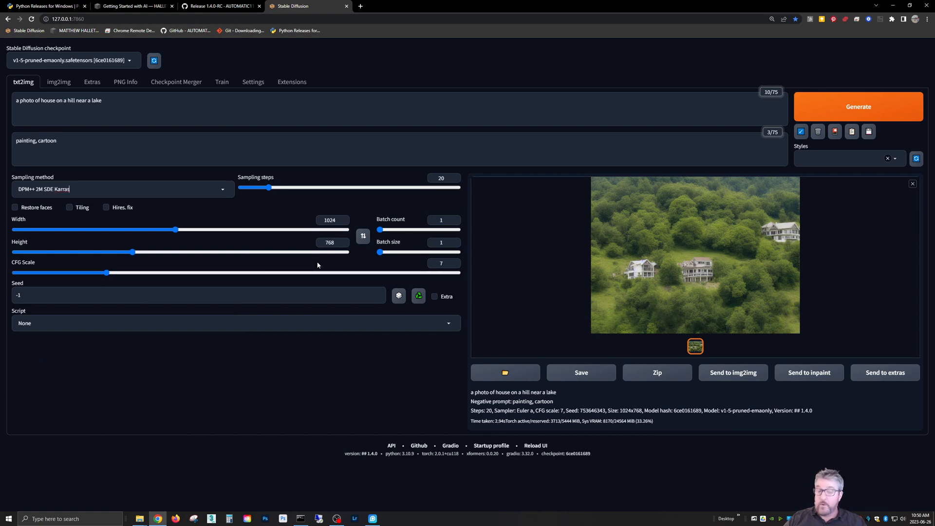
left_click(122, 189)
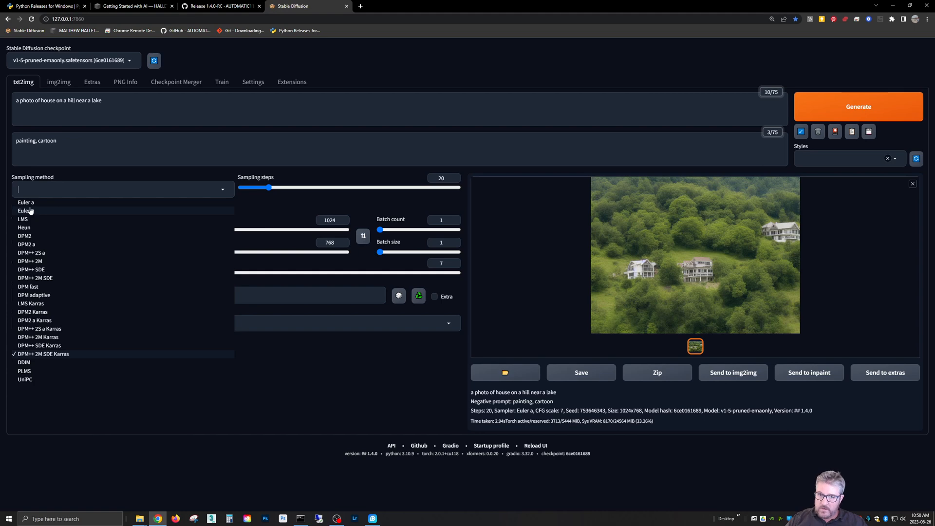
mouse_move(37, 359)
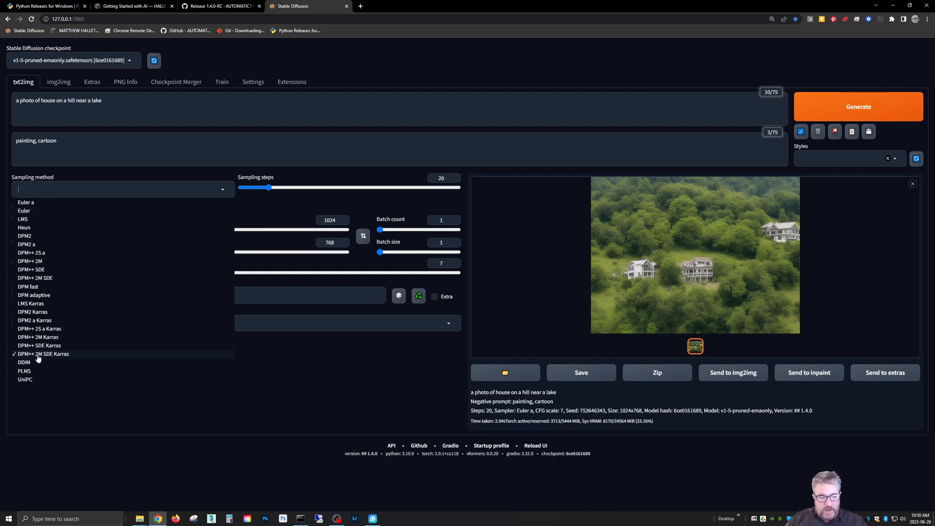
left_click(43, 354)
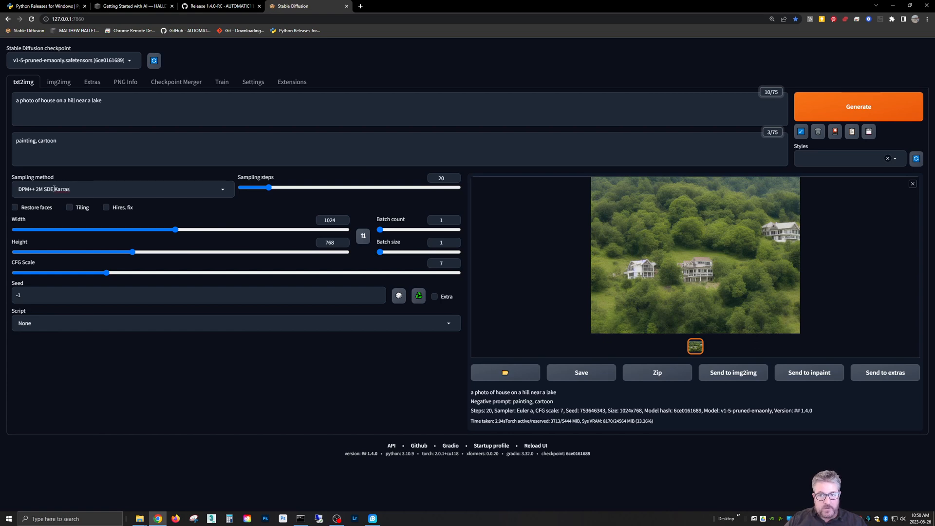
mouse_move(844, 114)
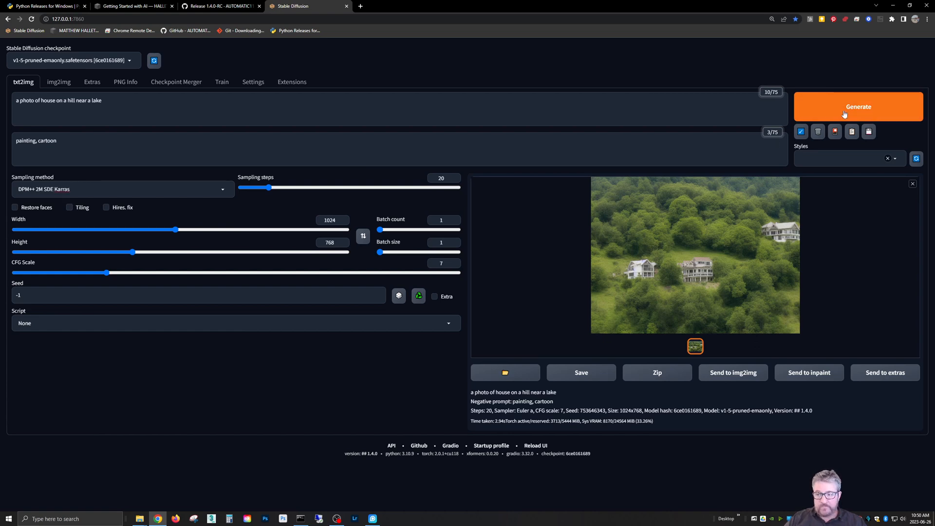
Step: Generate the hillside image with DPM++ 2M SDE Karras, then compare by regenerating with Euler a
left_click(857, 106)
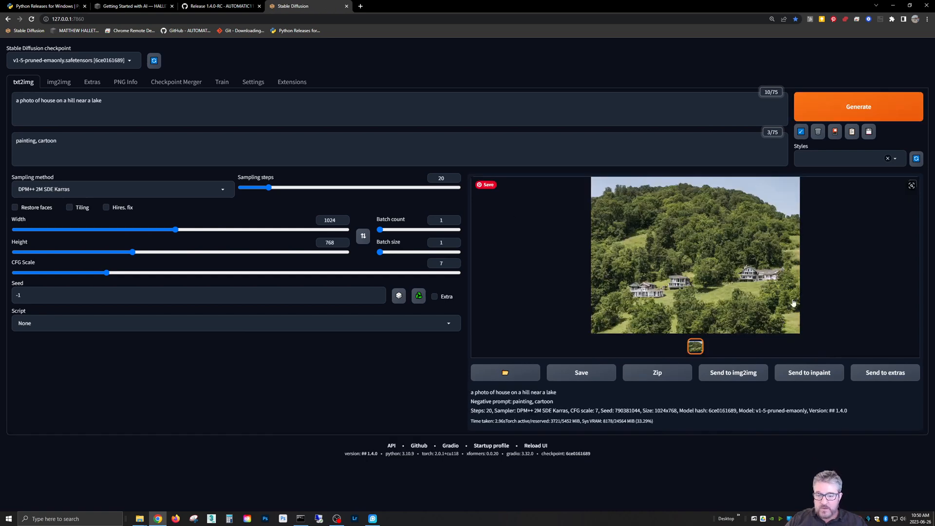
mouse_move(729, 225)
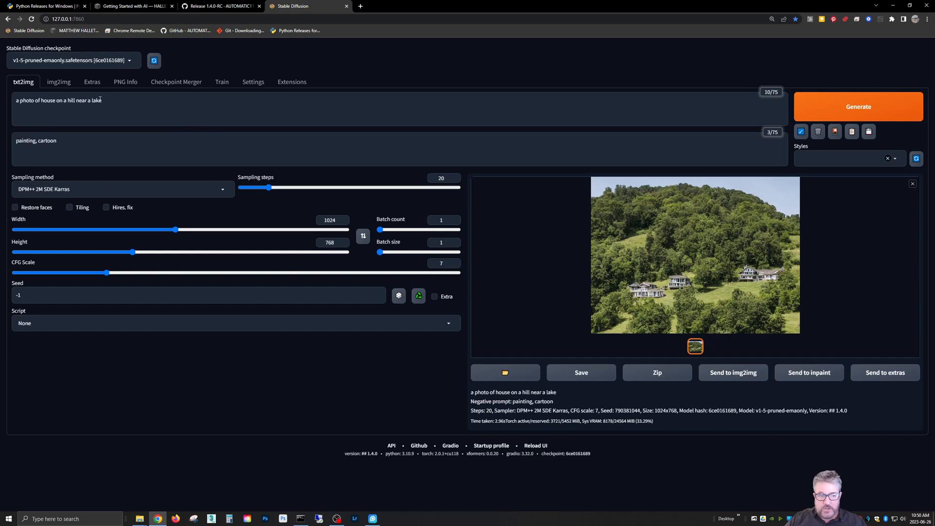
left_click(122, 189)
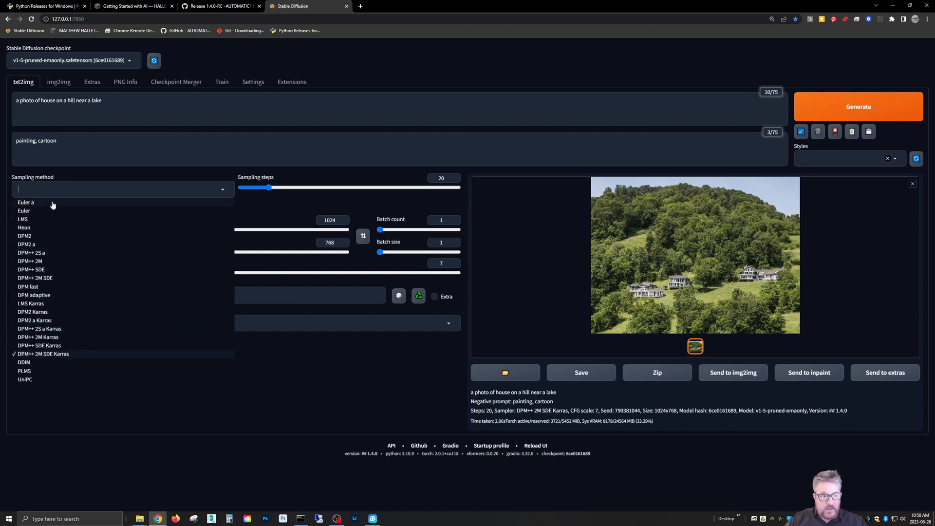
left_click(26, 202)
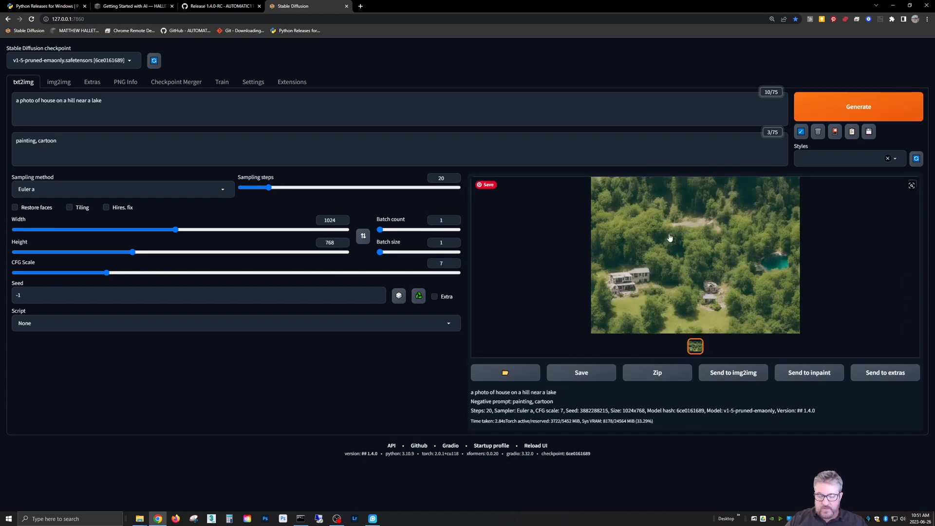
left_click(858, 106)
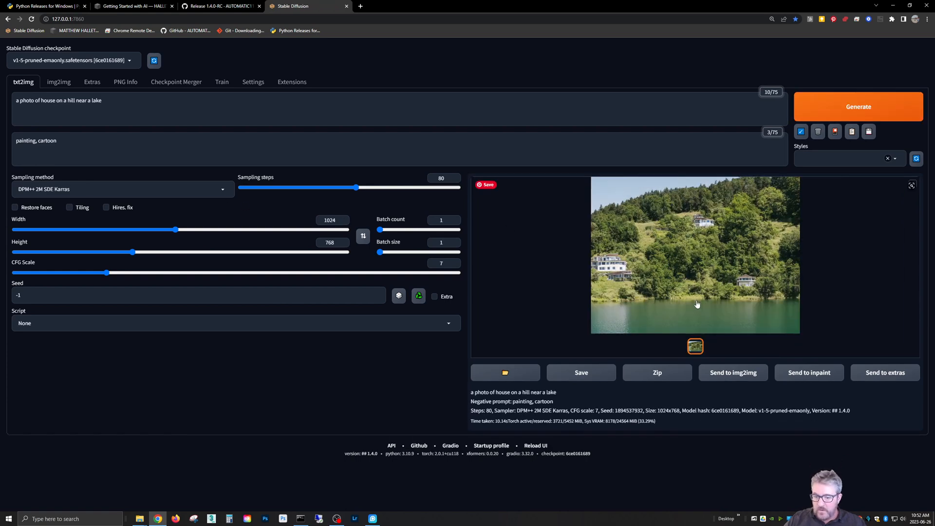
left_click(912, 185)
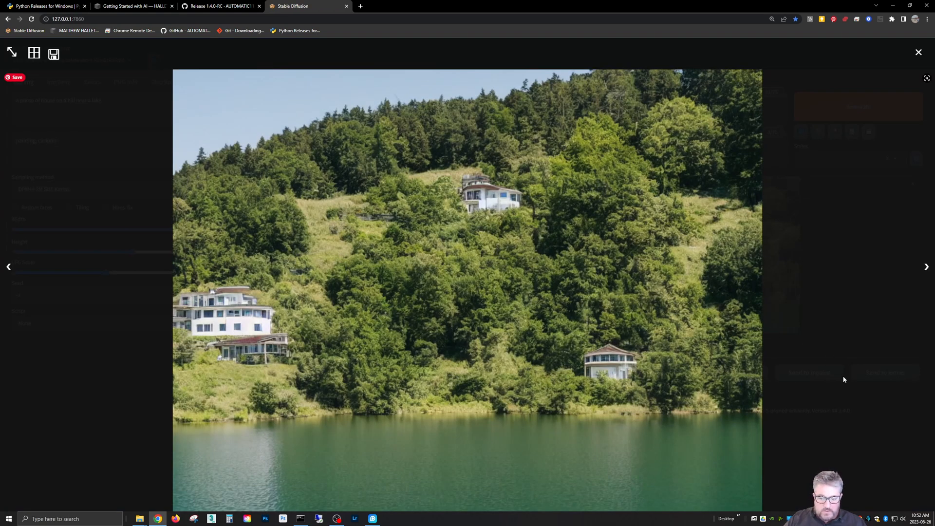
mouse_move(510, 290)
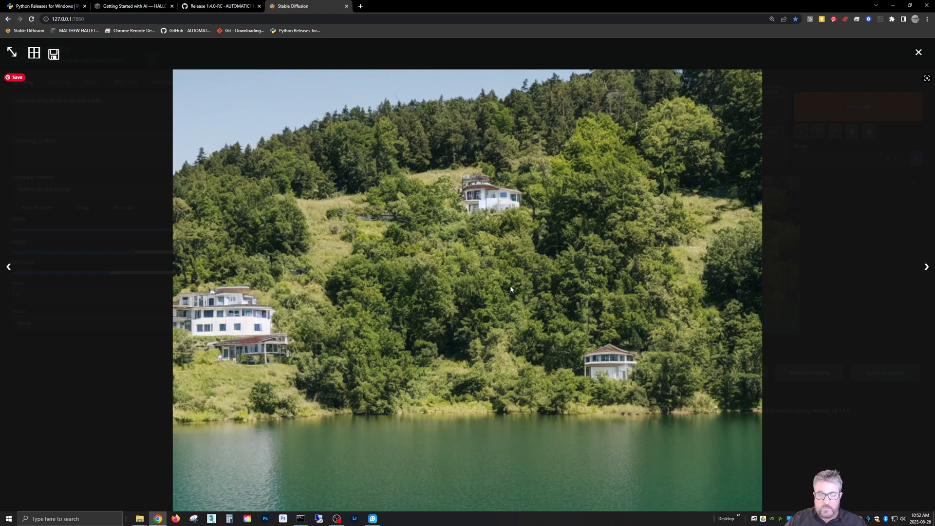
mouse_move(215, 477)
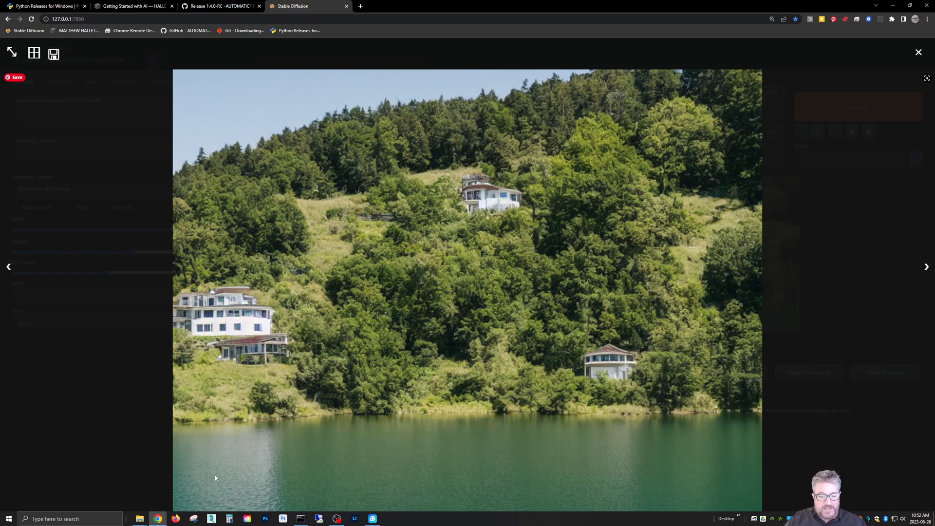
mouse_move(259, 385)
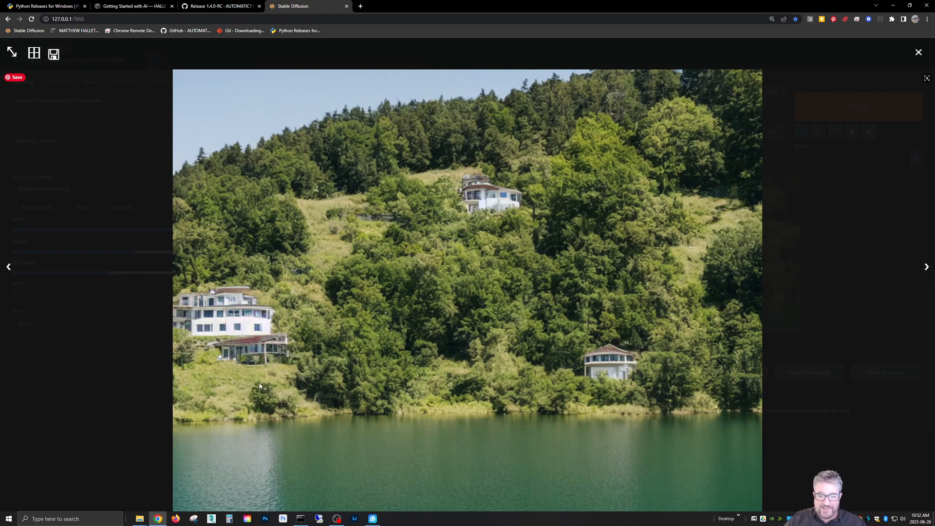
left_click(917, 53)
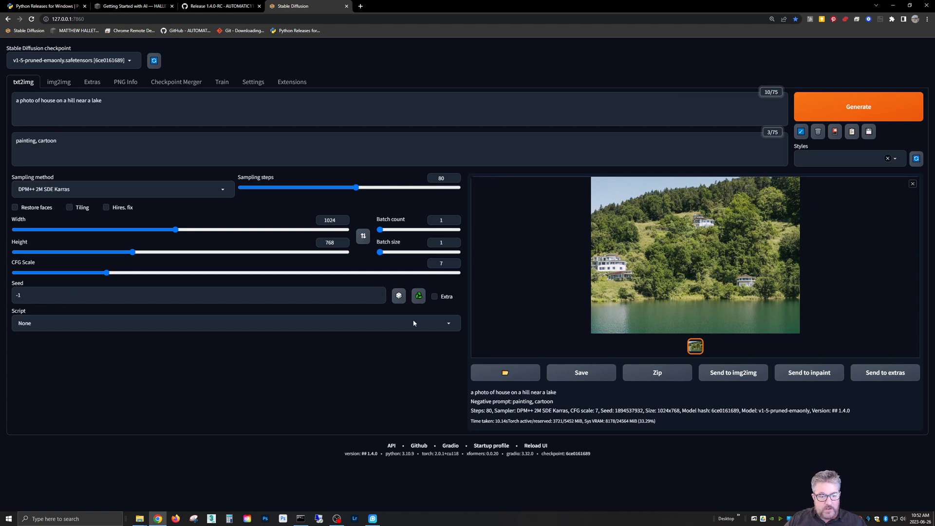
mouse_move(419, 295)
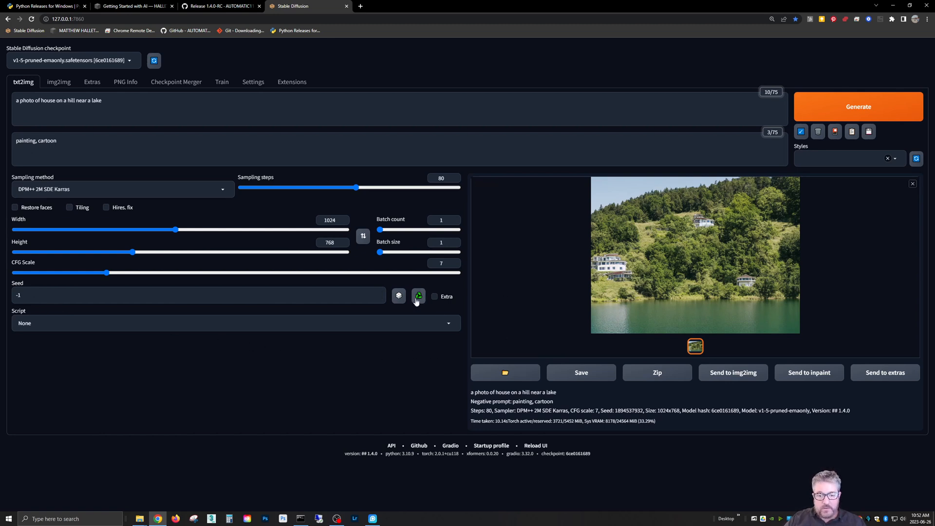
left_click(418, 296)
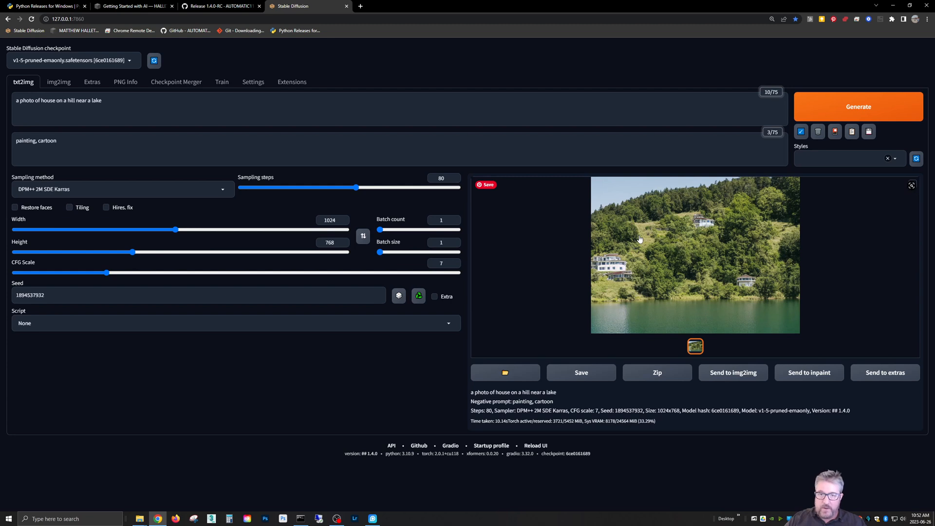
mouse_move(839, 99)
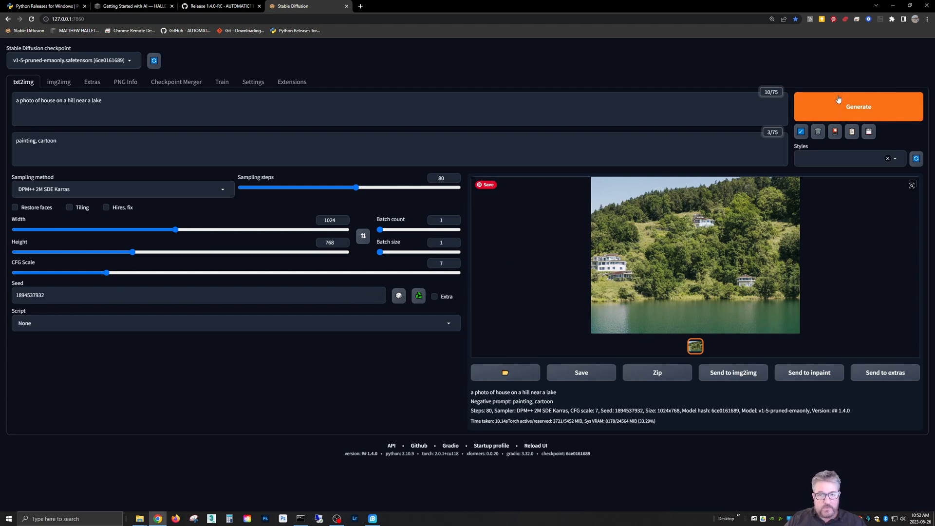
mouse_move(670, 216)
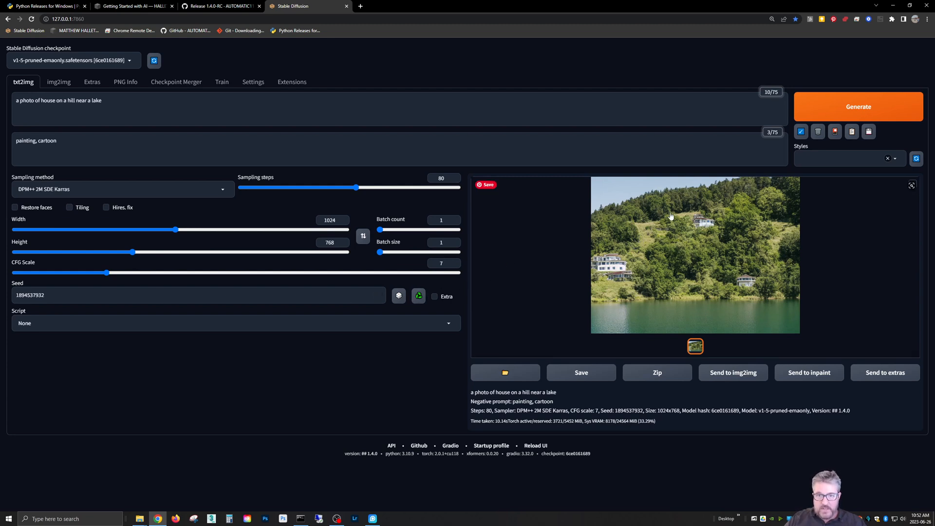
Step: Regenerate the lakeside house on the same seed at CFG 2.5, then view installed extensions
left_click(857, 106)
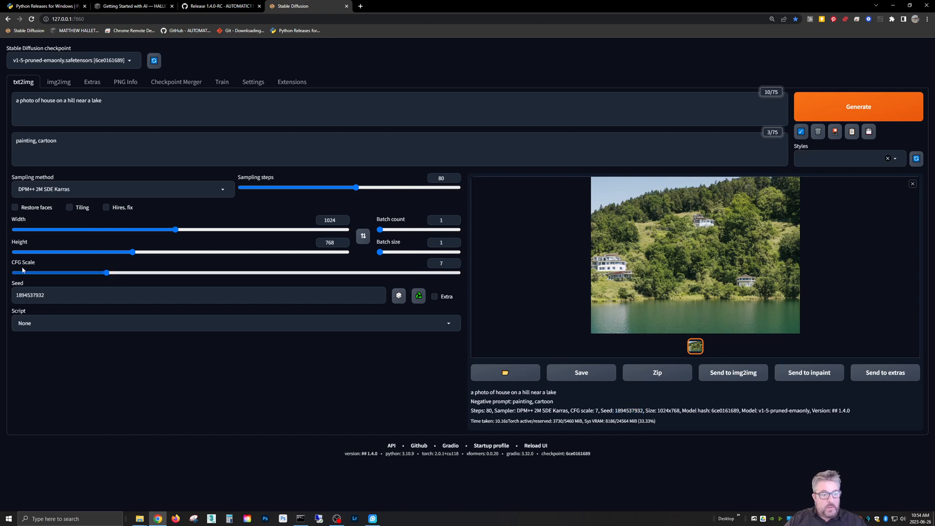
mouse_move(90, 274)
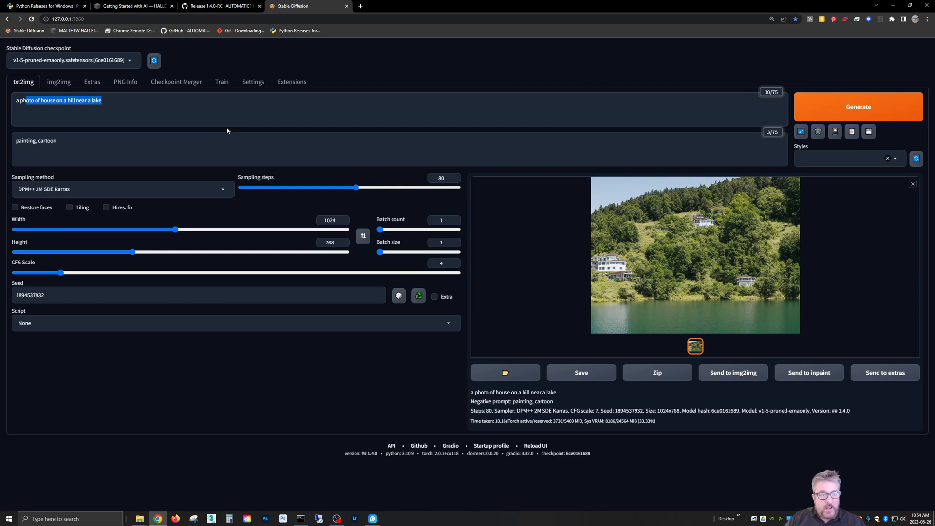
left_click(488, 109)
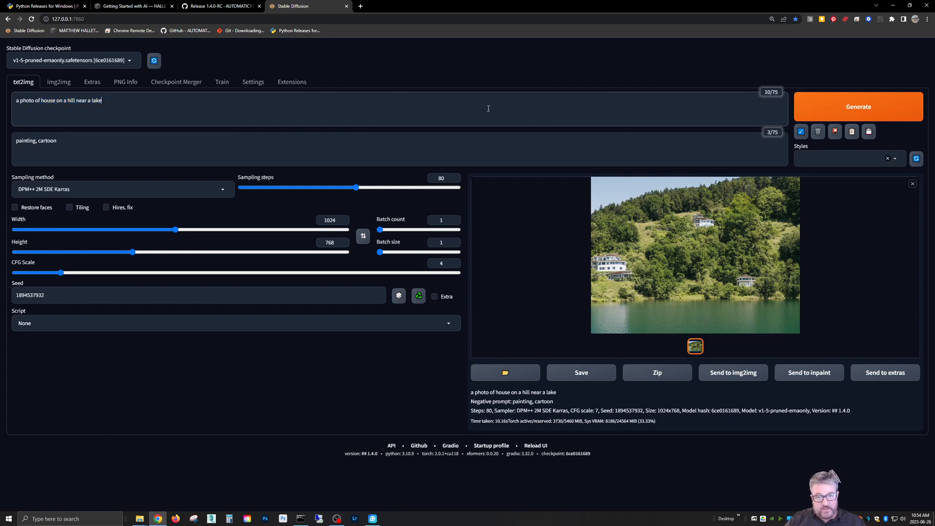
mouse_move(61, 281)
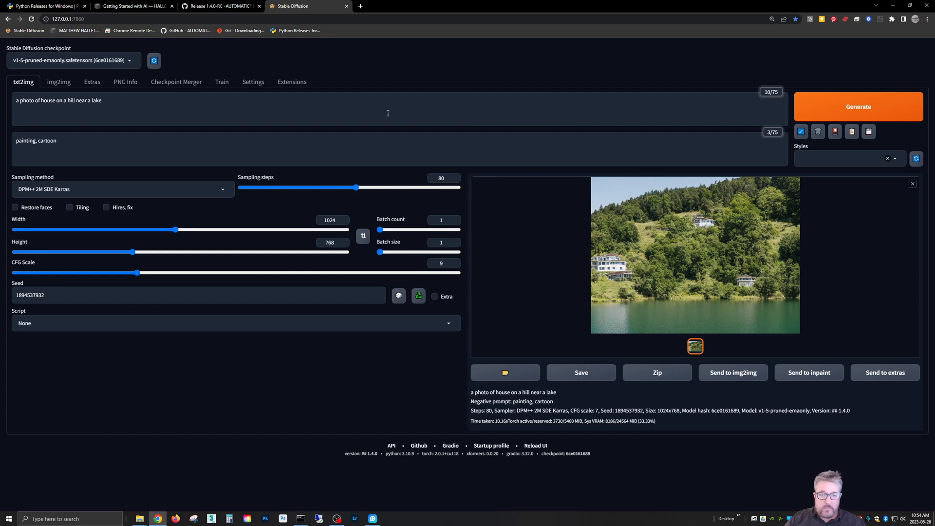
mouse_move(367, 95)
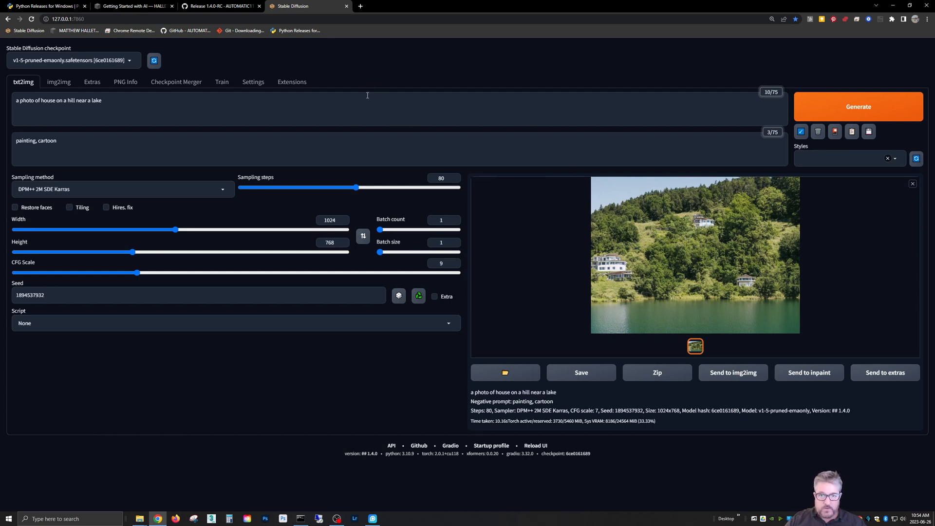
mouse_move(369, 119)
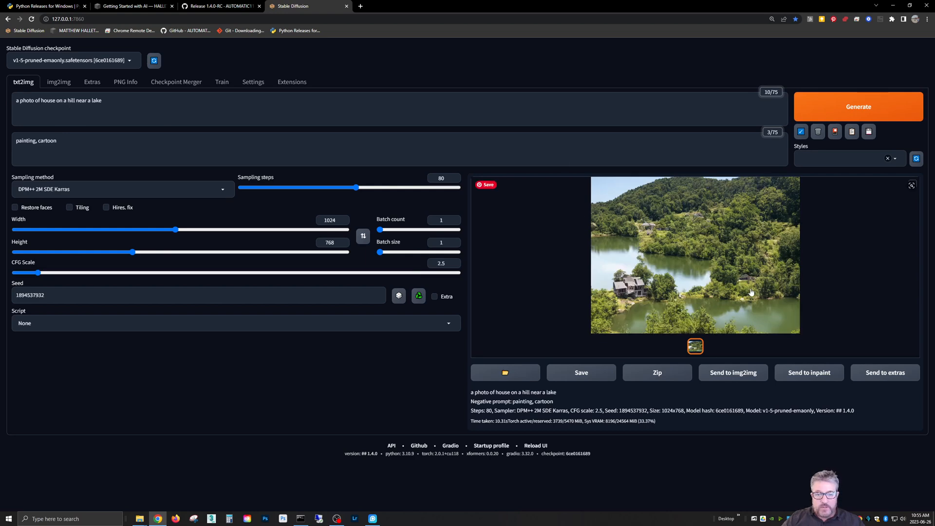
left_click(292, 82)
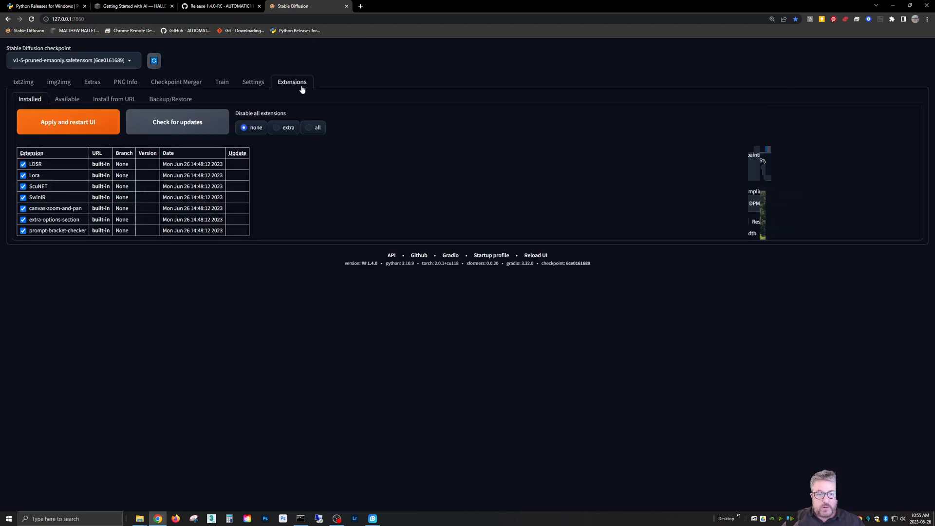
mouse_move(524, 155)
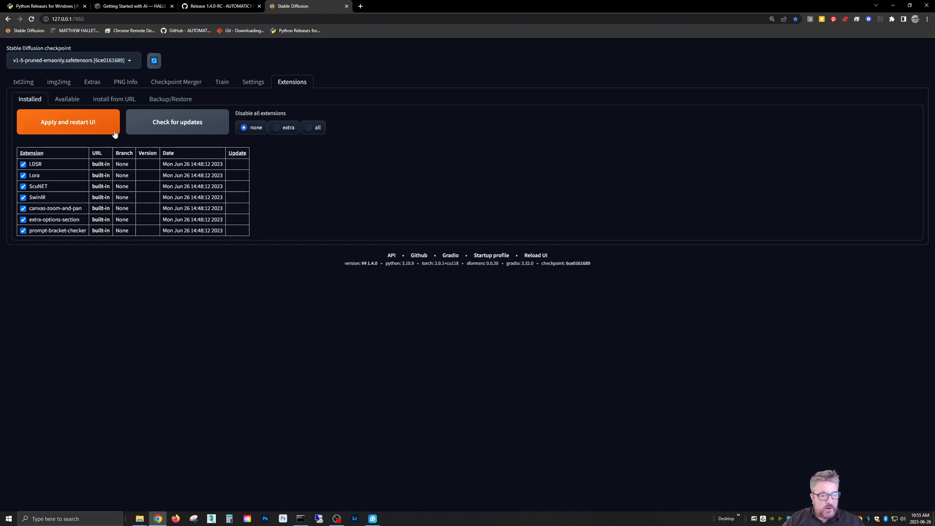
mouse_move(320, 175)
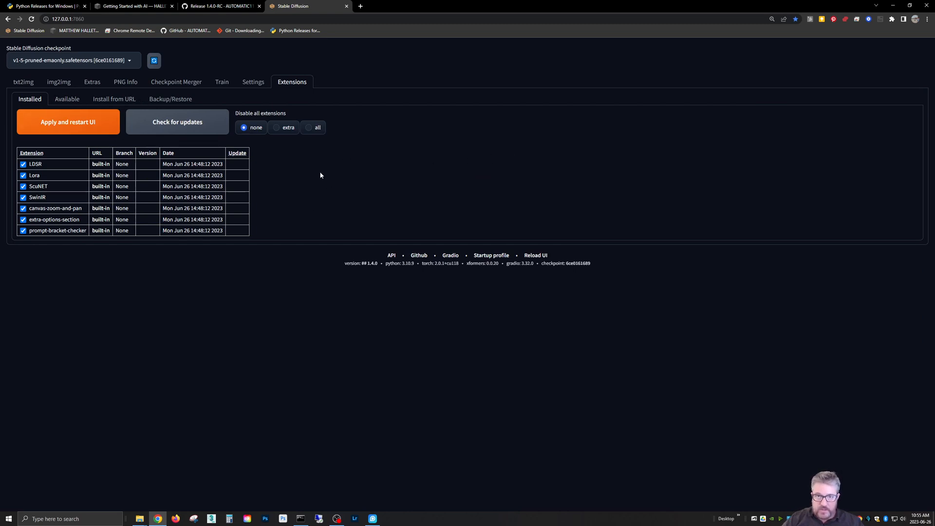
Step: Find and install sd-webui-controlnet from the available extensions, then apply and restart the UI
left_click(67, 99)
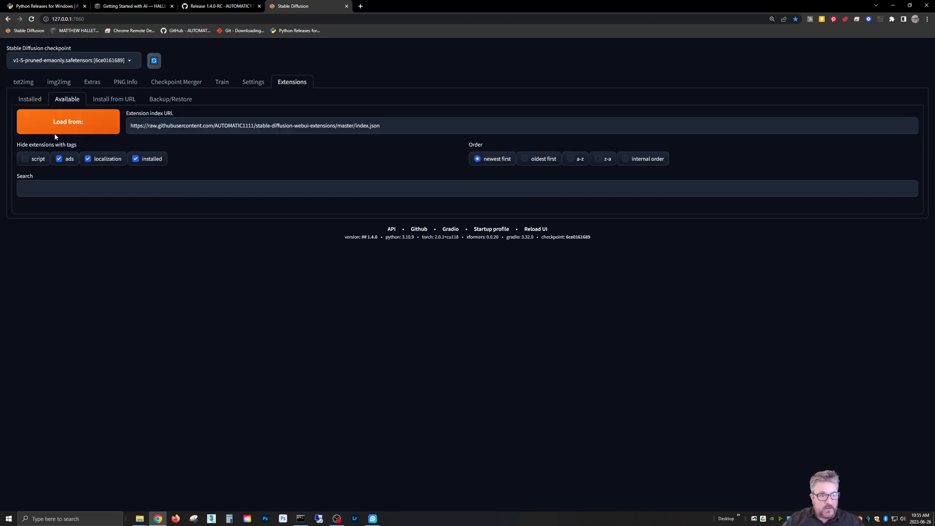
left_click(69, 122)
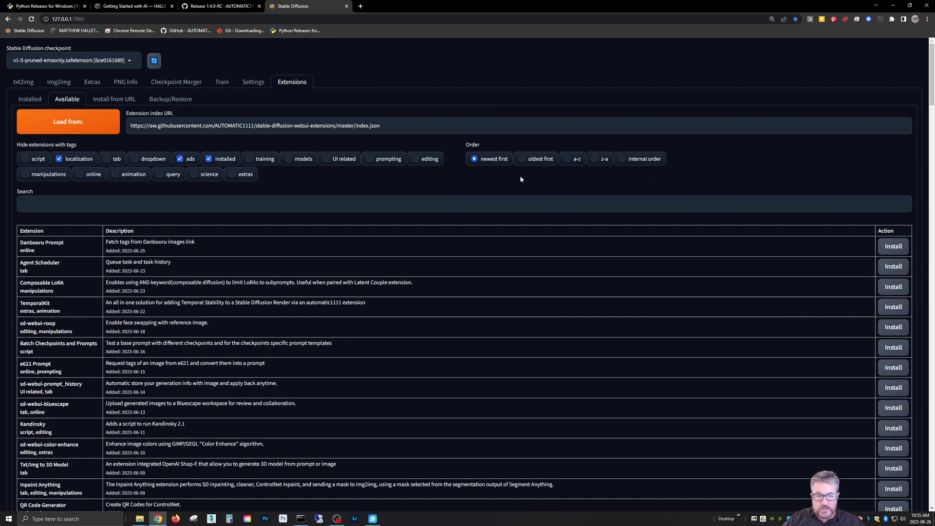
mouse_move(283, 228)
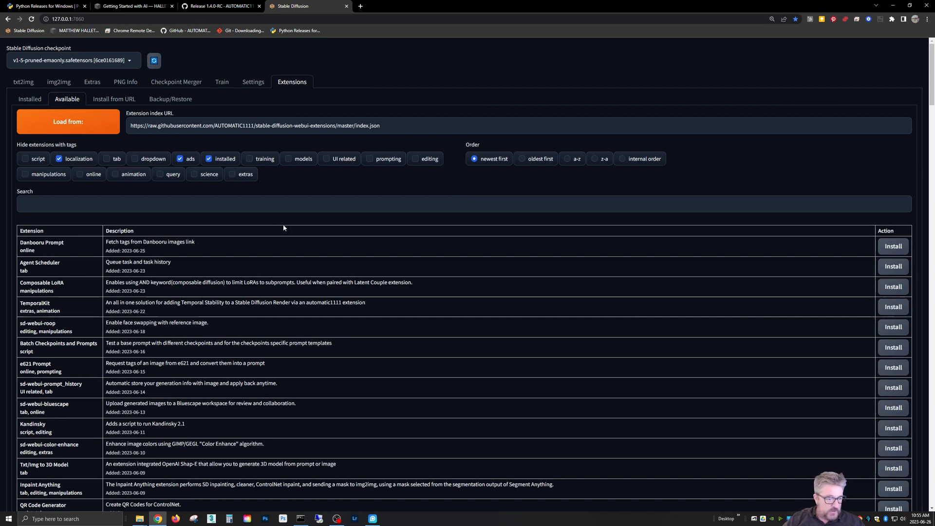
key("ctrl+f")
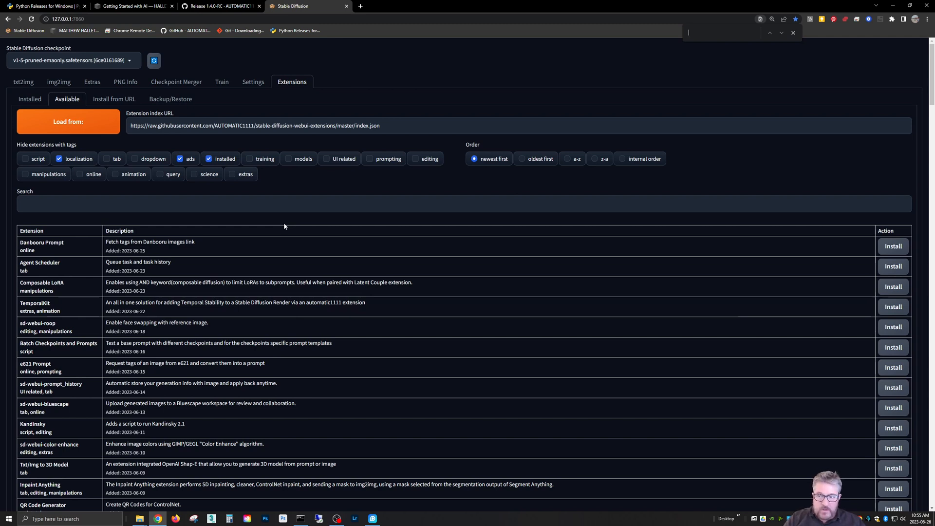
type("control")
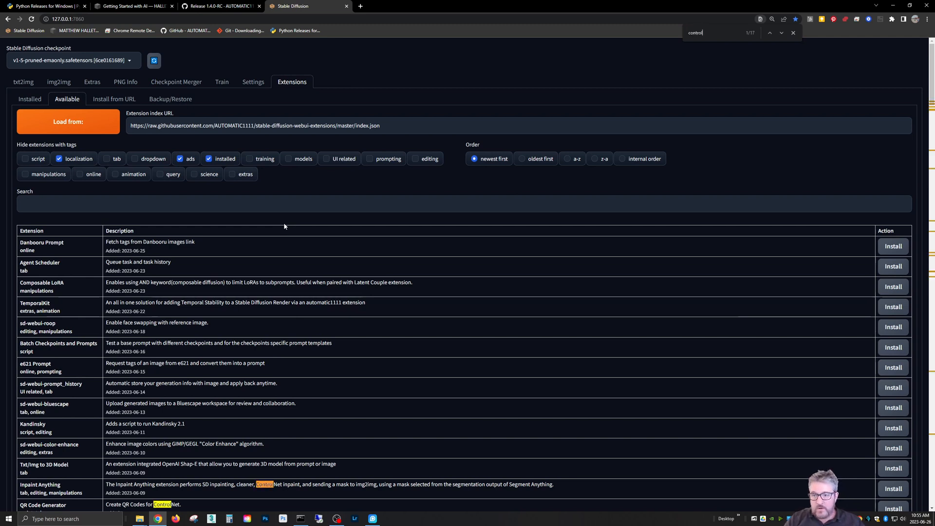
type("net")
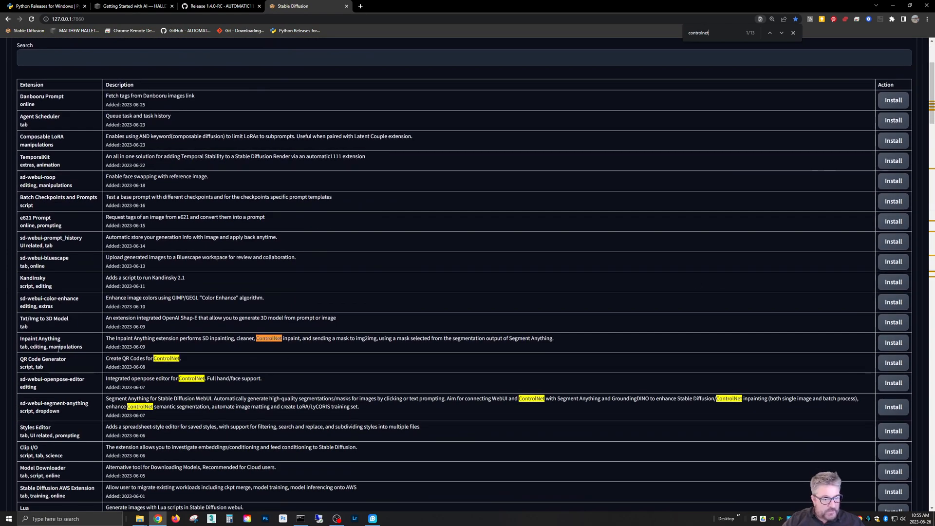
scroll("down", 3)
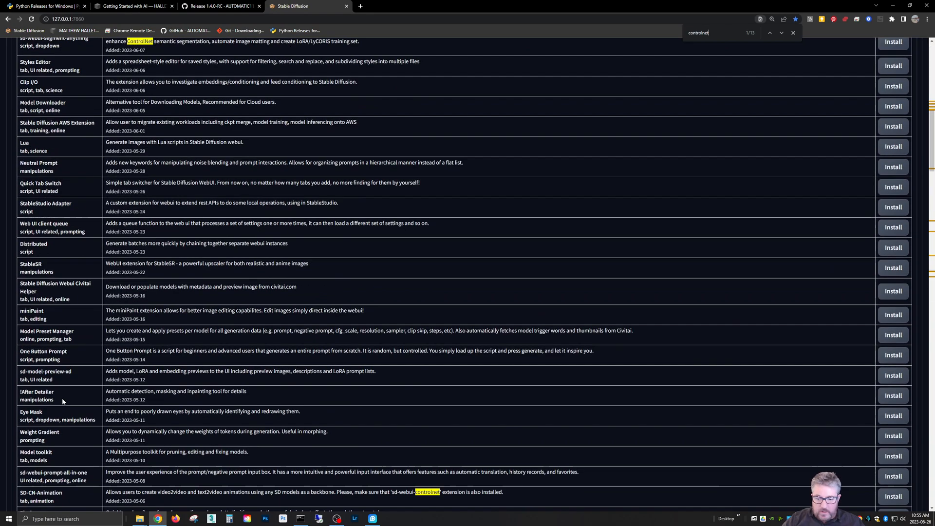
scroll("down", 3)
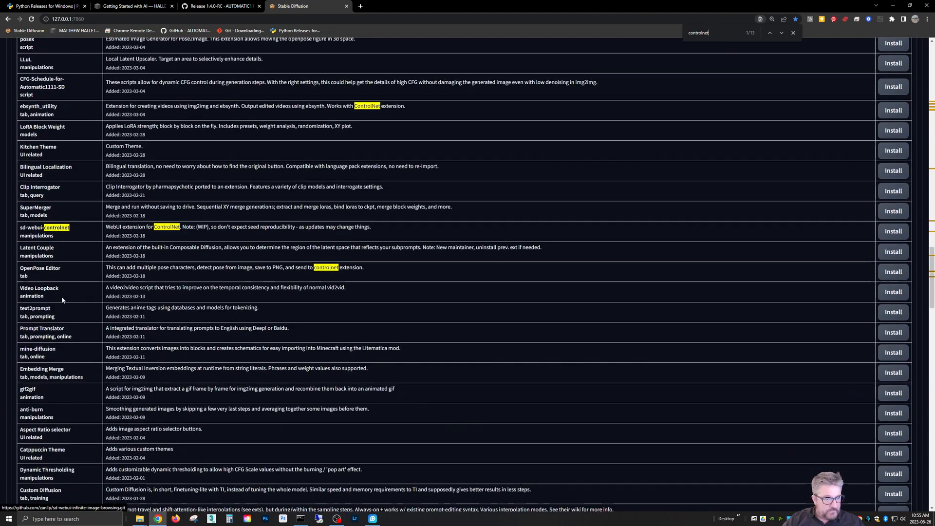
scroll("down", 3)
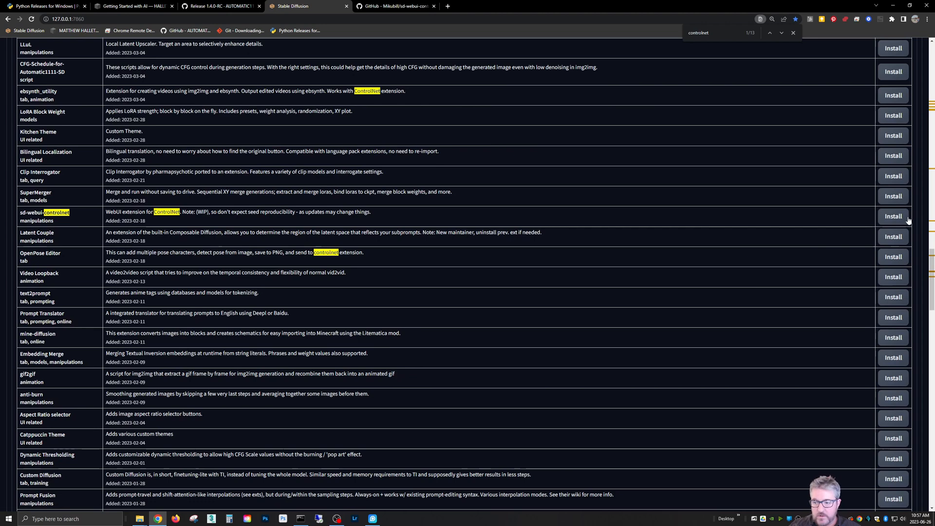
scroll("up", 3)
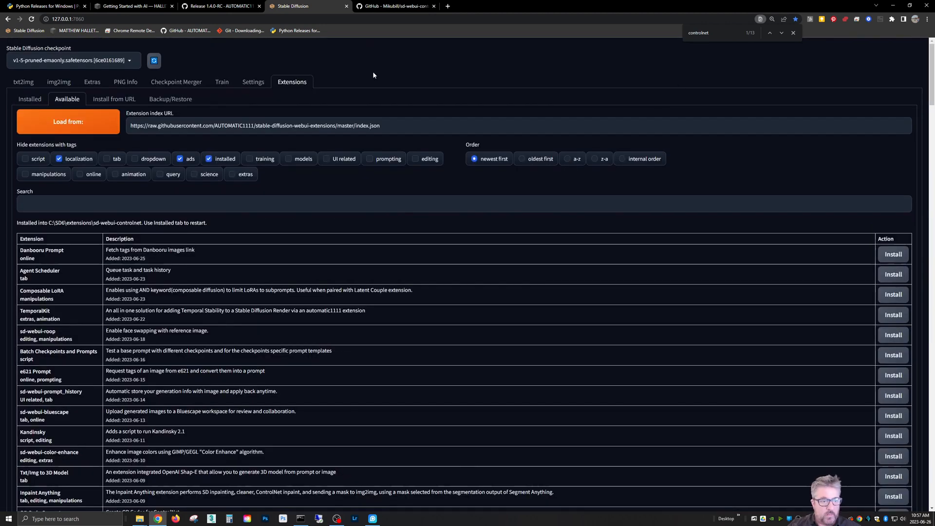
left_click(29, 99)
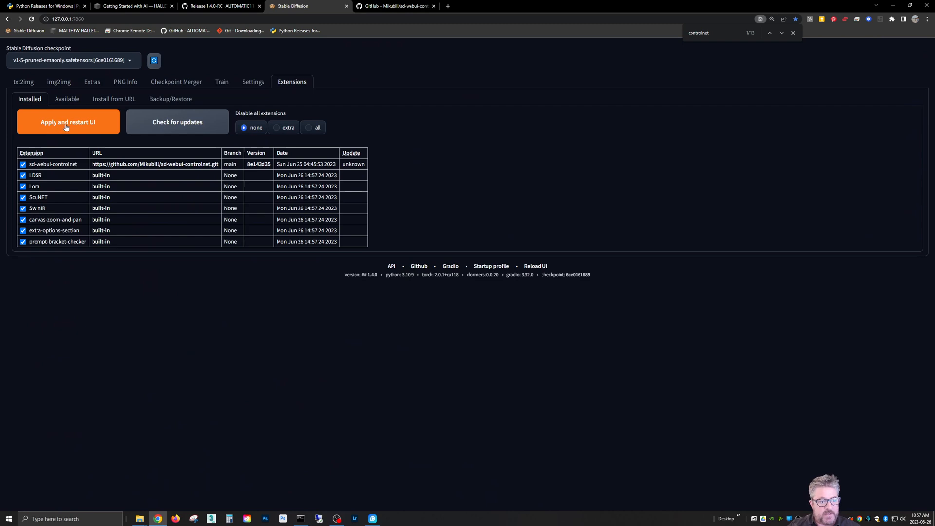
left_click(69, 122)
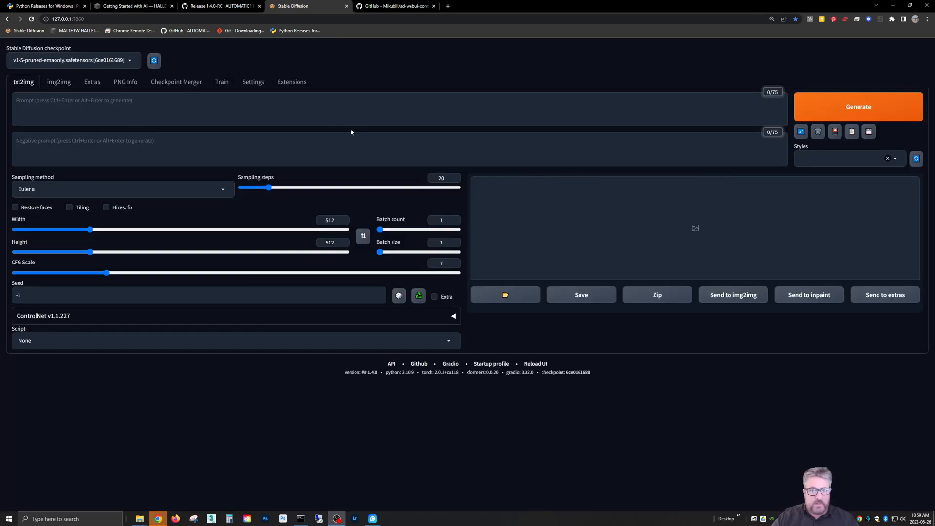
mouse_move(372, 165)
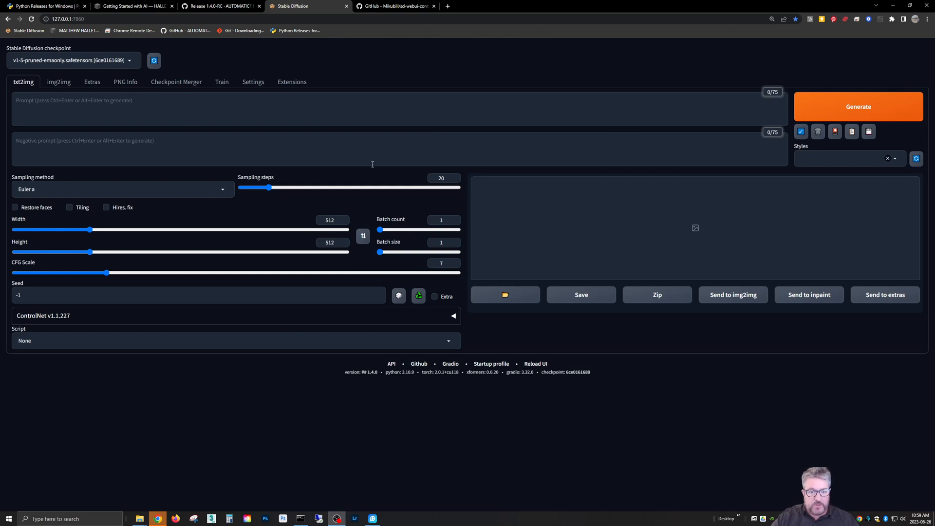
Step: Open img2img, browse its options, and load the dining-room photo as the source image
left_click(59, 81)
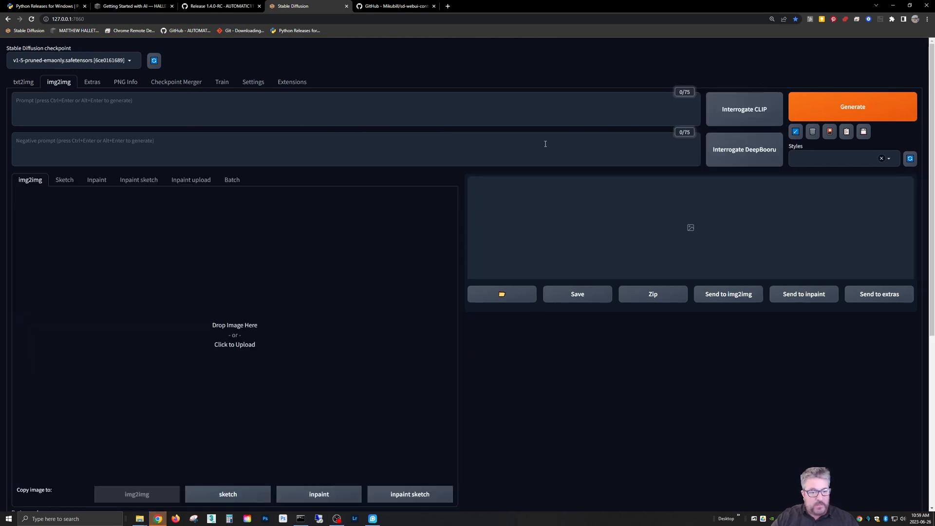
scroll("down", 3)
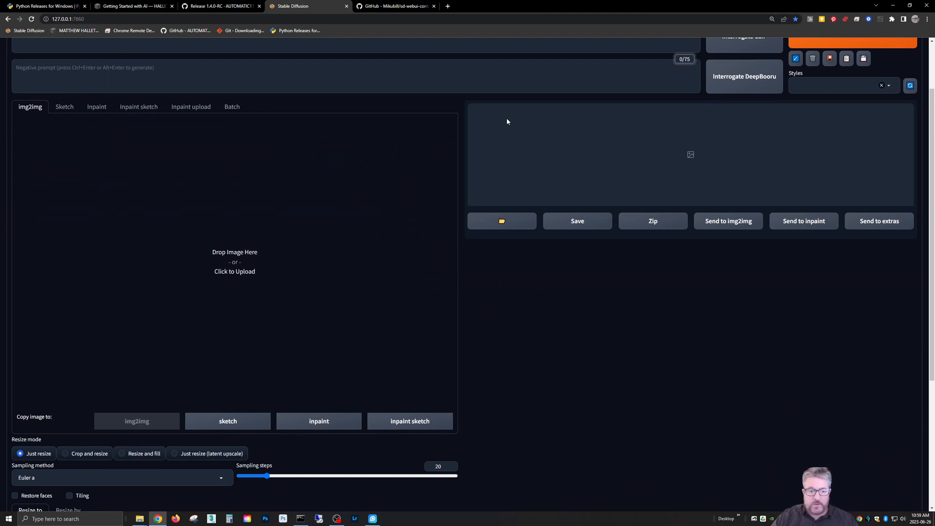
scroll("up", 3)
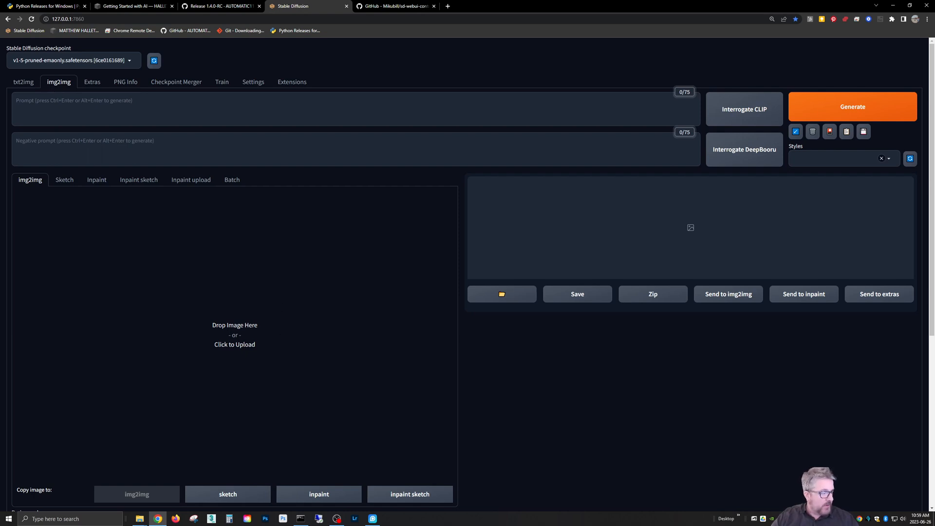
left_click(234, 334)
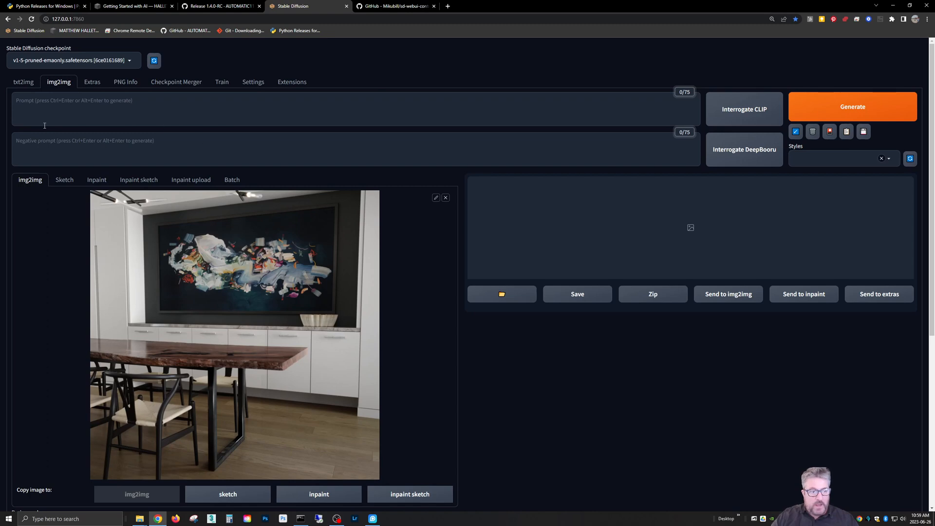
Step: Fill the prompt via Interrogate CLIP with a dining-room description ending in ', photo'
scroll("down", 3)
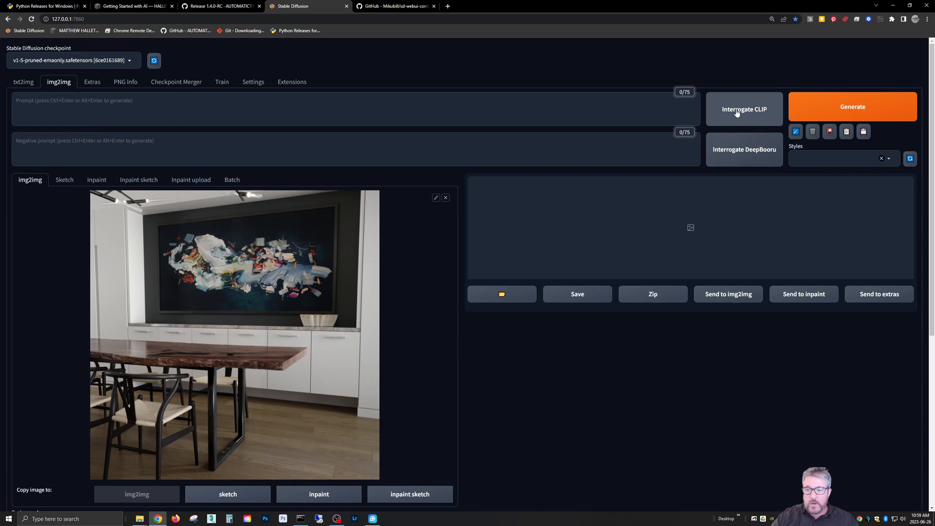
left_click(744, 109)
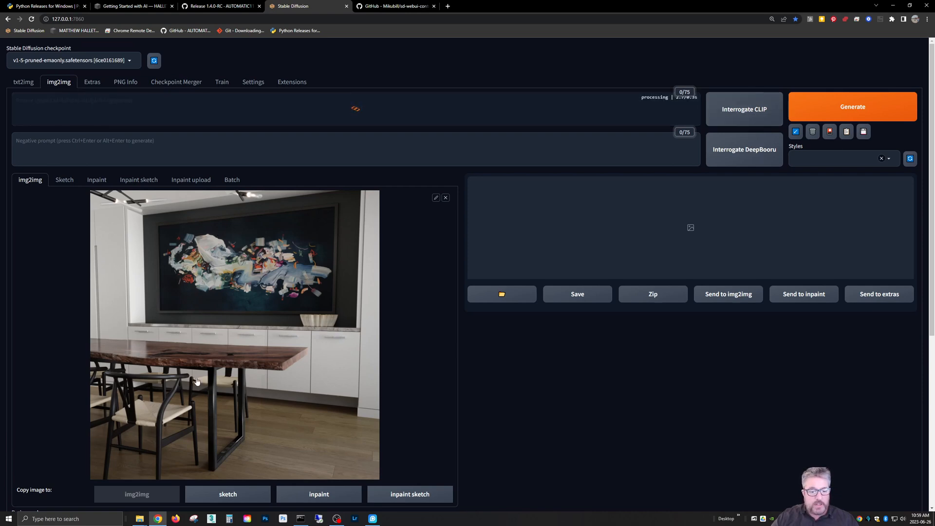
mouse_move(55, 131)
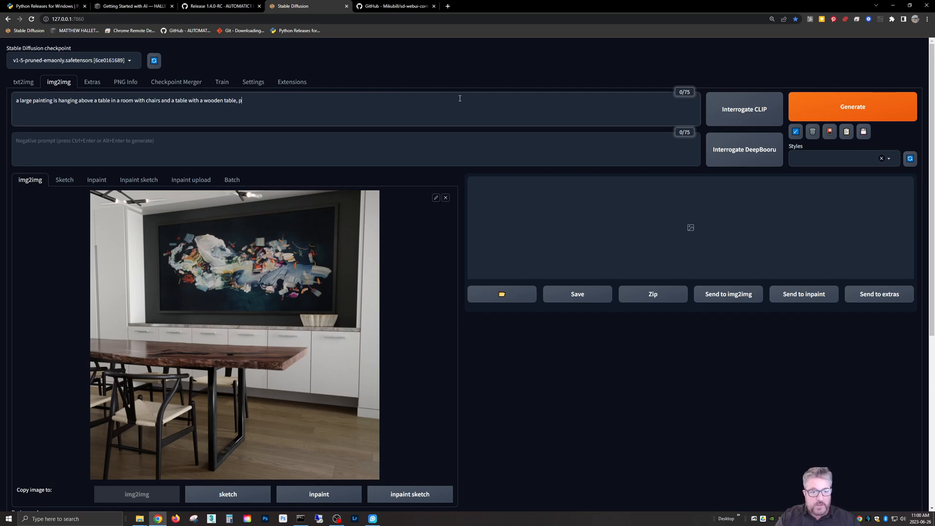
type("hoto")
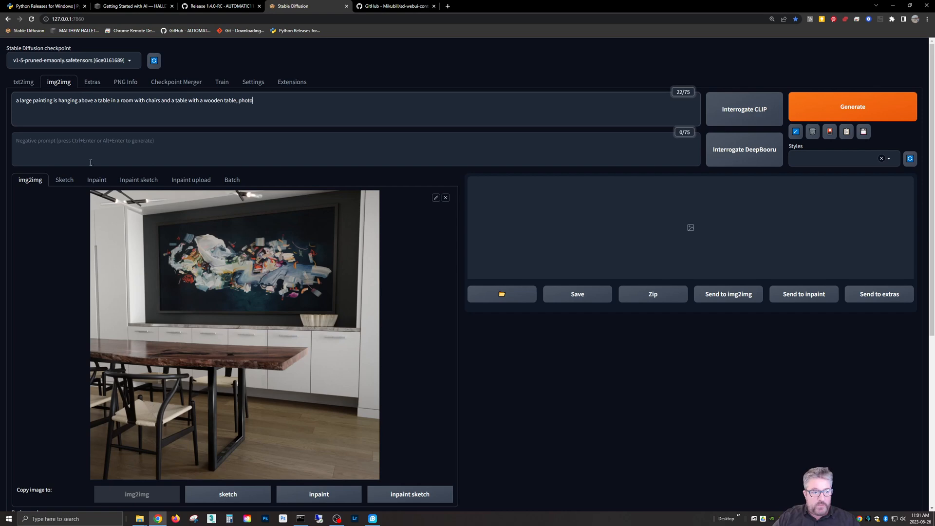
scroll("down", 3)
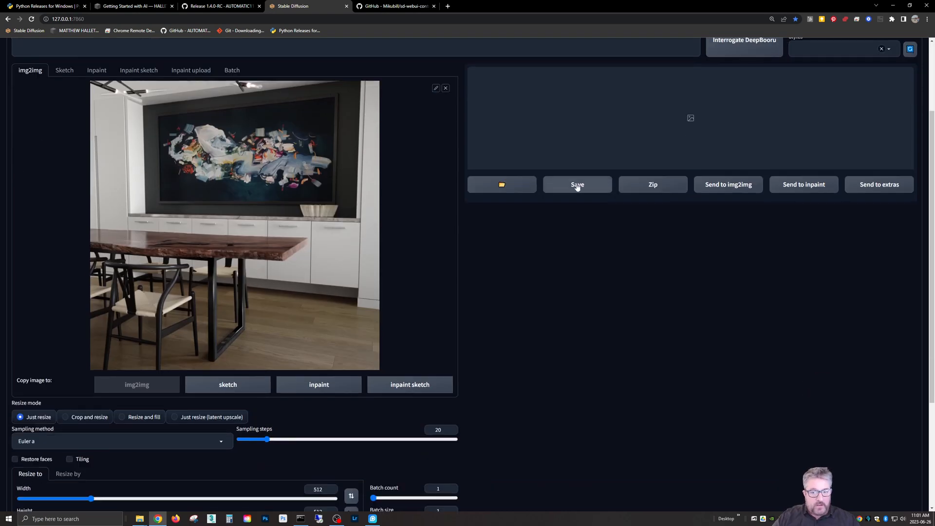
Step: Generate and review a painterly img2img dining room at denoising strength 0.75
scroll("up", 3)
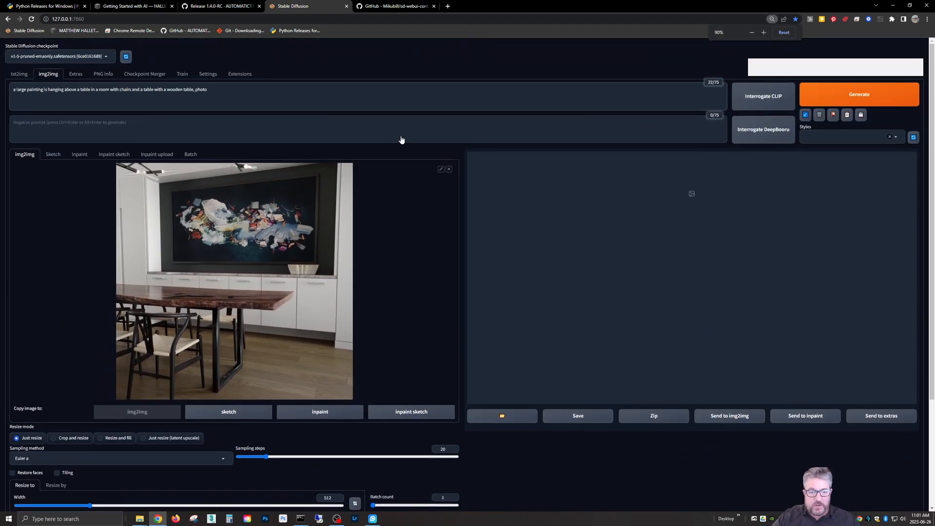
left_click(859, 94)
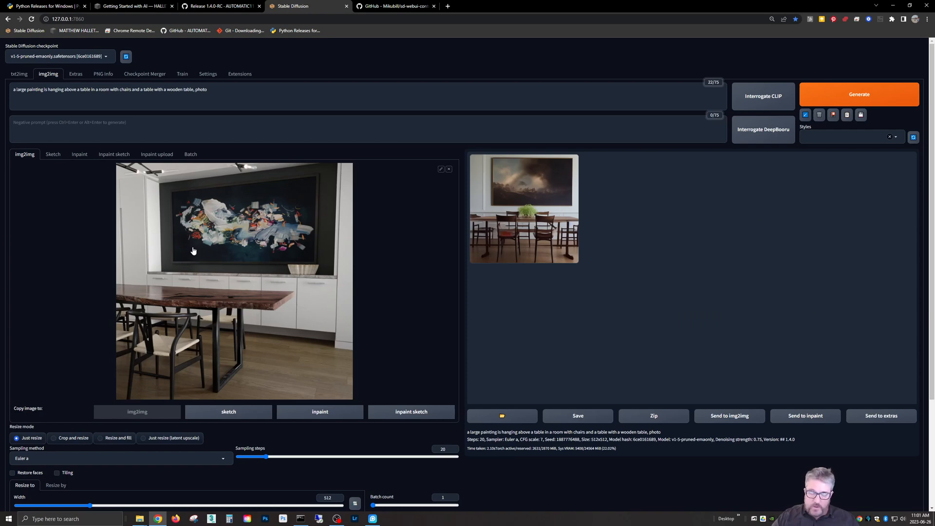
scroll("down", 3)
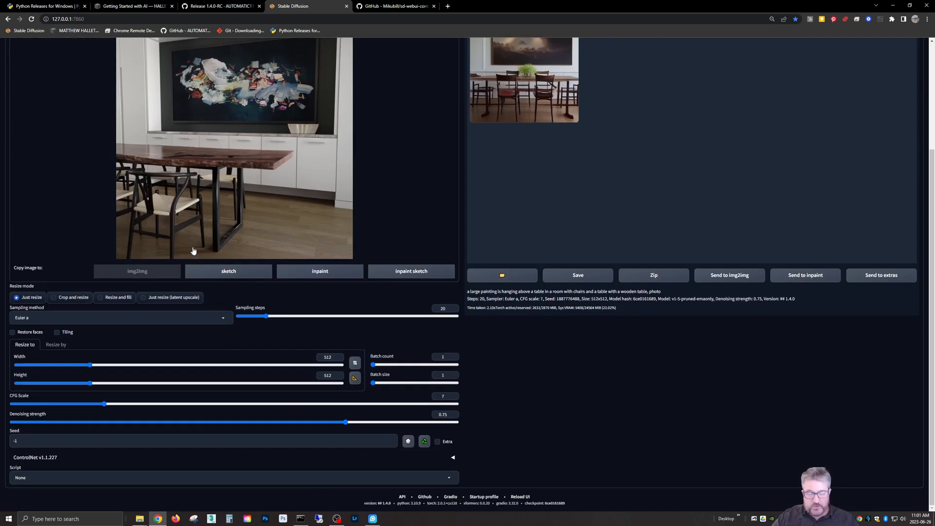
scroll("up", 3)
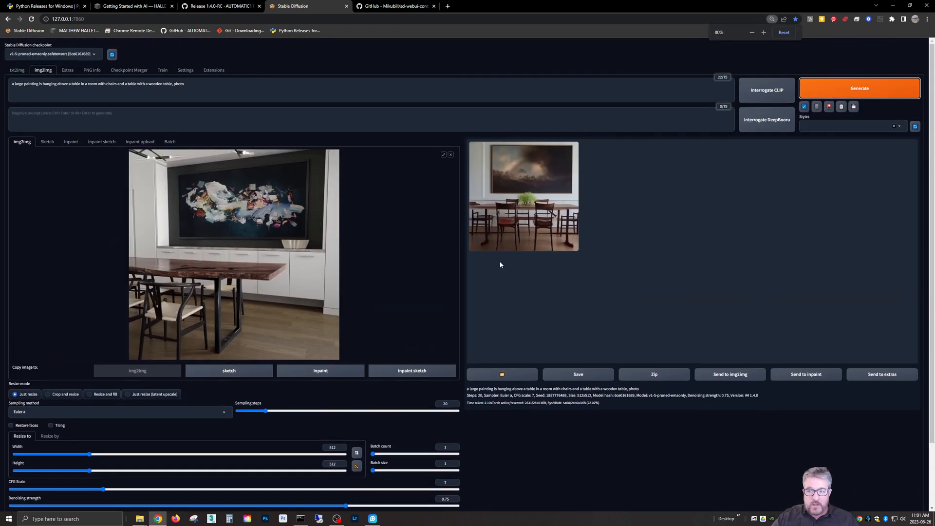
scroll("down", 3)
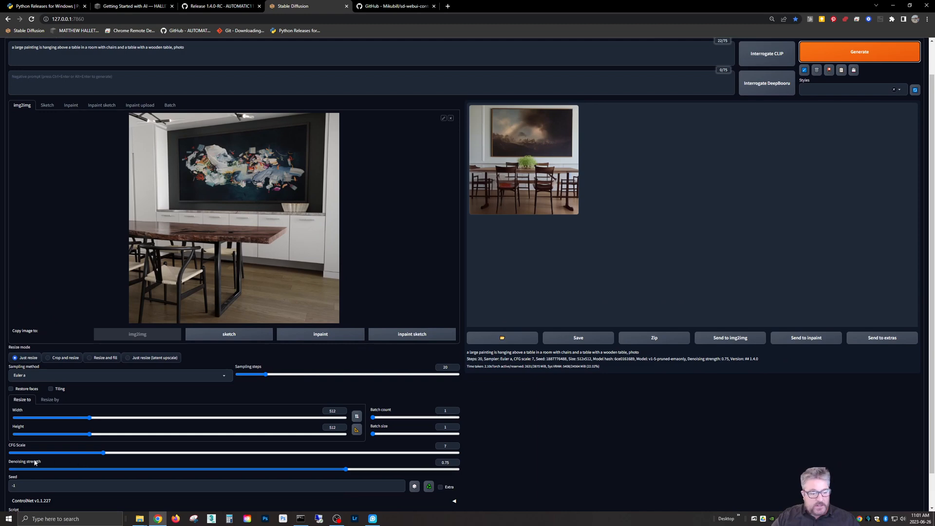
mouse_move(107, 468)
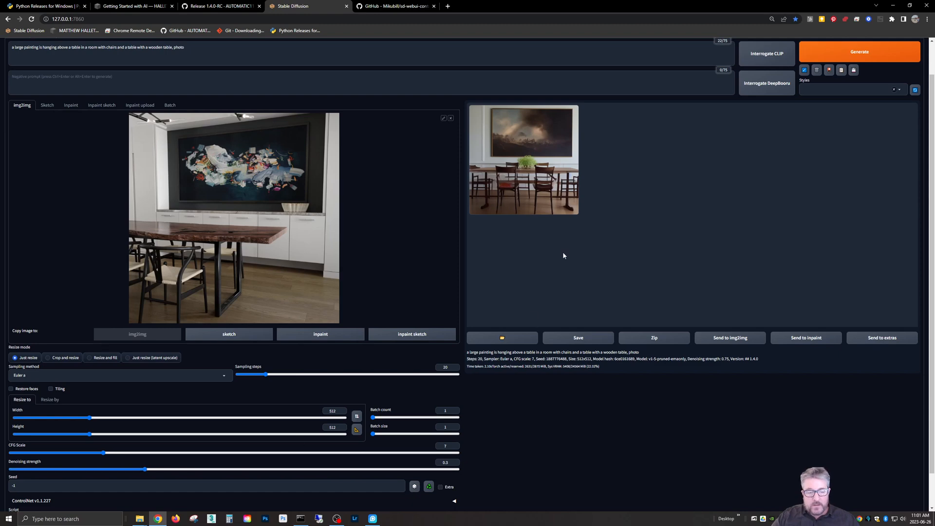
mouse_move(251, 208)
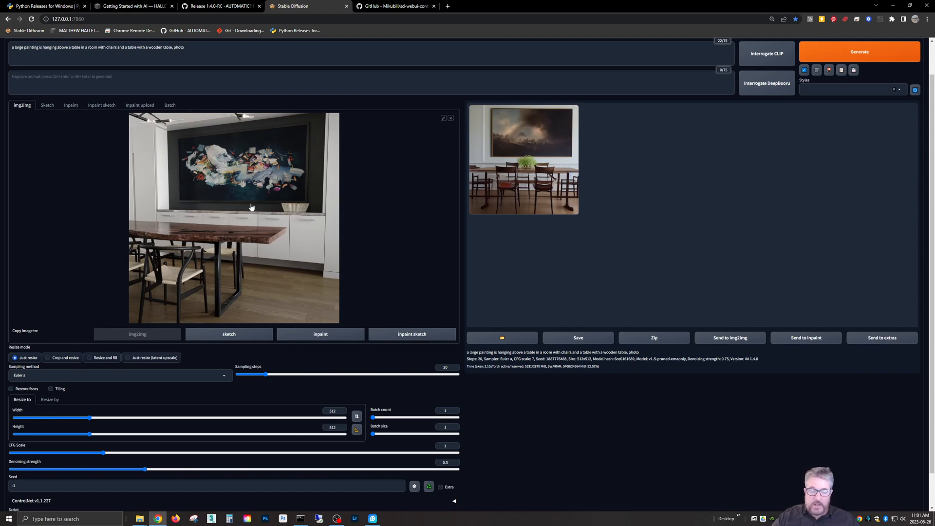
Step: Generate variations at denoising 0.3 and 0.42, then set CFG scale to 4.5
left_click(859, 51)
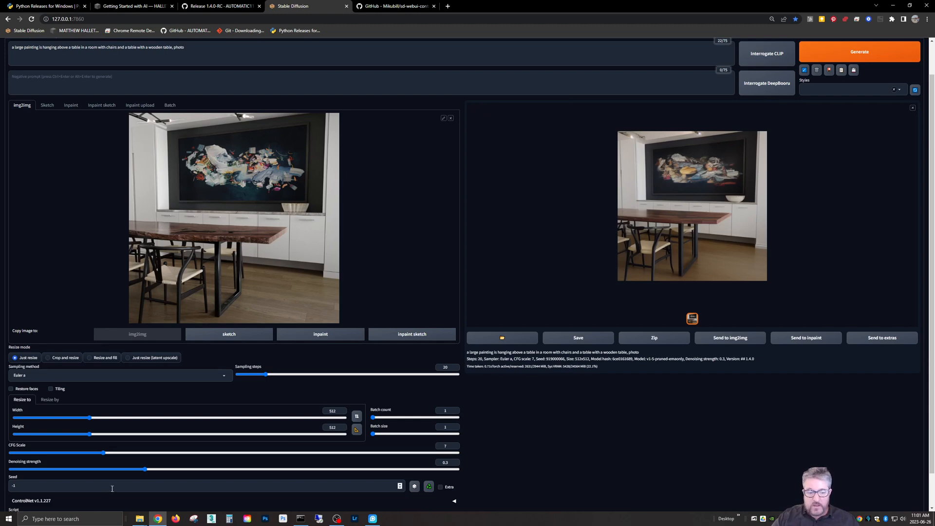
left_click(859, 51)
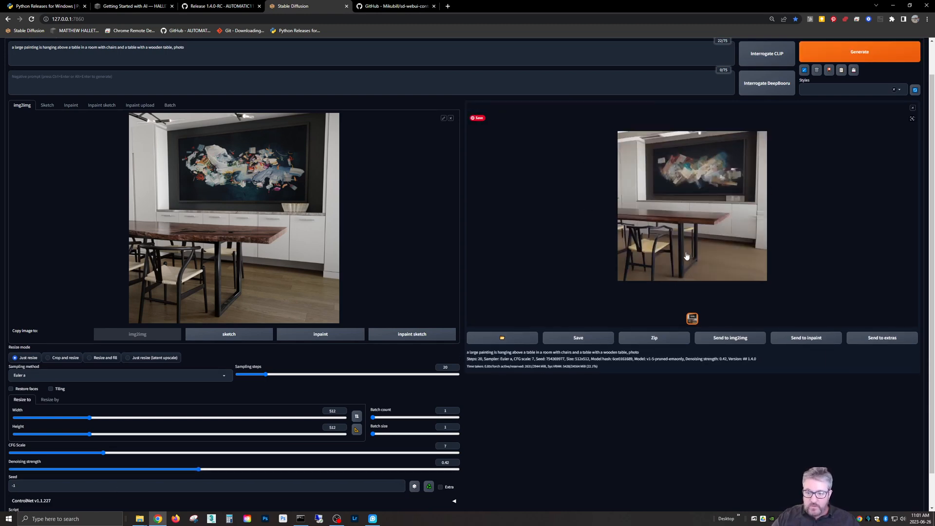
mouse_move(641, 248)
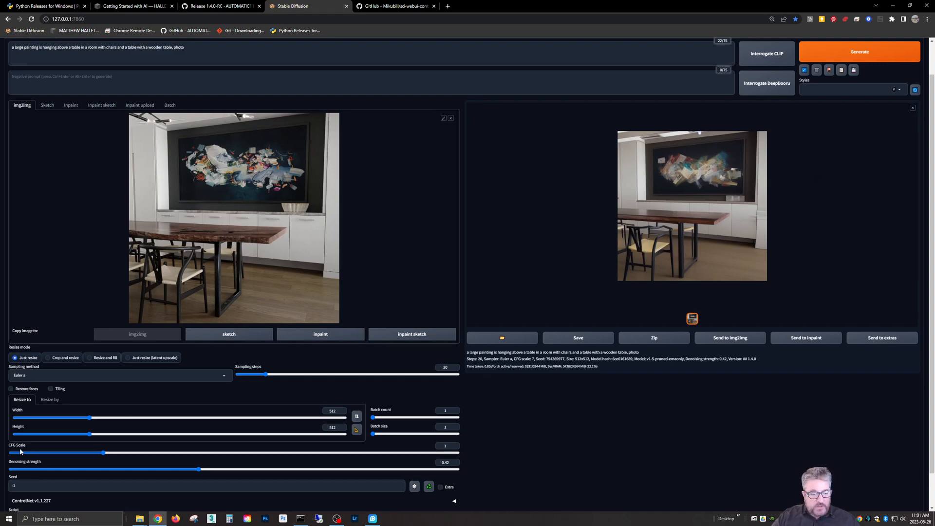
mouse_move(18, 452)
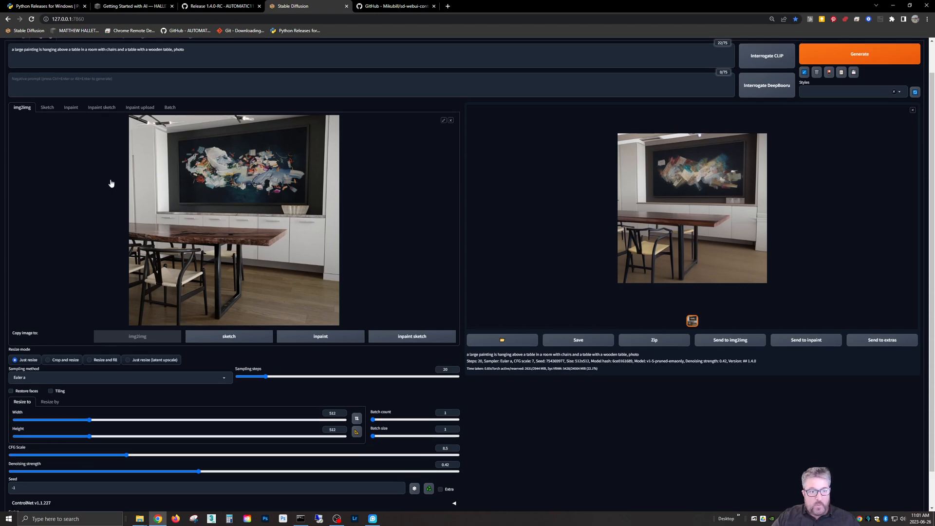
scroll("down", 3)
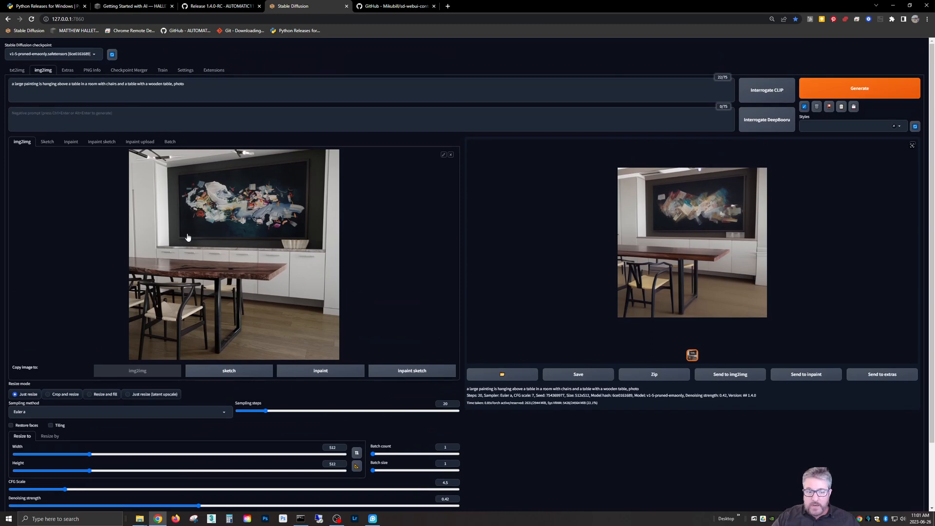
scroll("down", 3)
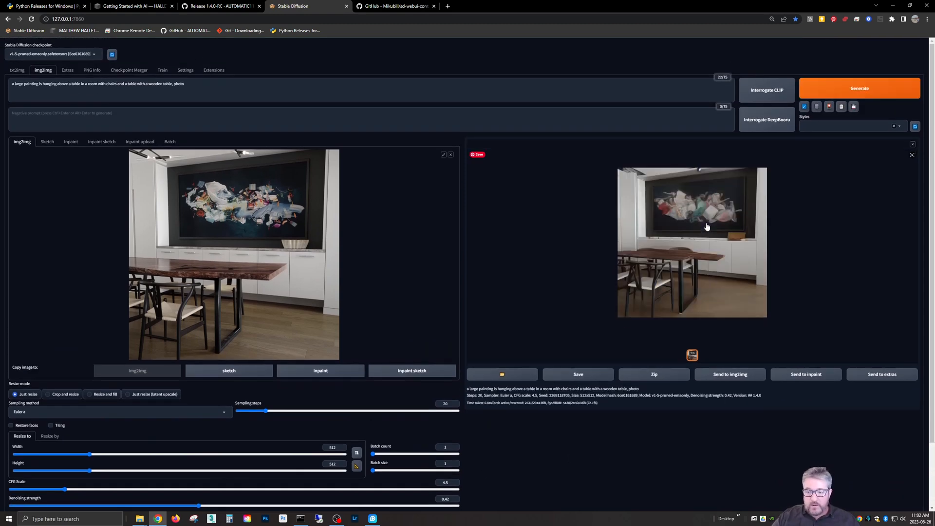
Step: Generate a looser round-table variation at CFG 4.5 and denoising 0.65
scroll("down", 3)
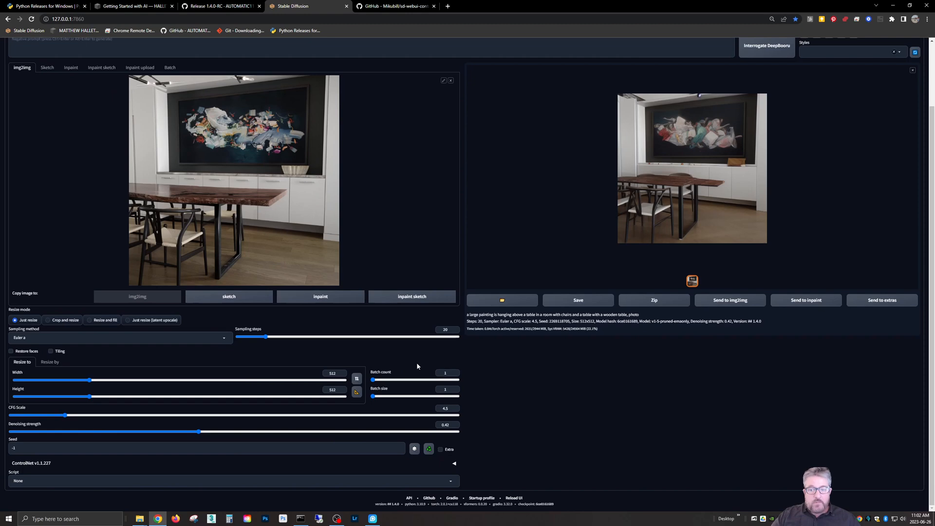
mouse_move(405, 369)
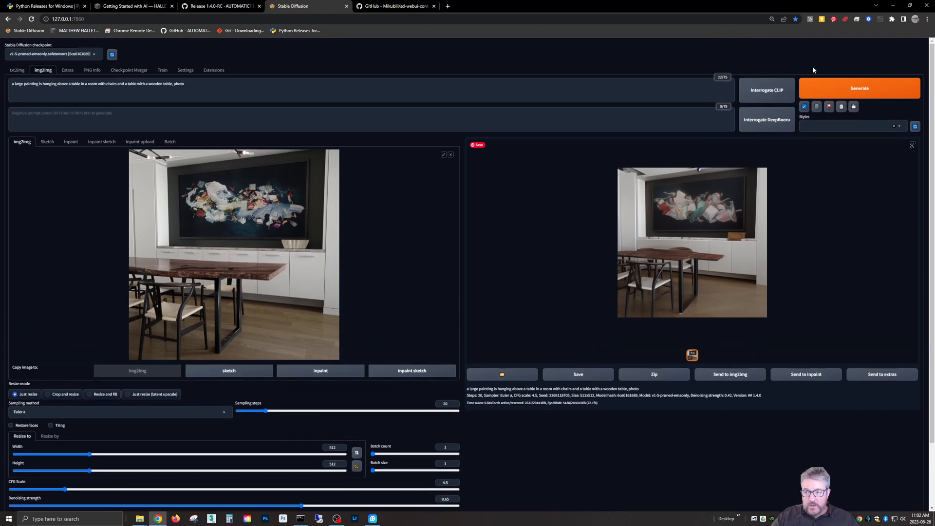
left_click(859, 88)
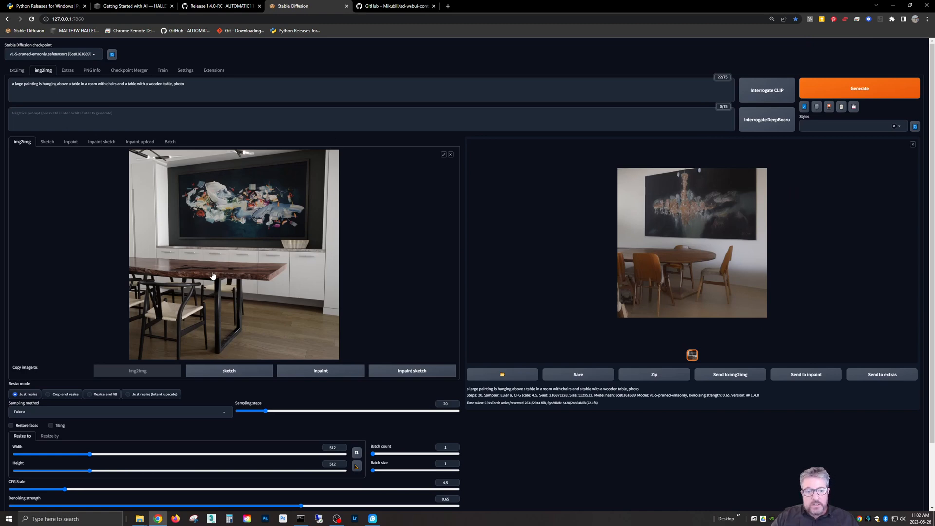
mouse_move(160, 247)
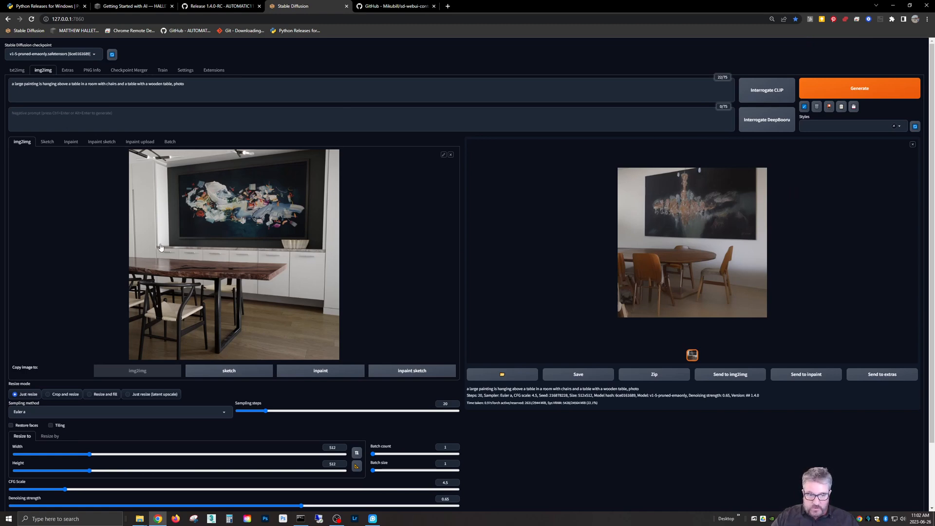
scroll("down", 3)
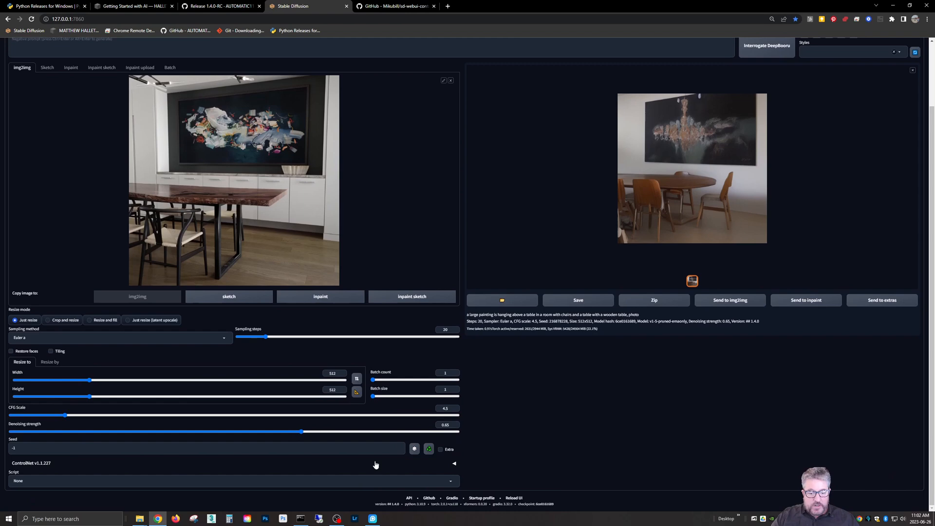
Step: Expand the ControlNet v1.1.227 accordion and scroll to view its image area and options
left_click(454, 463)
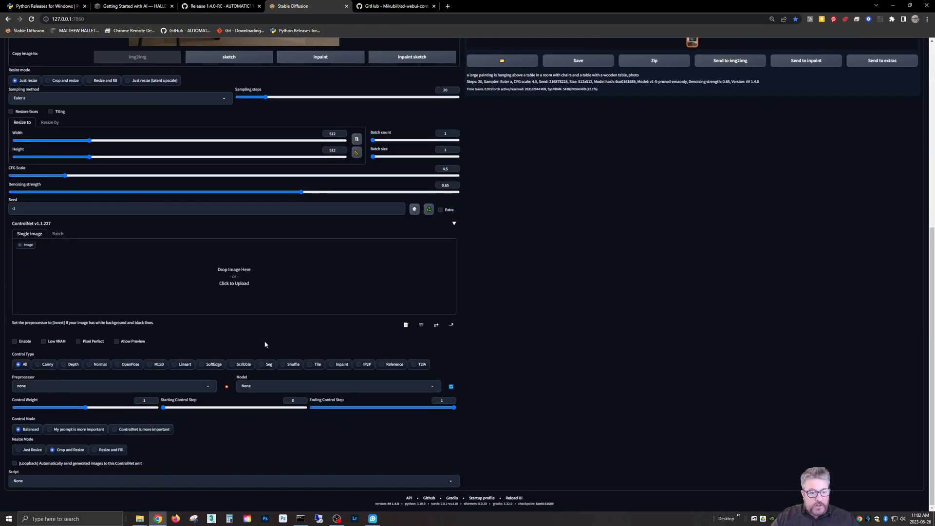
scroll("up", 3)
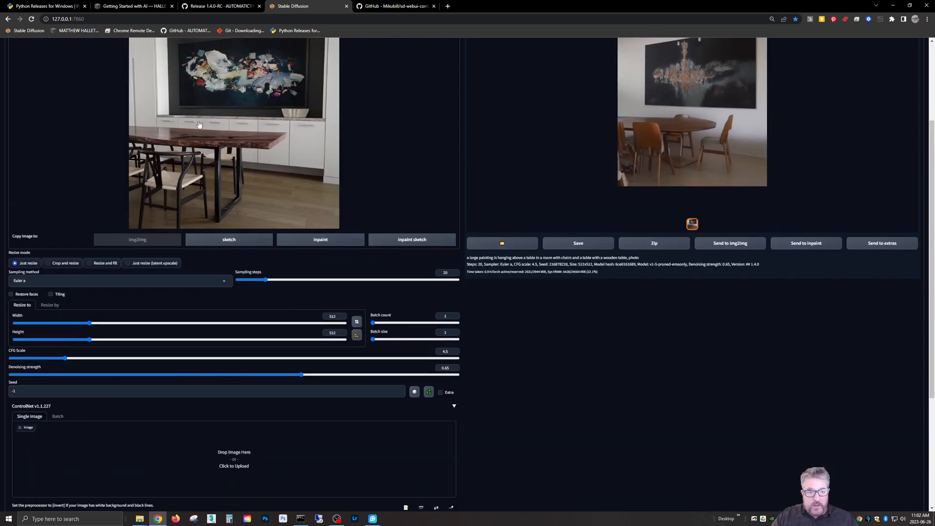
mouse_move(246, 133)
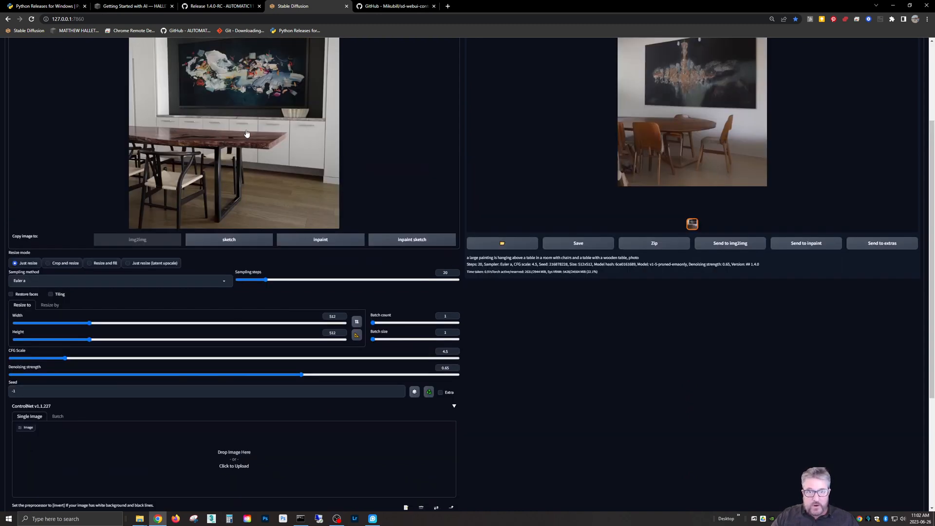
scroll("down", 3)
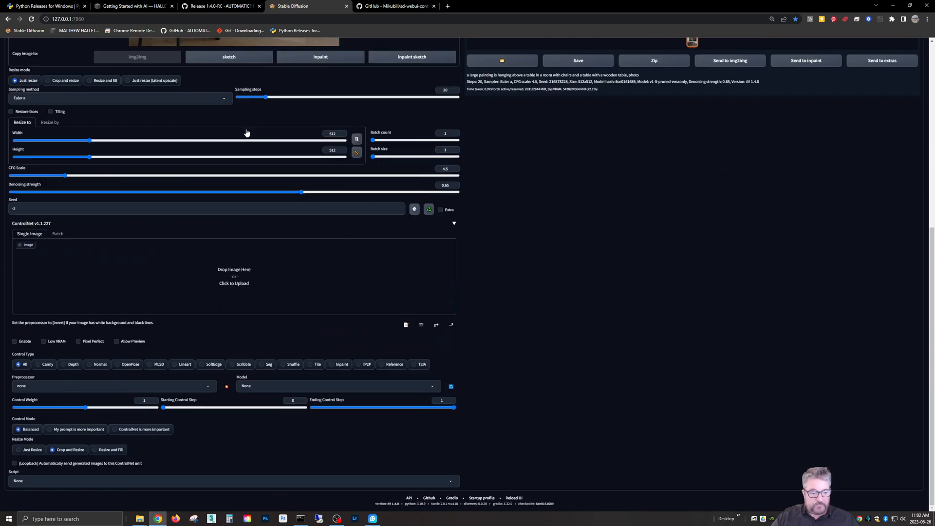
mouse_move(40, 371)
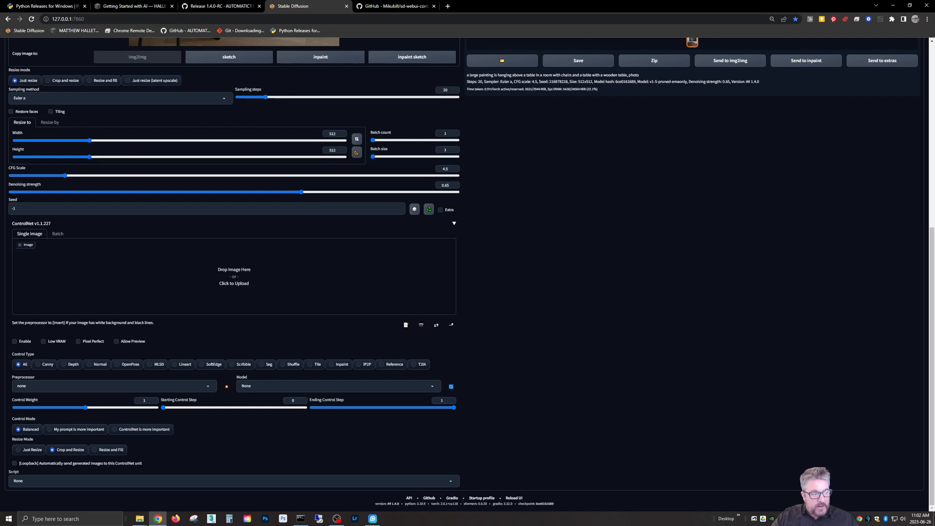
scroll("up", 3)
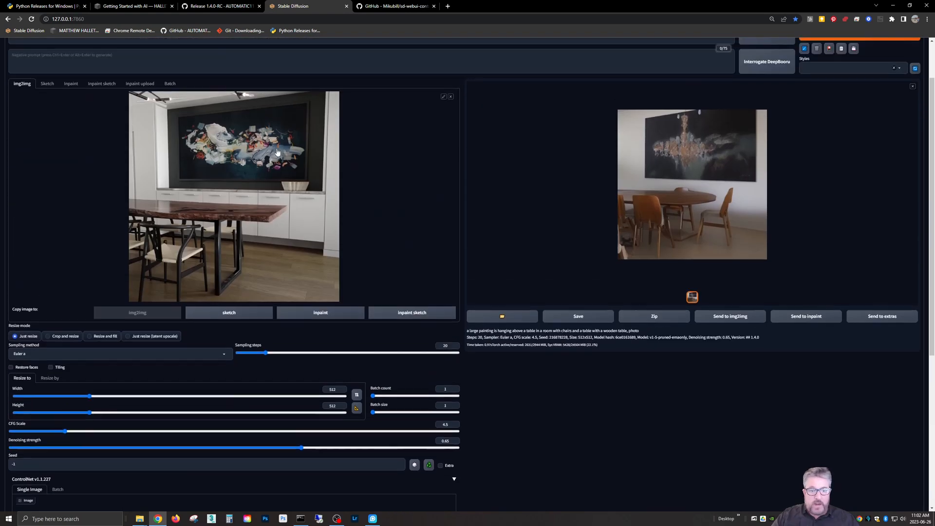
mouse_move(365, 193)
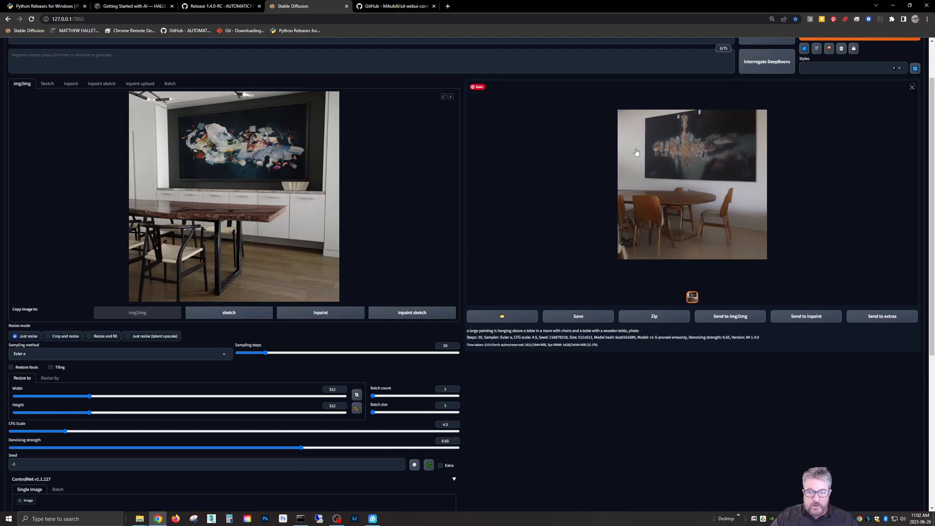
scroll("down", 3)
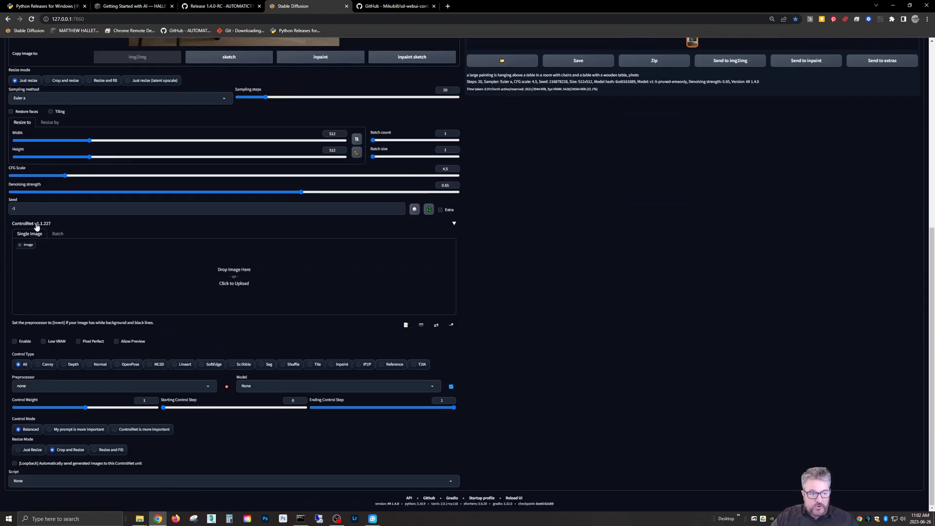
left_click(14, 341)
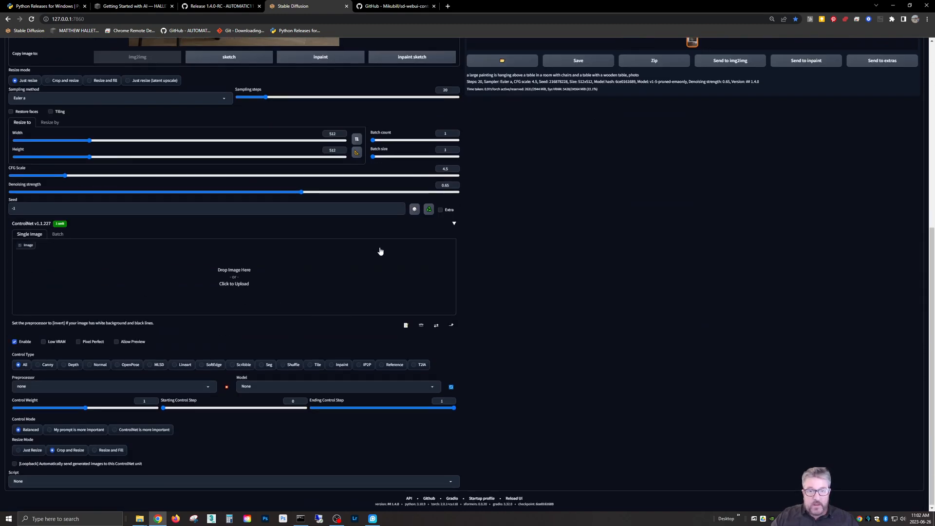
mouse_move(71, 359)
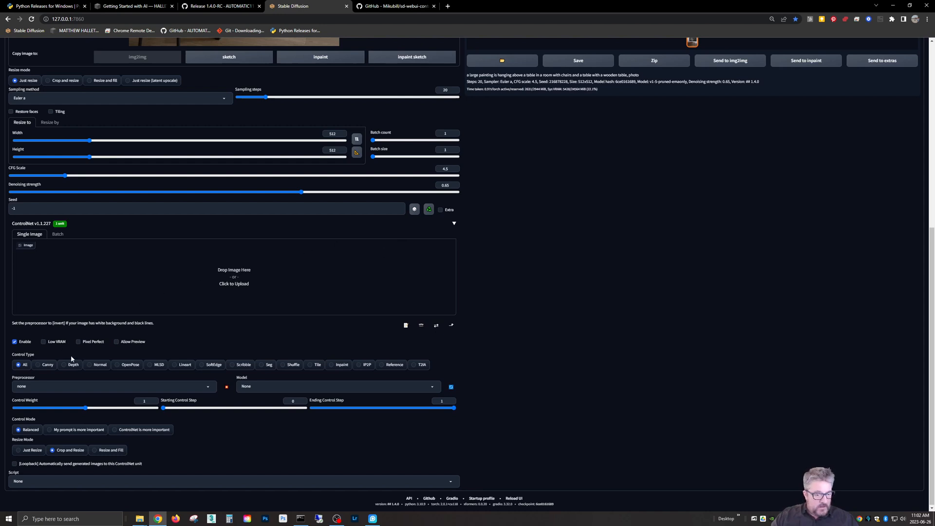
mouse_move(213, 372)
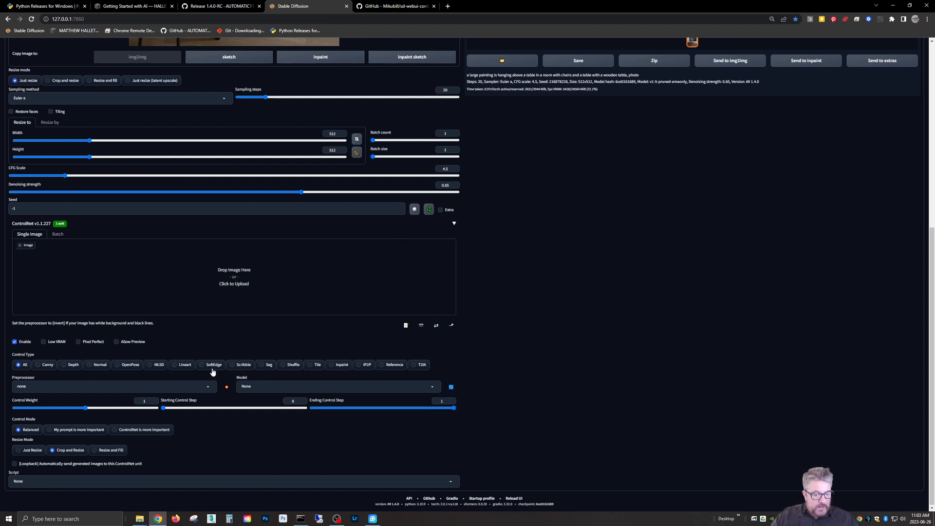
left_click(185, 364)
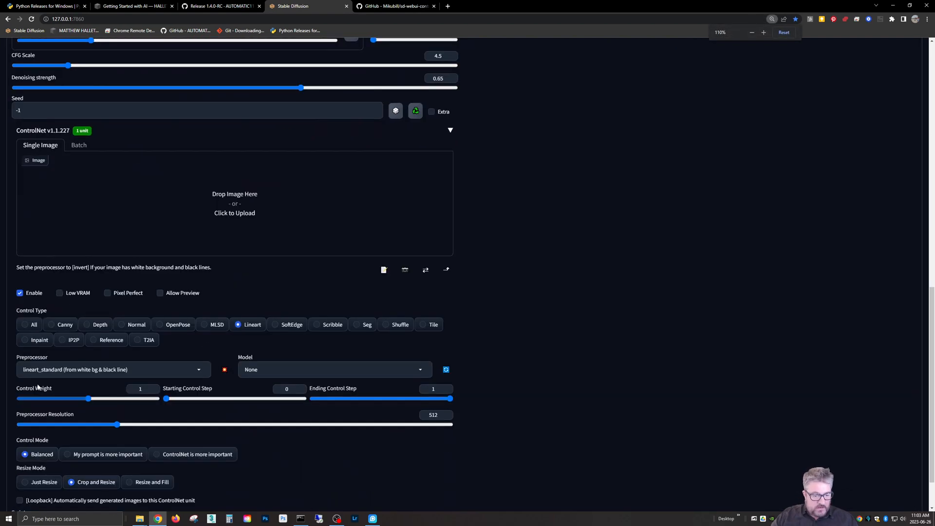
scroll("down", 3)
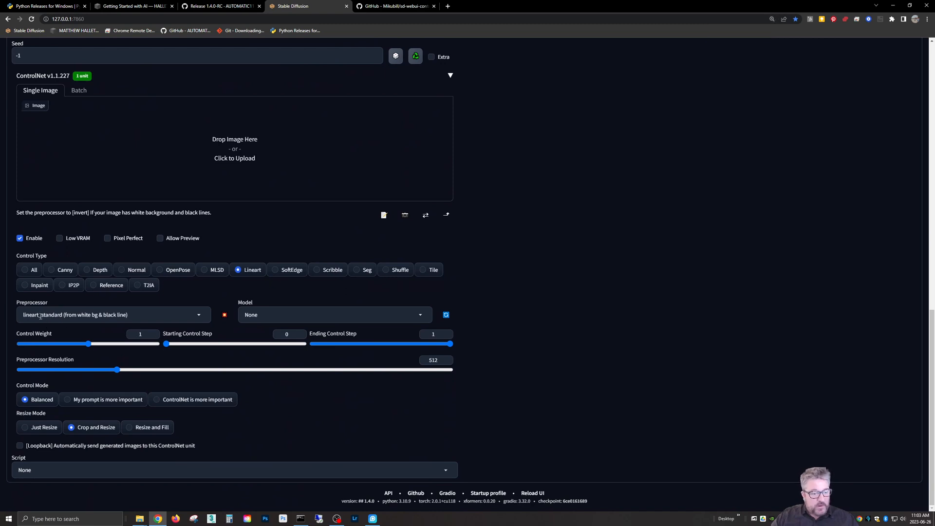
left_click(112, 314)
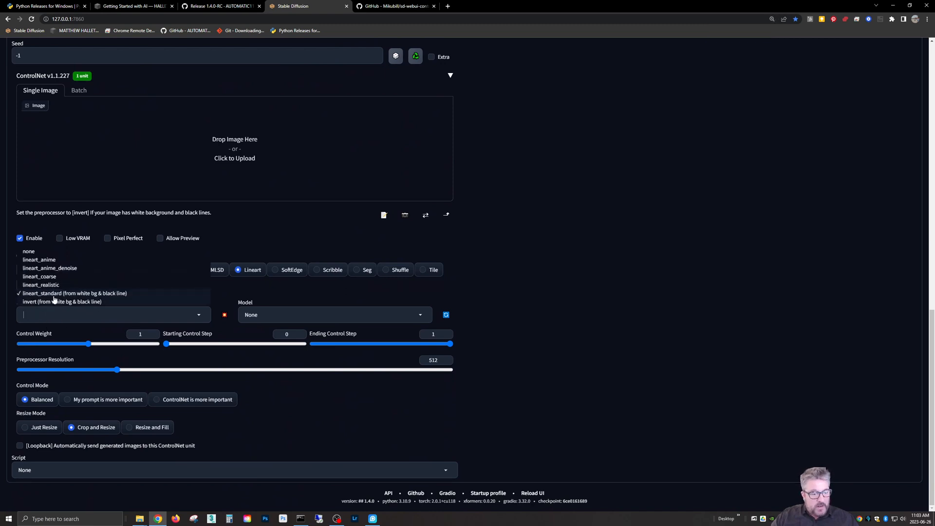
mouse_move(72, 310)
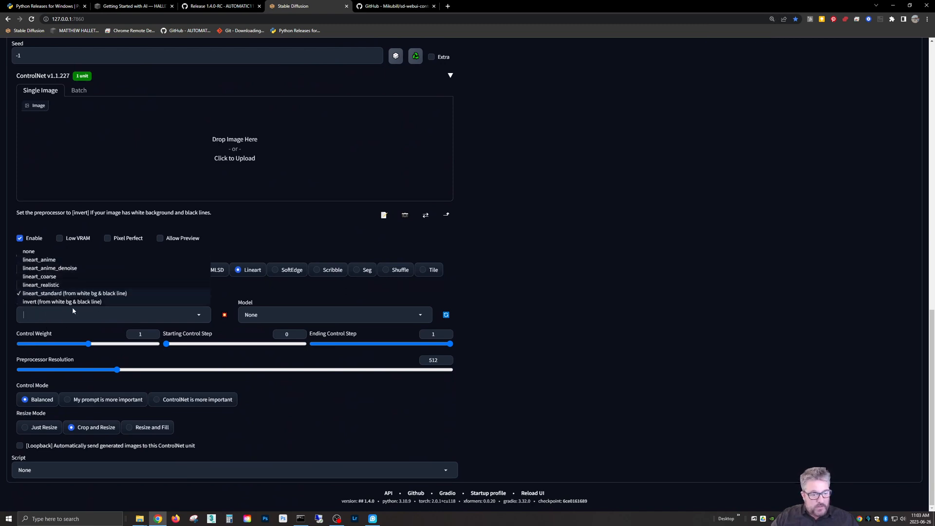
left_click(74, 292)
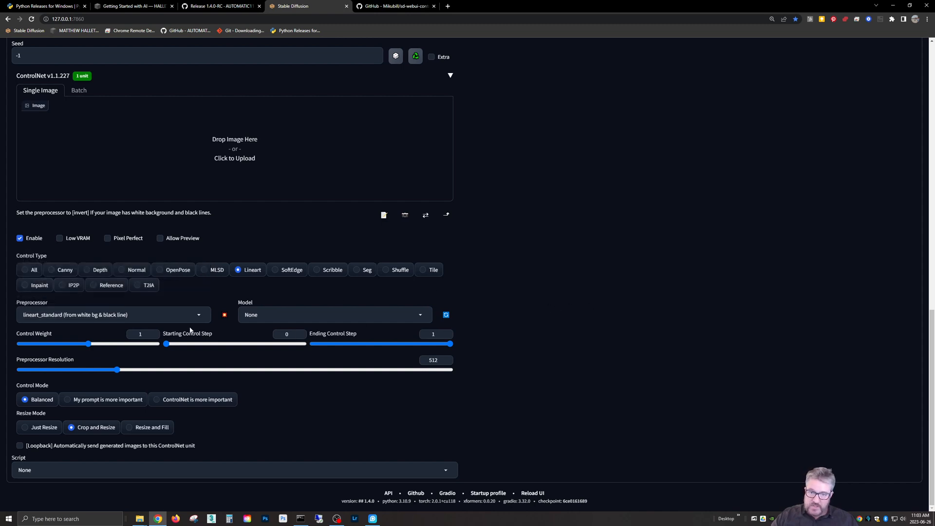
mouse_move(435, 322)
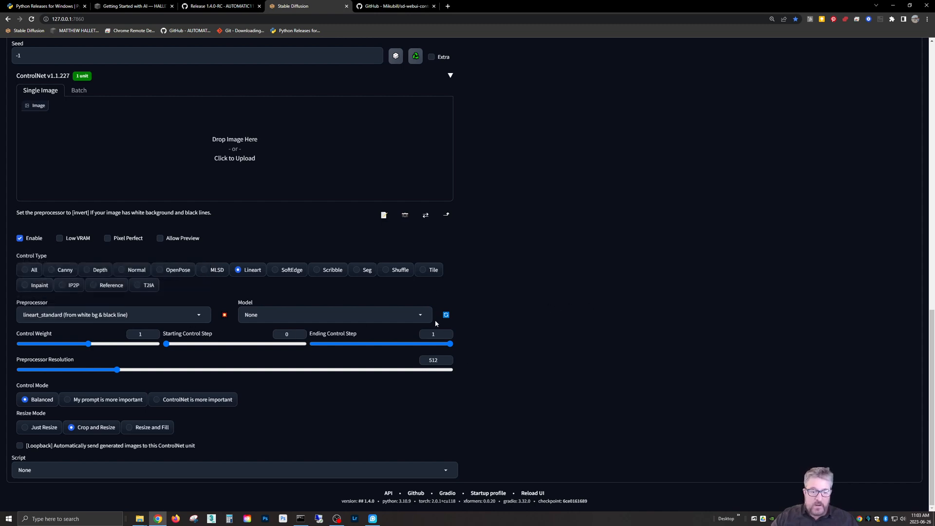
left_click(334, 314)
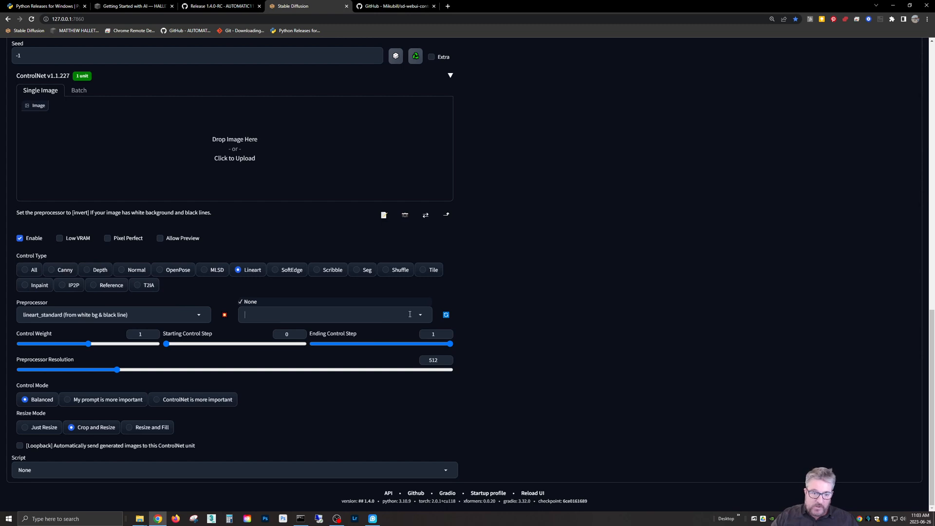
scroll("up", 3)
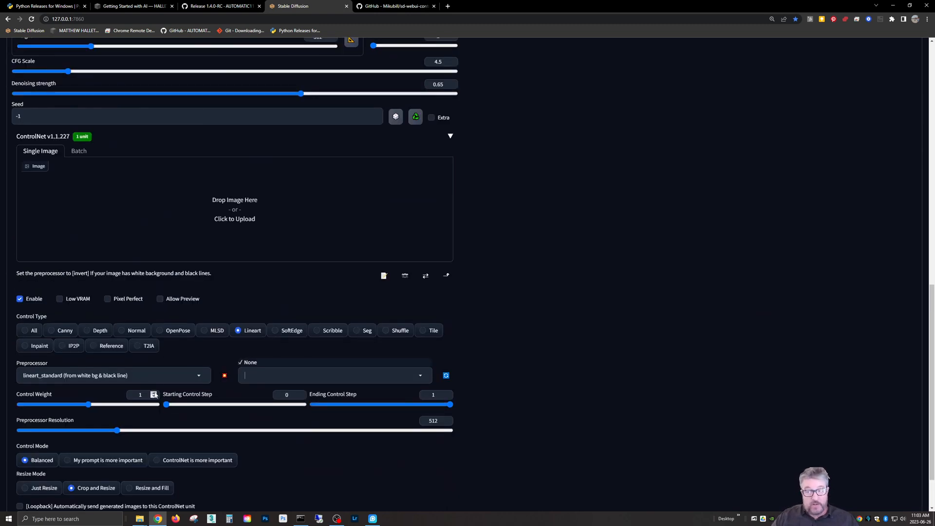
left_click(132, 6)
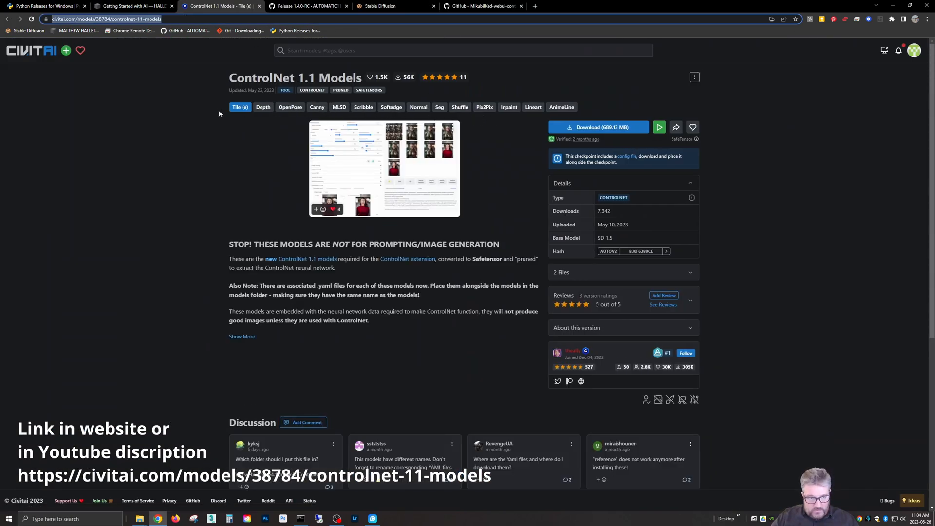
mouse_move(484, 107)
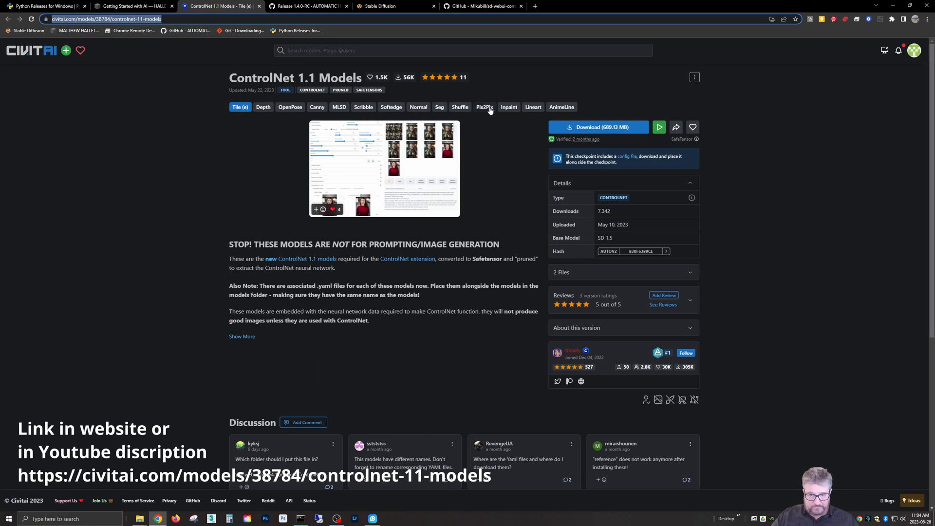
Step: Choose the Lineart version of ControlNet 1.1 Models and download its safetensors file
left_click(532, 106)
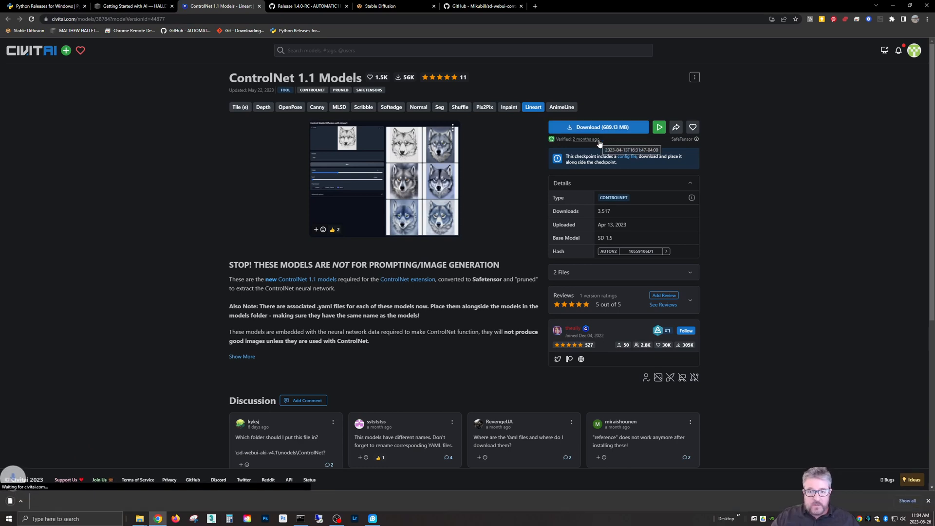
left_click(598, 127)
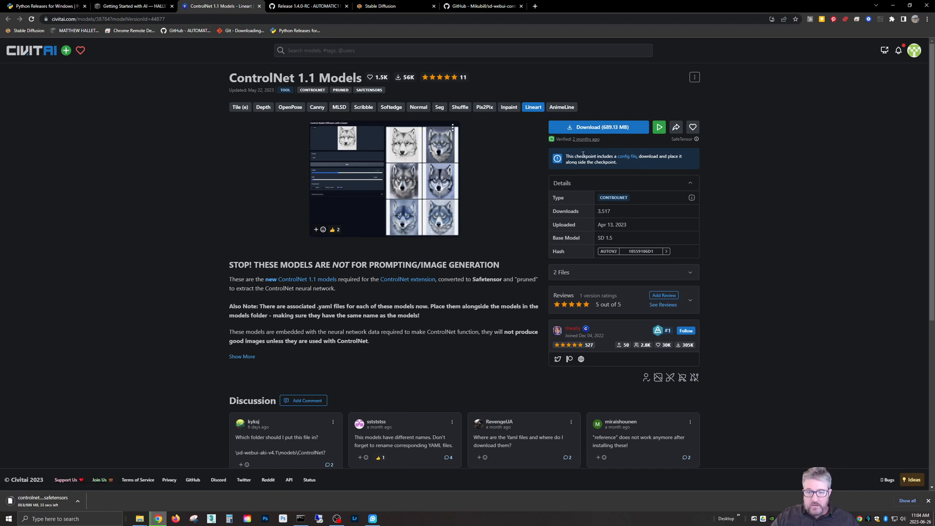
left_click(138, 518)
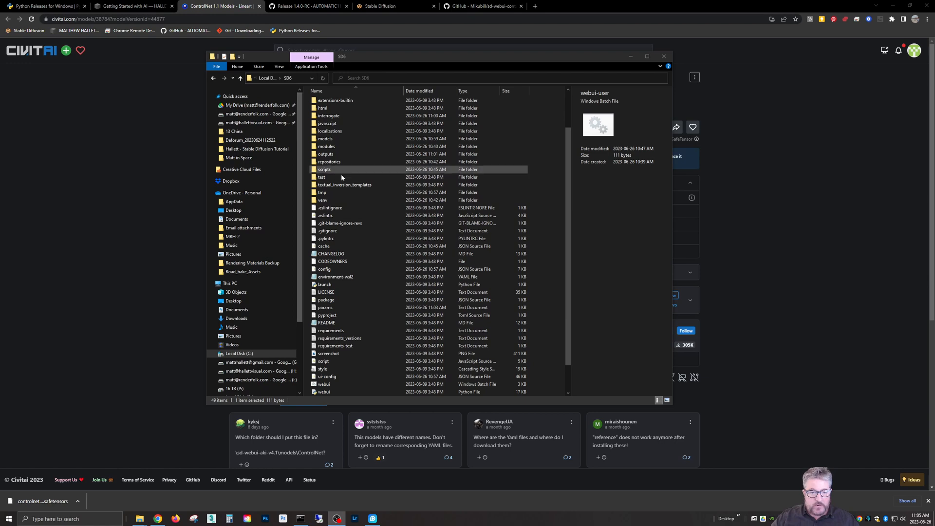
Step: Move the Lineart safetensors and YAML files into extensions/sd-webui-controlnet/models
scroll("up", 3)
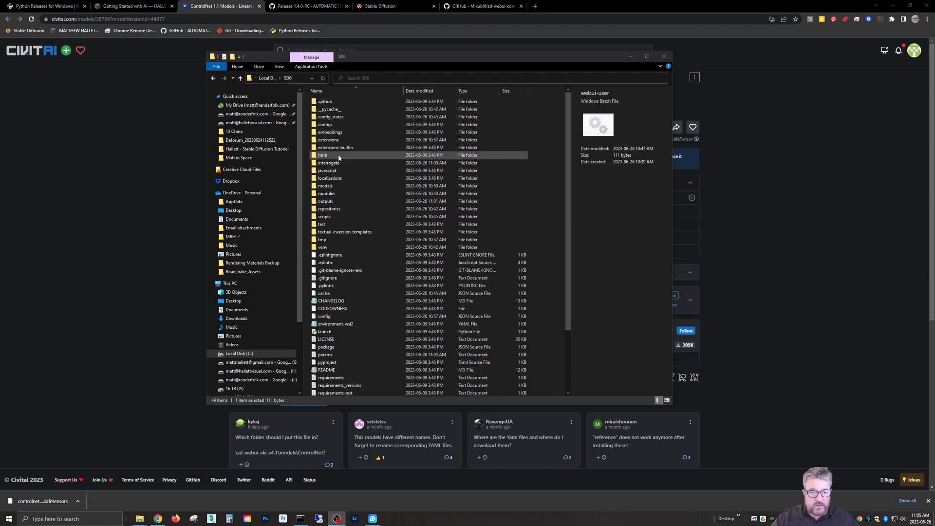
double_click(328, 140)
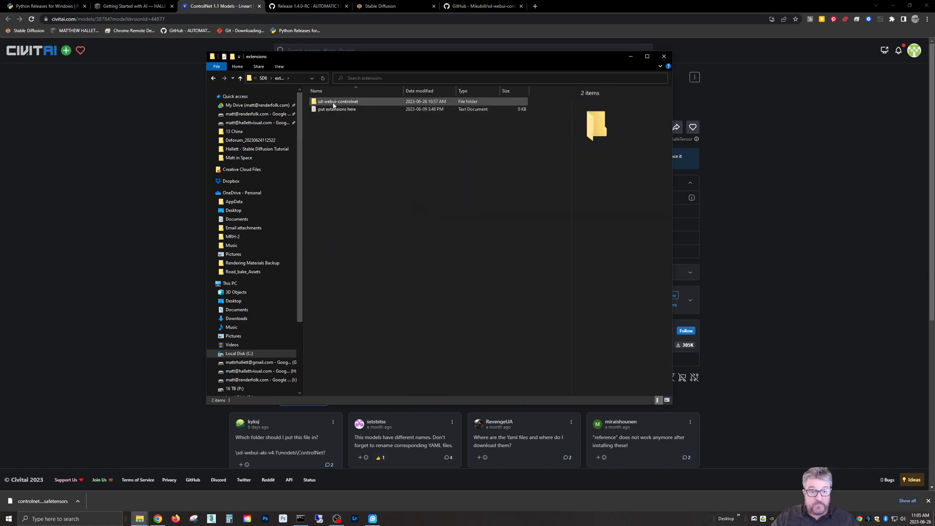
double_click(338, 101)
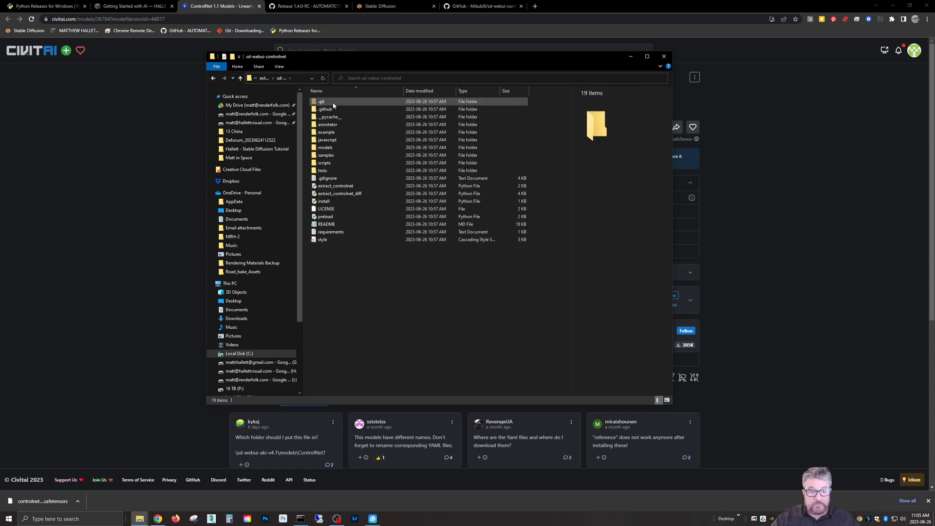
double_click(325, 147)
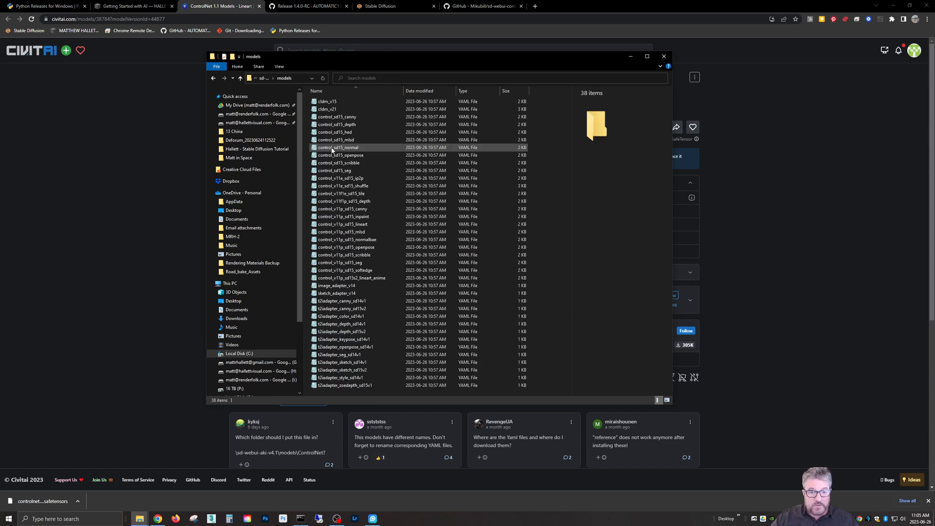
left_click(343, 224)
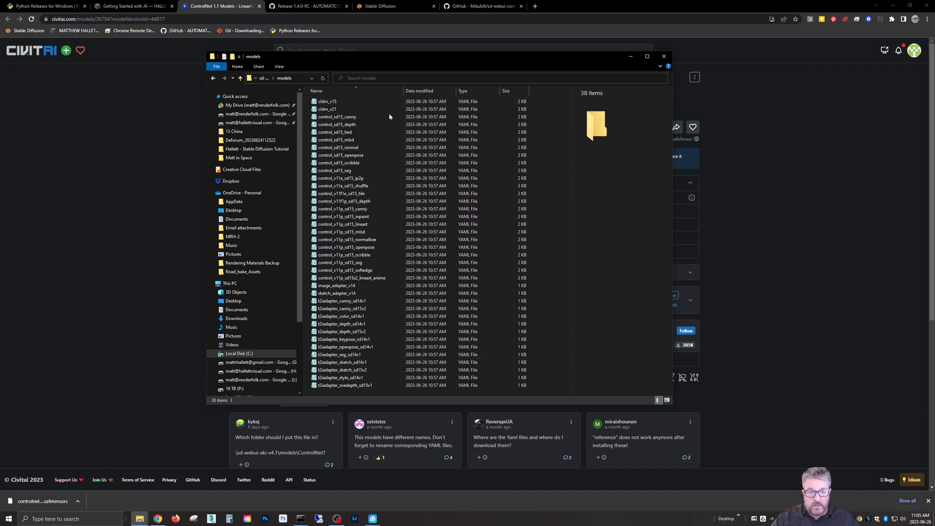
left_click_drag(391, 56, 430, 93)
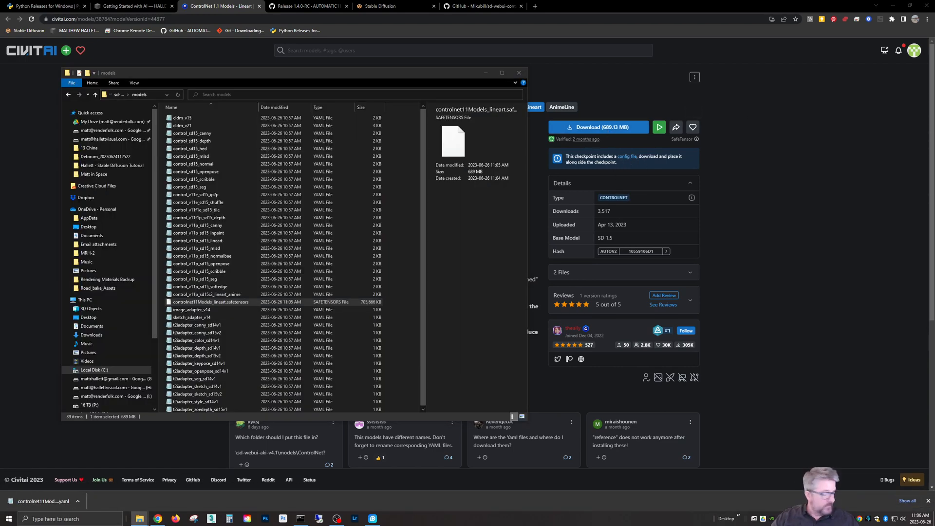
left_click(202, 310)
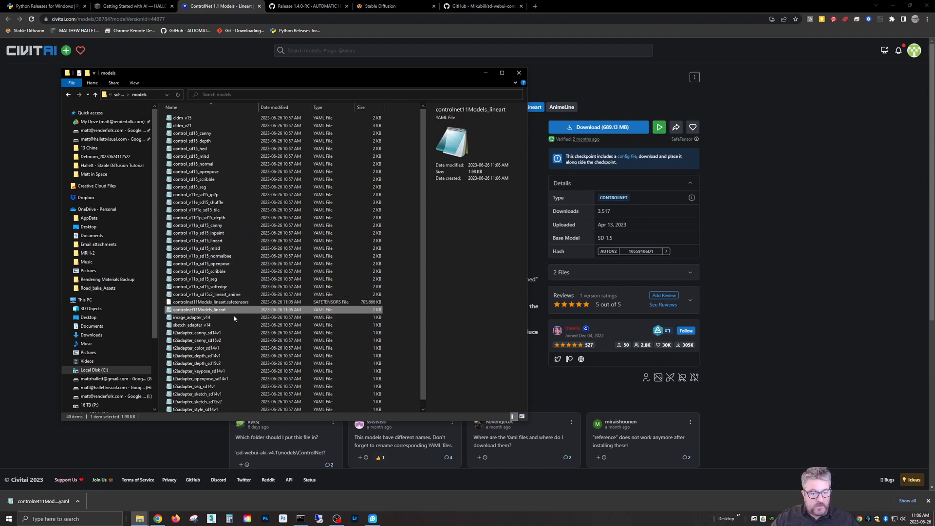
mouse_move(234, 315)
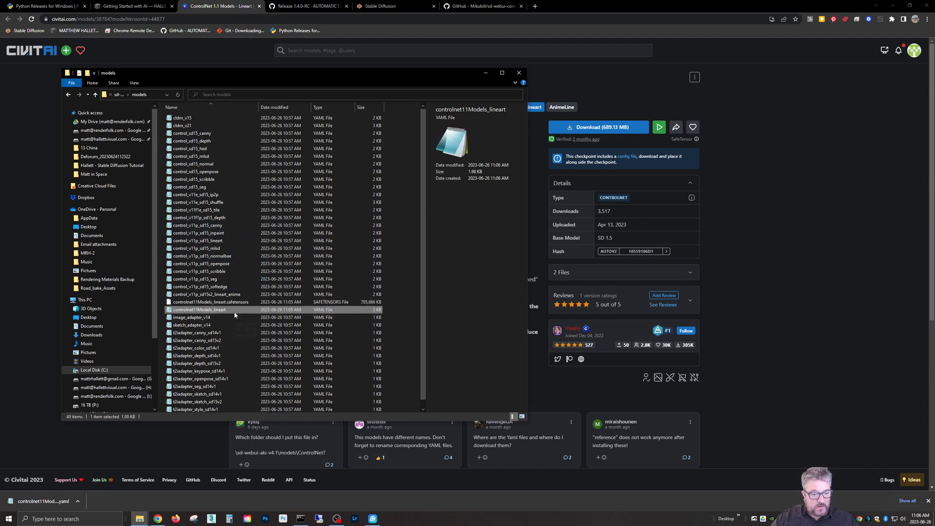
left_click(393, 6)
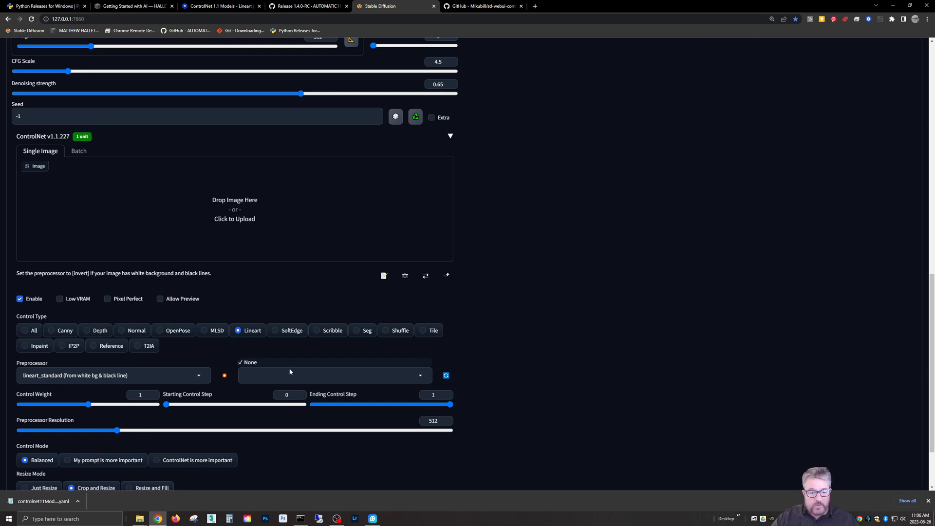
Step: Refresh models, select controlnet11Models_lineart, and raise preprocessor resolution to 799
left_click(446, 375)
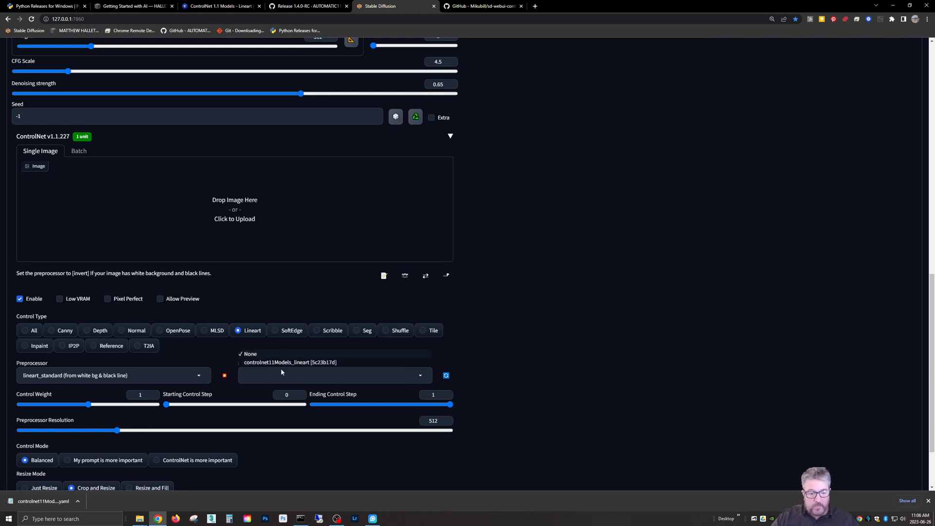
left_click(290, 362)
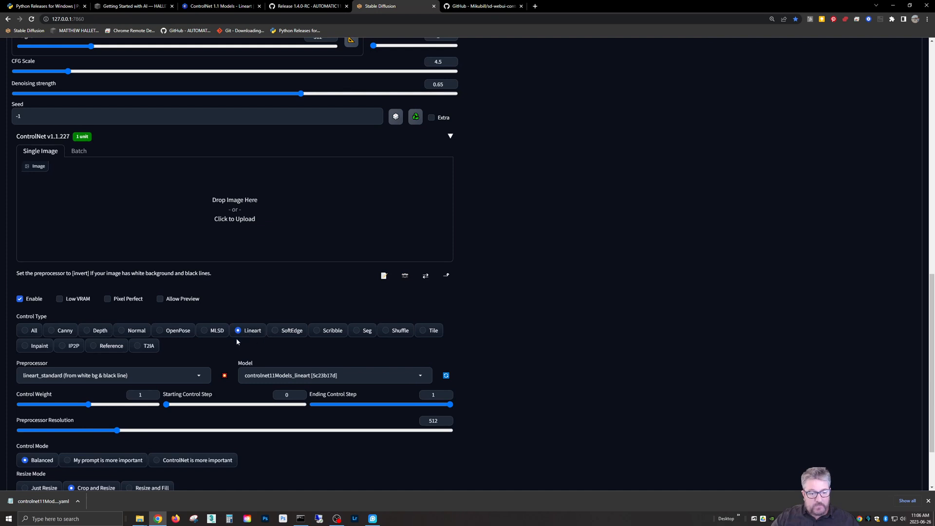
mouse_move(102, 371)
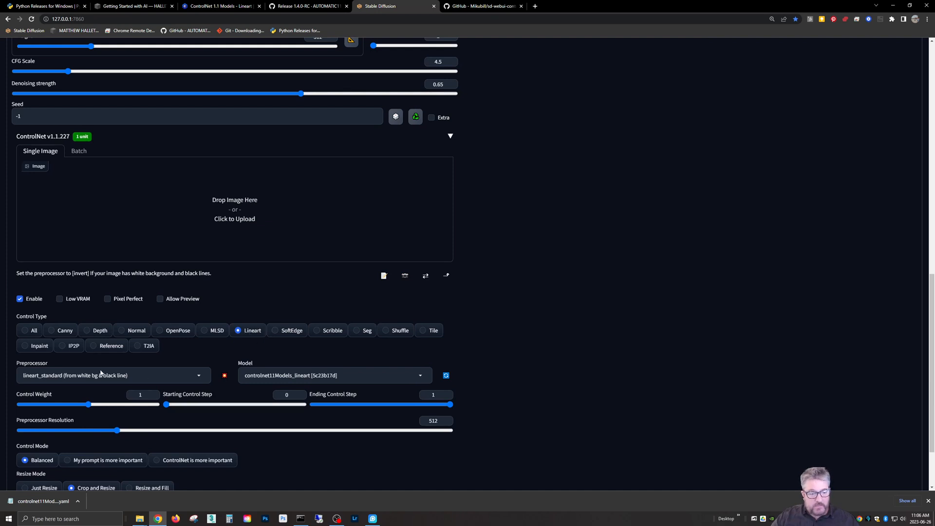
mouse_move(285, 377)
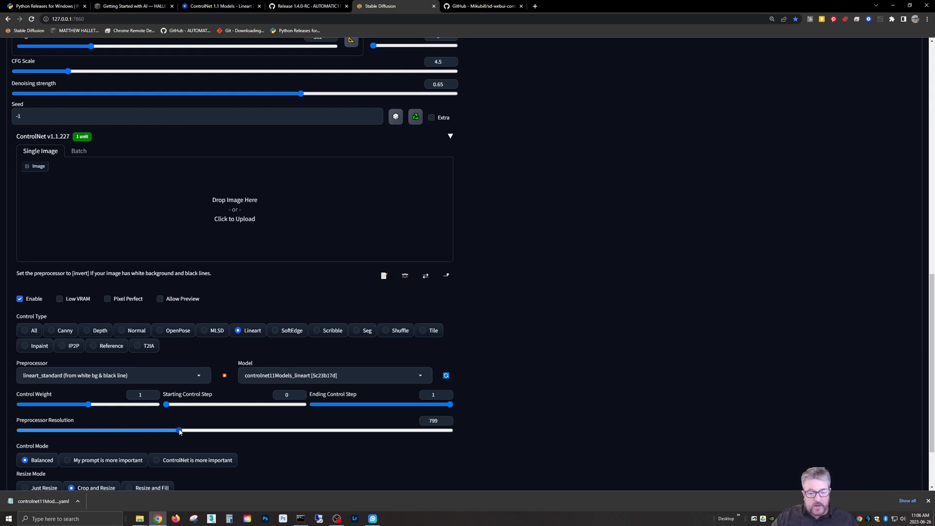
scroll("up", 3)
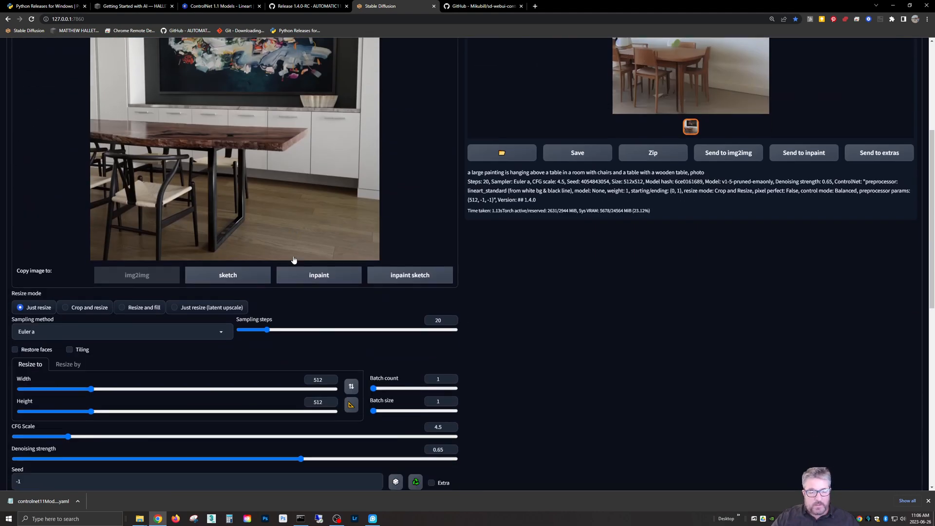
mouse_move(149, 380)
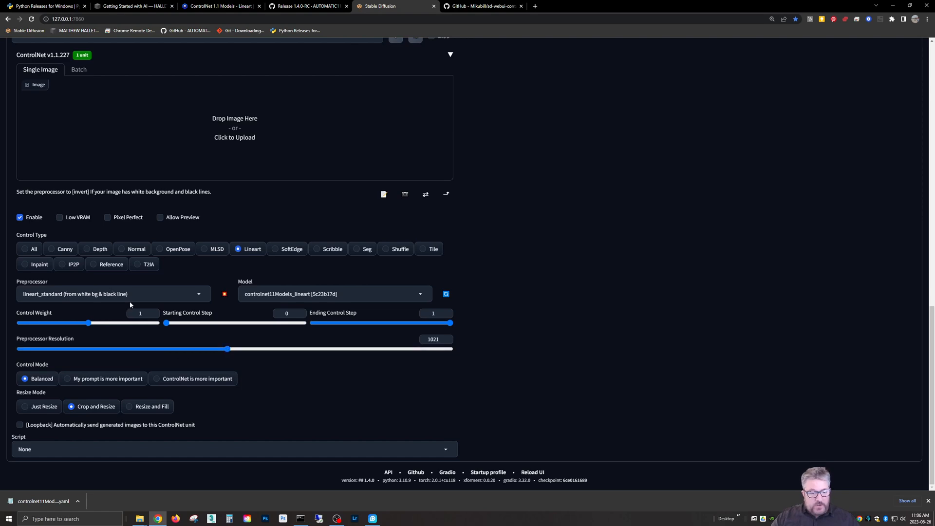
mouse_move(284, 363)
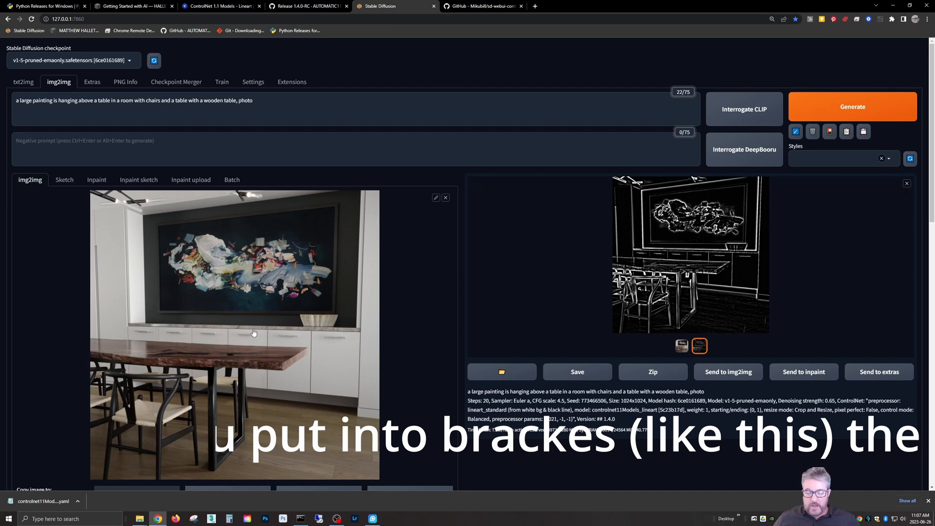
left_click(96, 179)
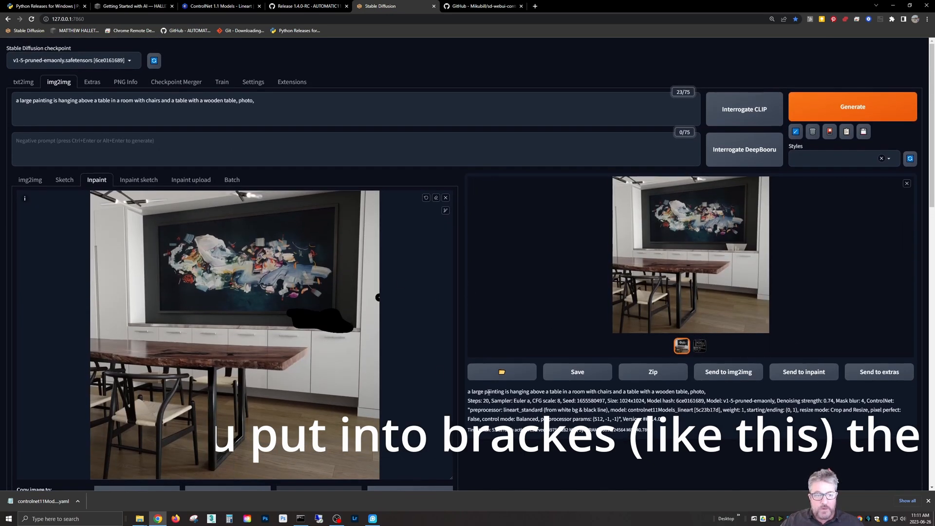
left_click(292, 81)
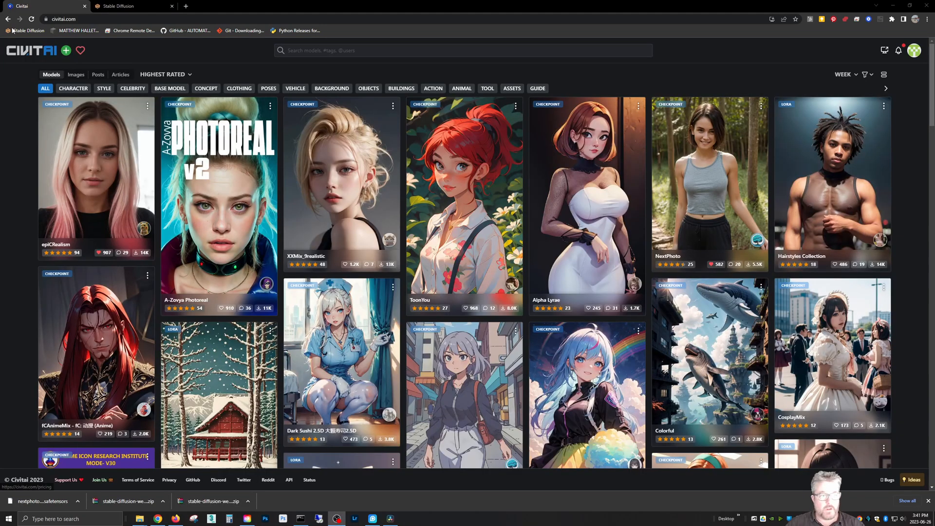
mouse_move(415, 454)
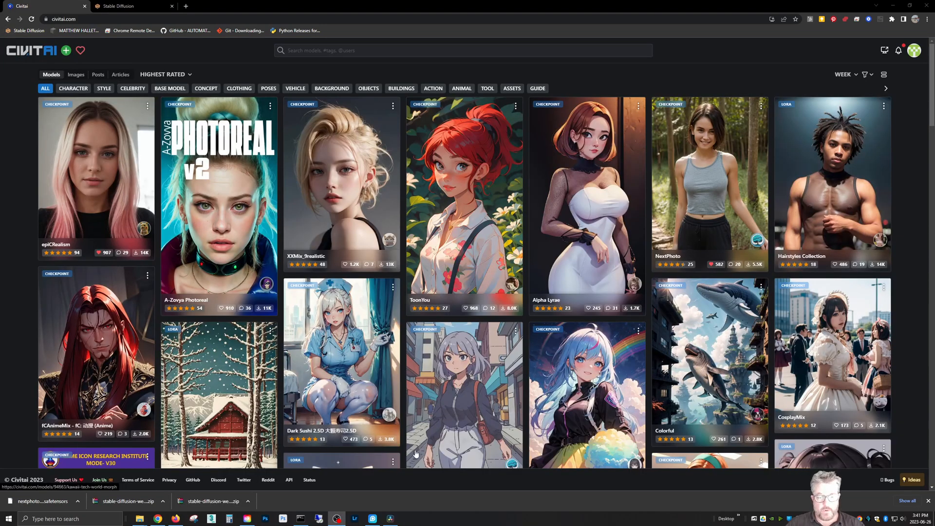
mouse_move(399, 198)
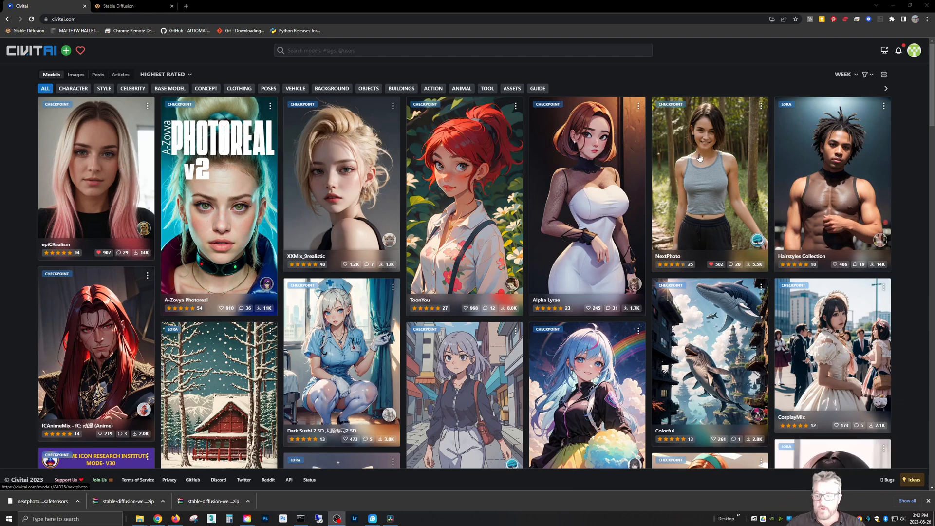
scroll("down", 3)
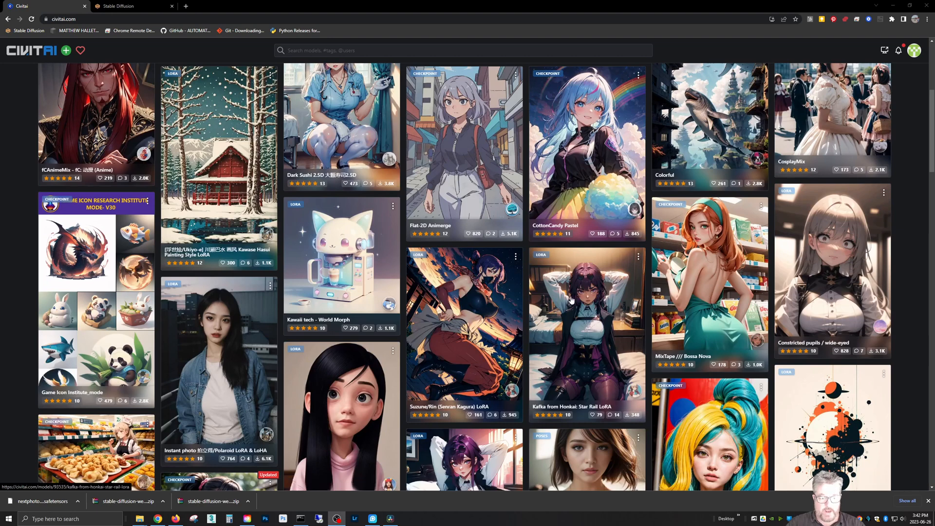
scroll("up", 3)
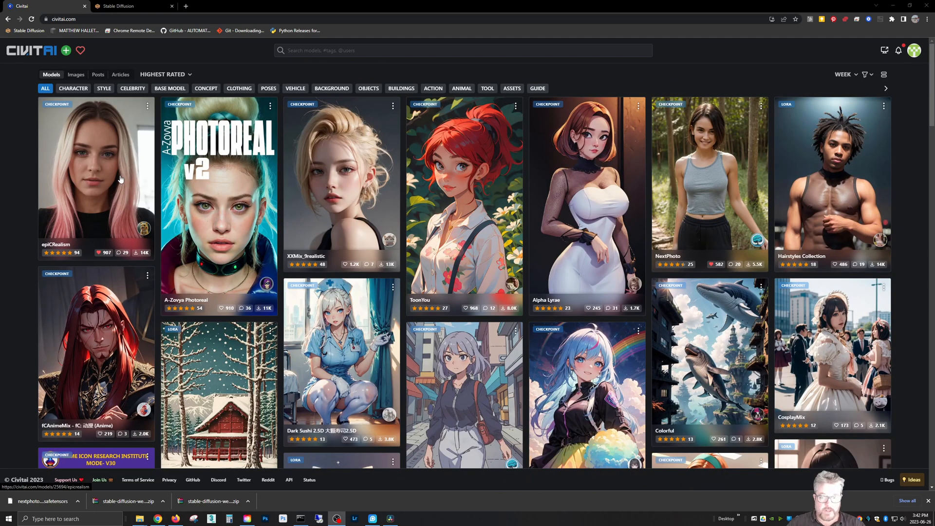
mouse_move(722, 202)
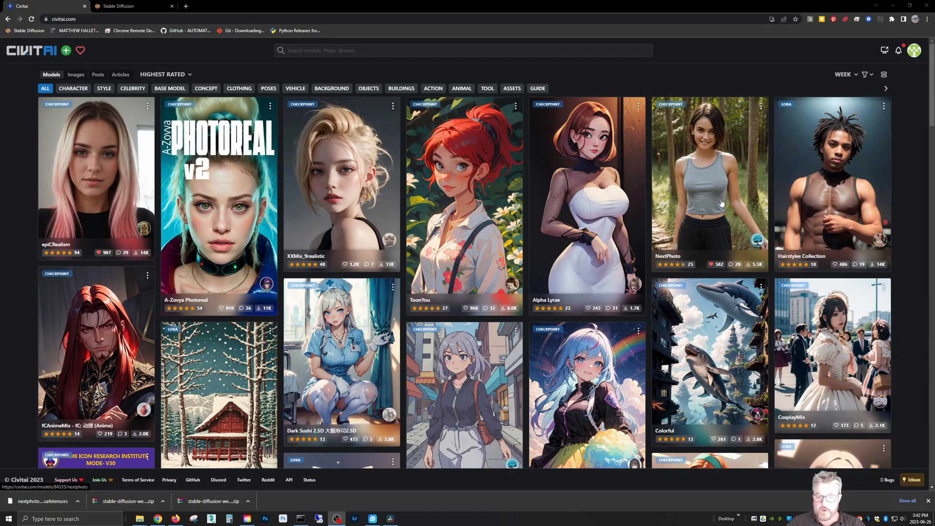
mouse_move(581, 45)
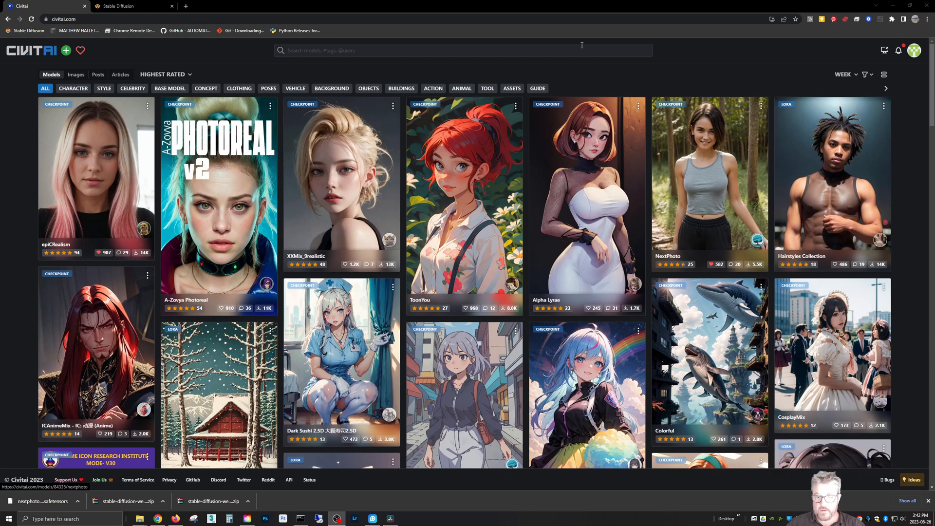
Step: Search Civitai for 'realism' and download the Pirsus Epic Realism checkpoint (1.99 GB)
type("realism")
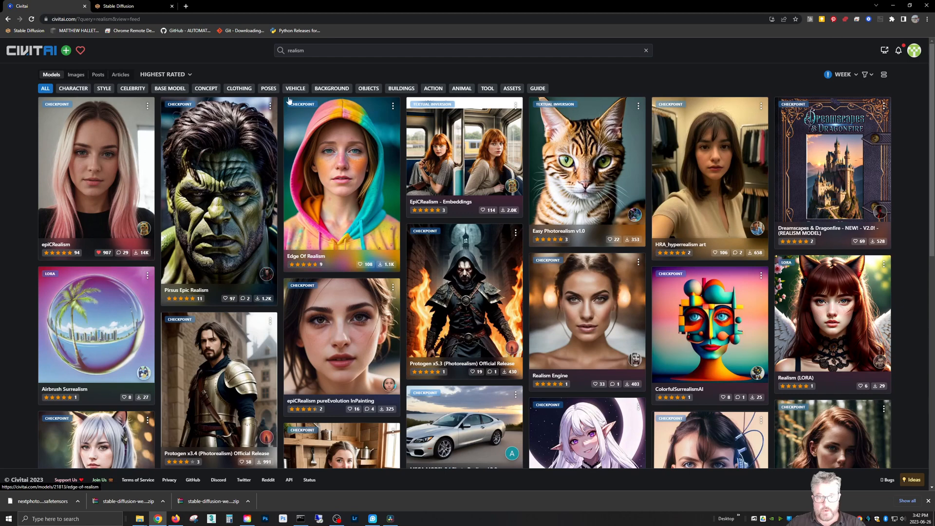
mouse_move(539, 185)
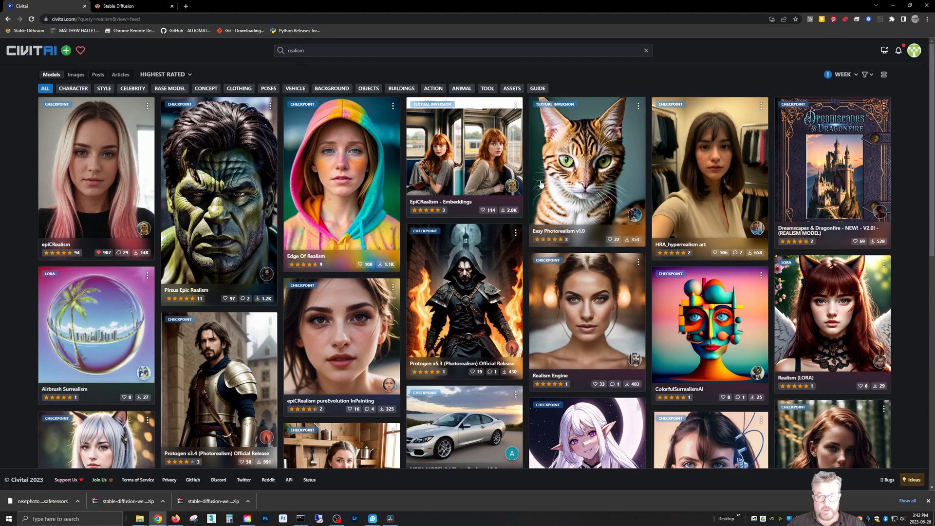
mouse_move(326, 369)
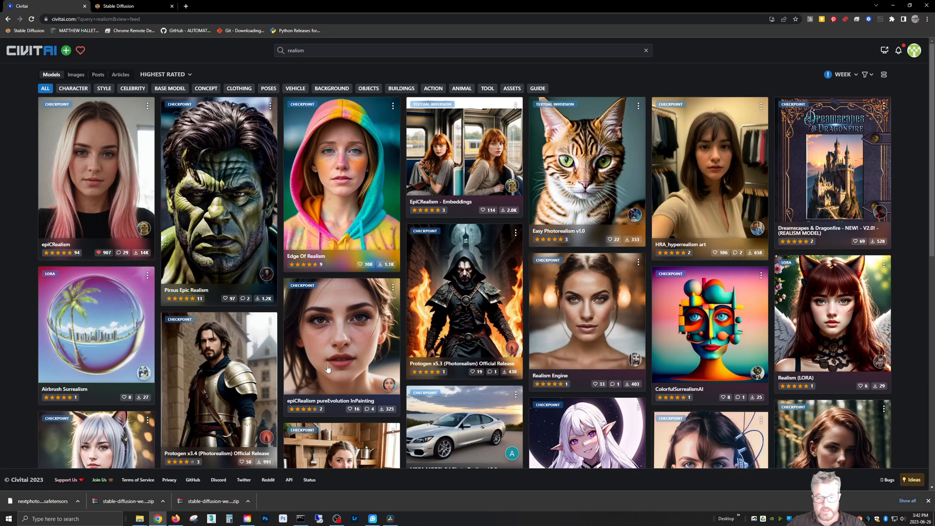
mouse_move(256, 182)
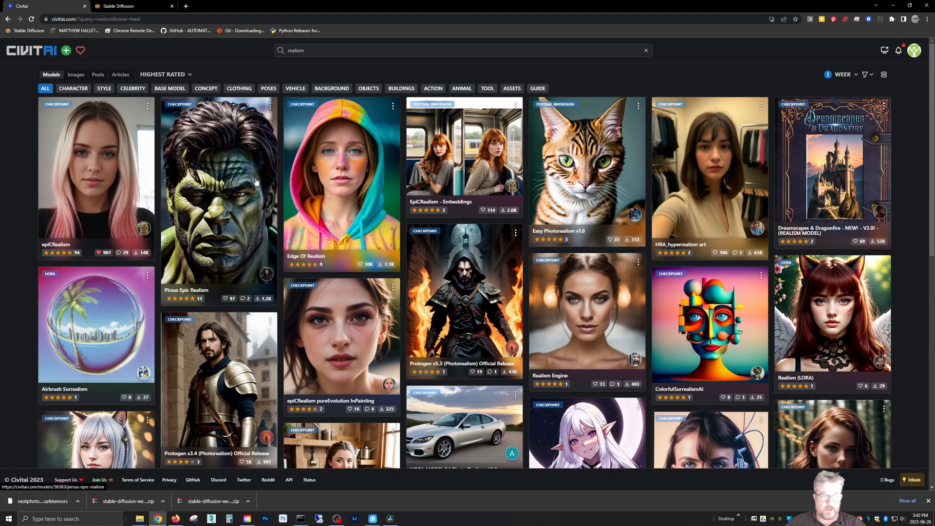
left_click(217, 191)
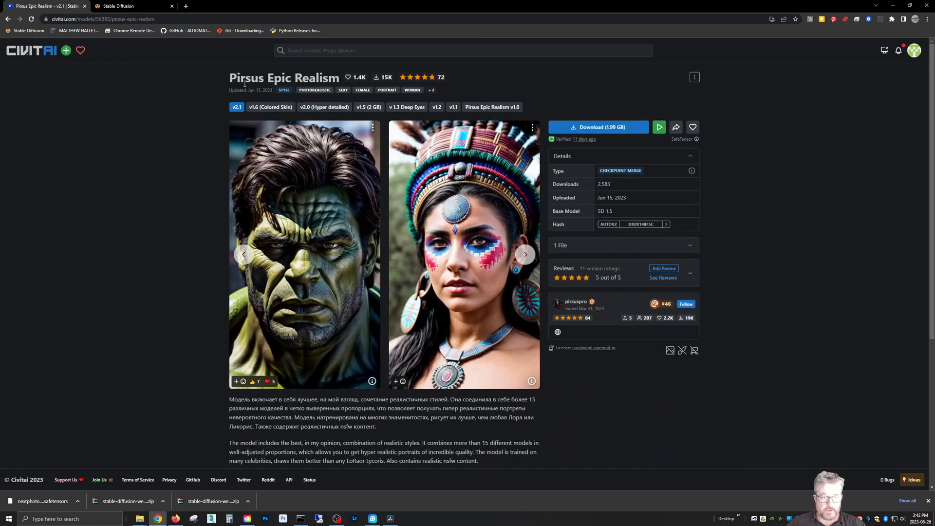
mouse_move(536, 217)
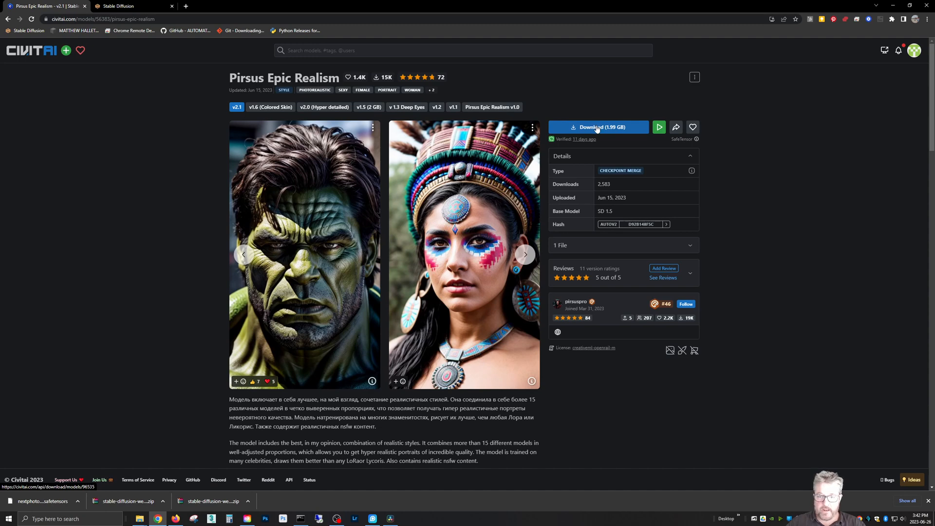
left_click(119, 6)
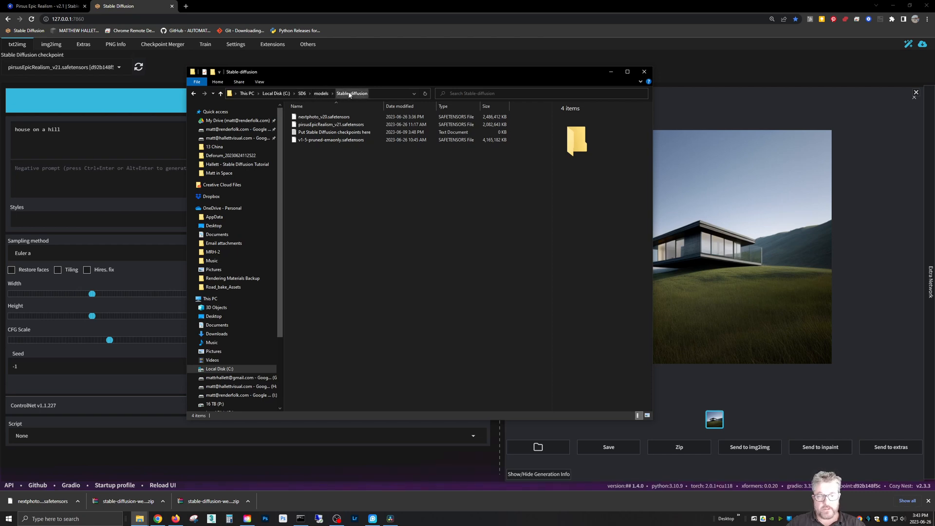
Step: Confirm pirsusEpicRealism_v21.safetensors is in models/Stable-diffusion, then generate the hillside house
left_click(331, 124)
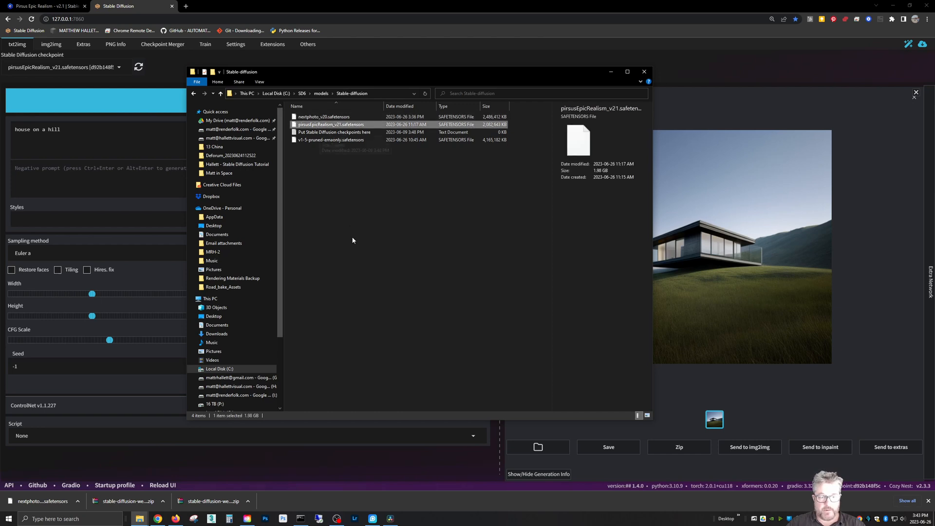
left_click(644, 72)
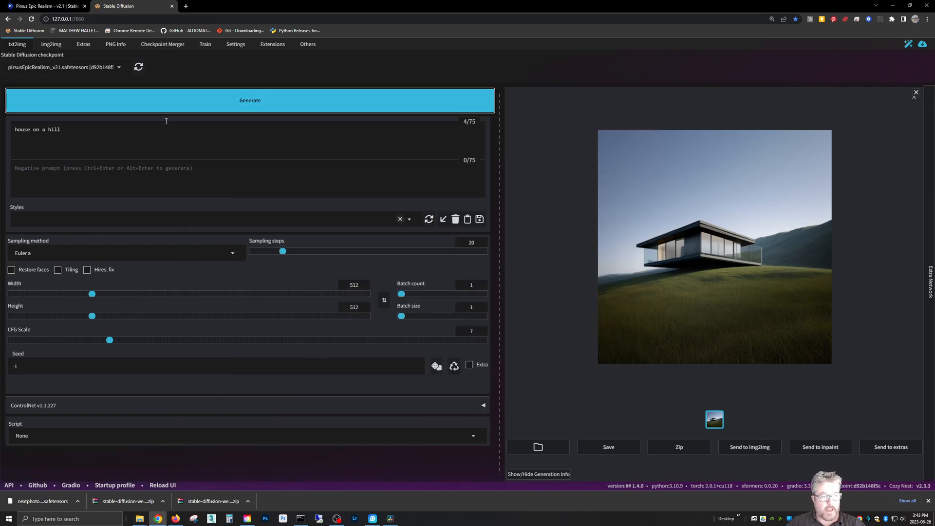
left_click(250, 101)
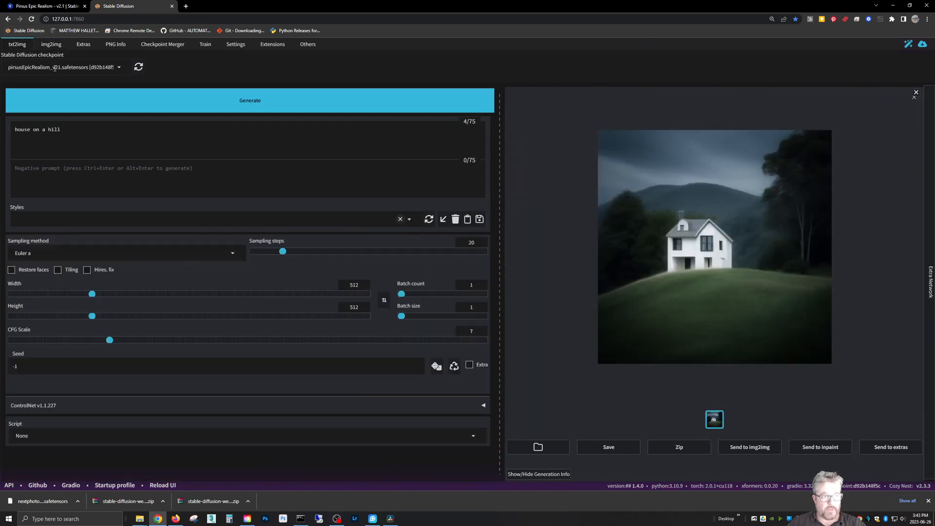
left_click(63, 66)
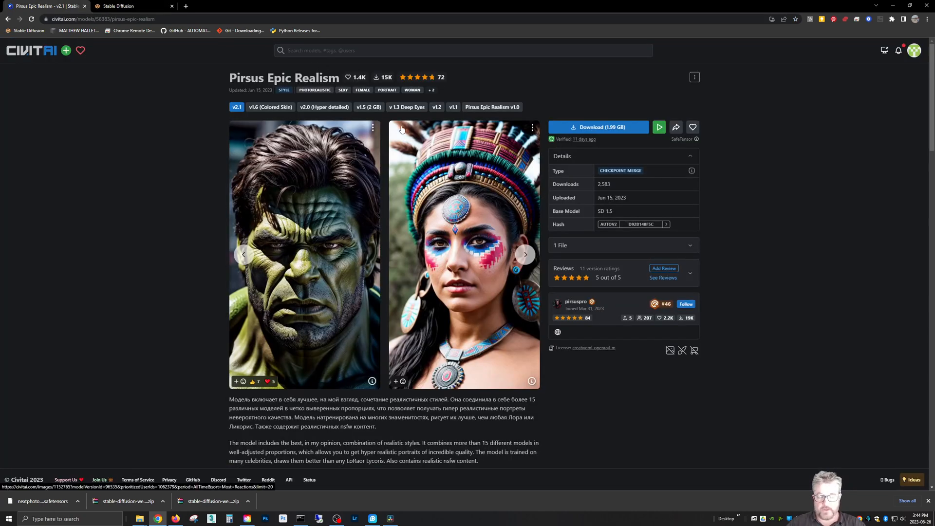
mouse_move(383, 139)
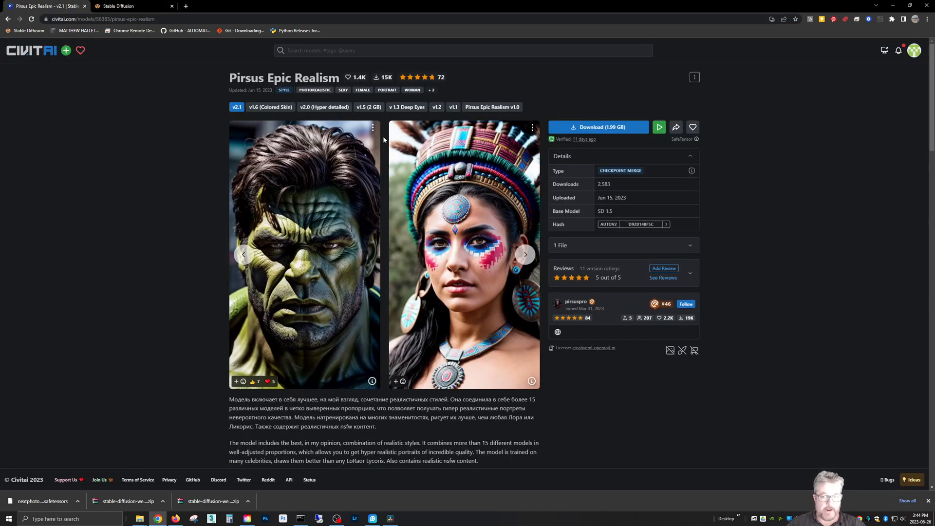
Step: Open the red-and-white stormy lighthouse image from the Pirsus Epic Realism gallery
scroll("down", 3)
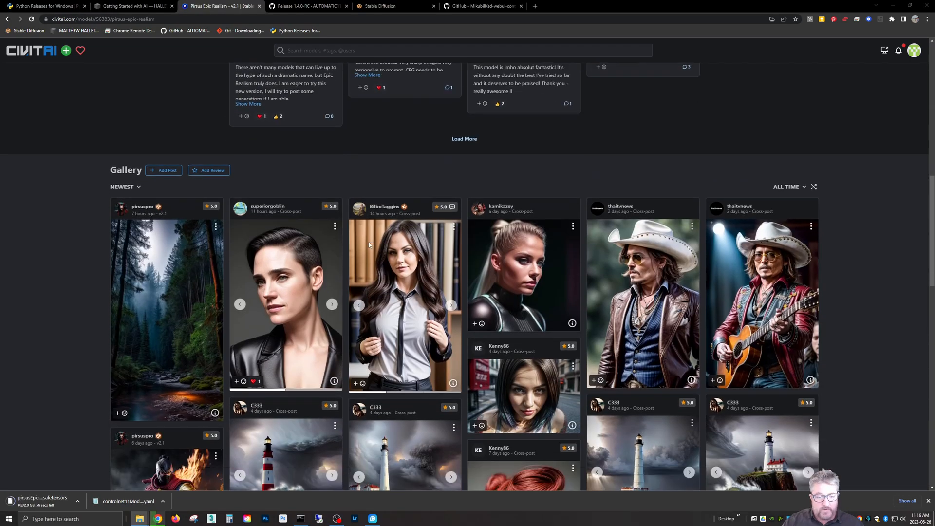
scroll("down", 3)
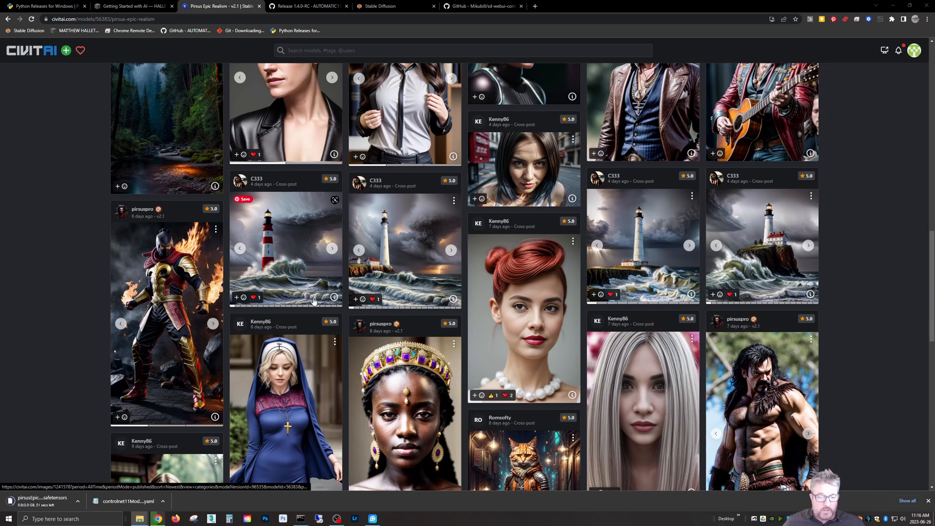
mouse_move(337, 262)
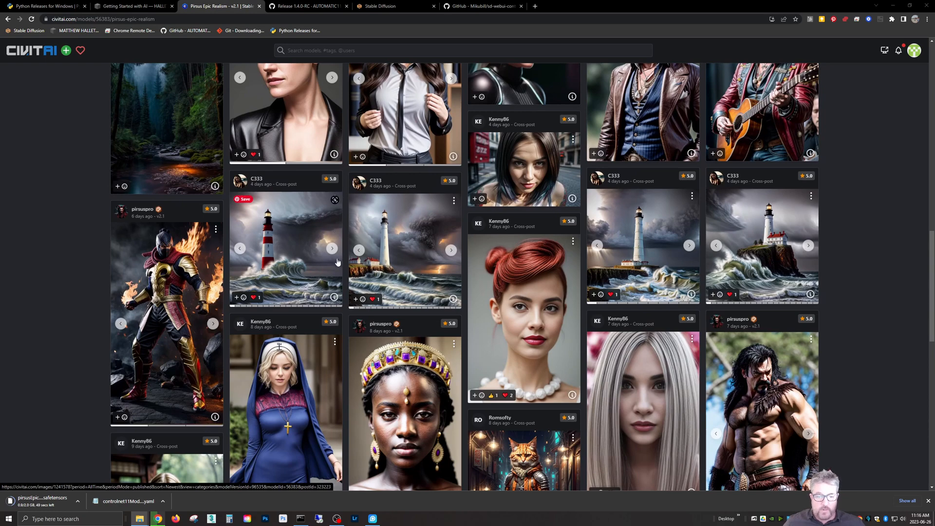
left_click(285, 249)
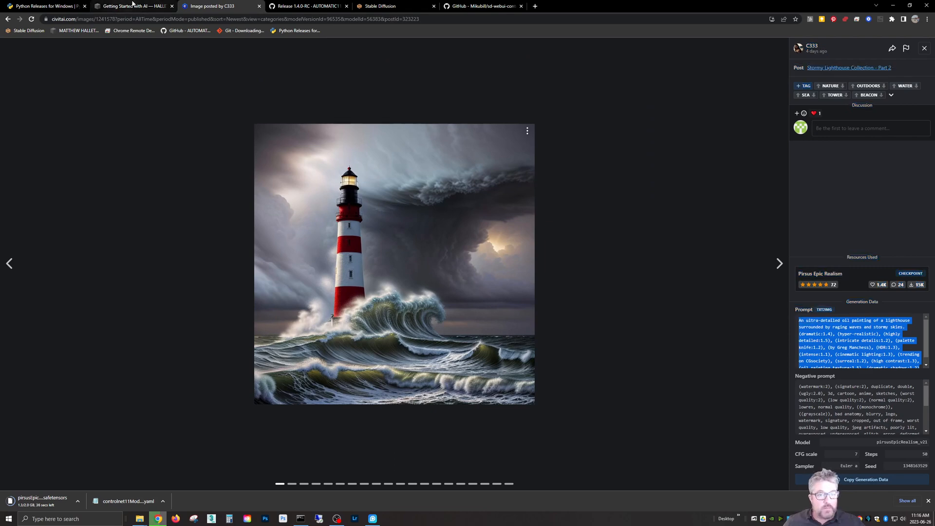
left_click(393, 6)
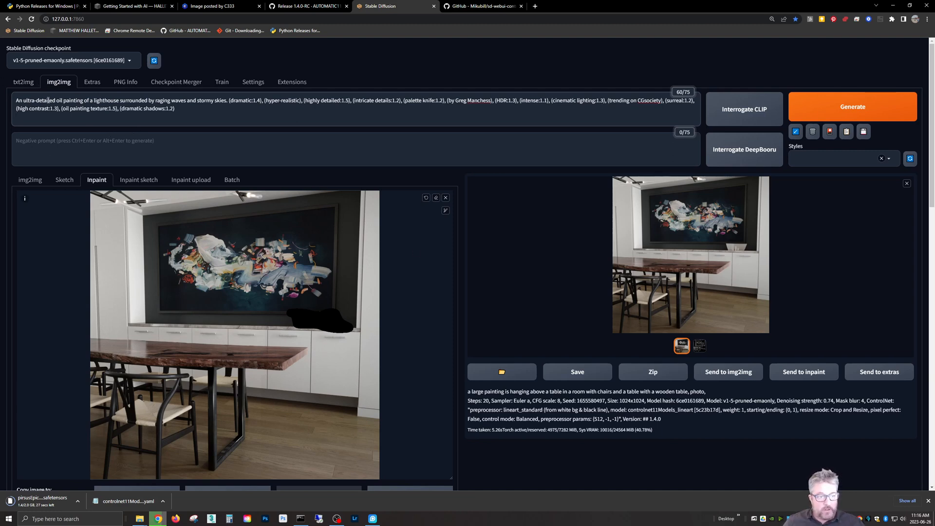
Step: Paste the lighthouse prompt and negative prompt into txt2img and generate
left_click(23, 81)
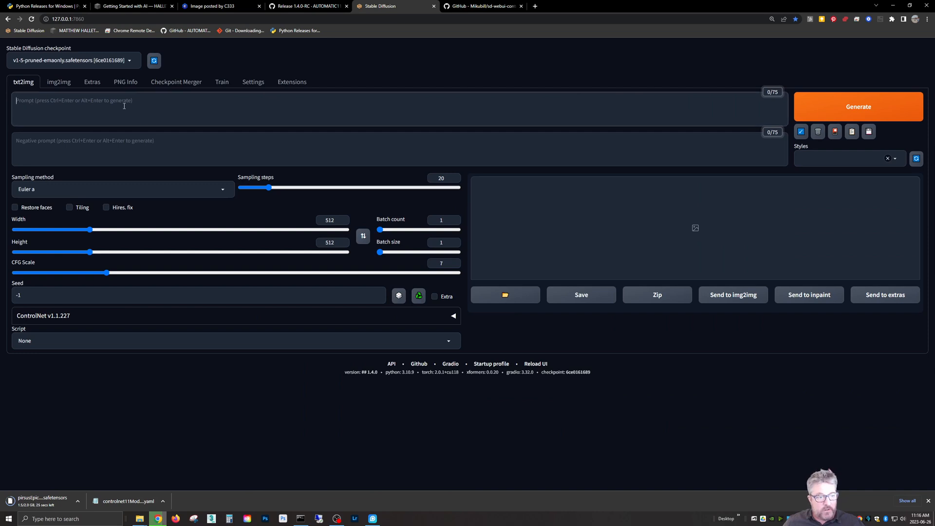
left_click(218, 6)
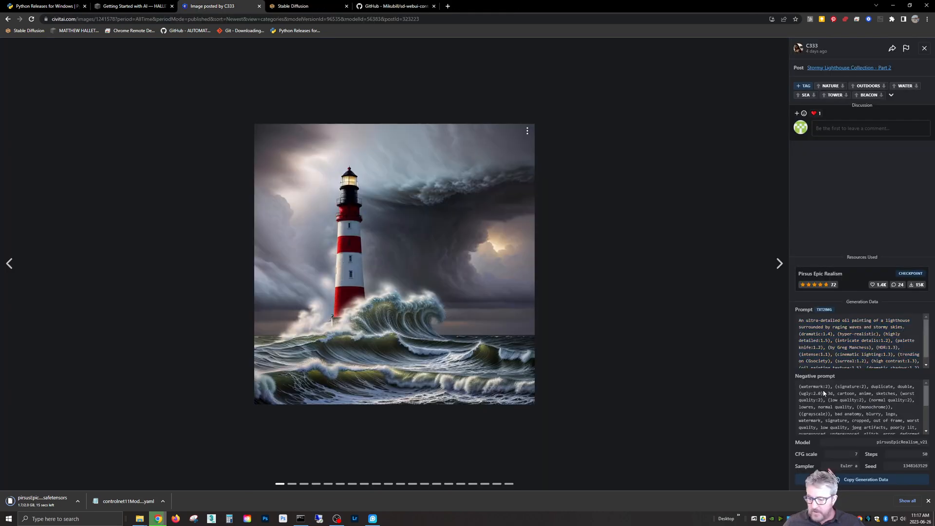
scroll("down", 3)
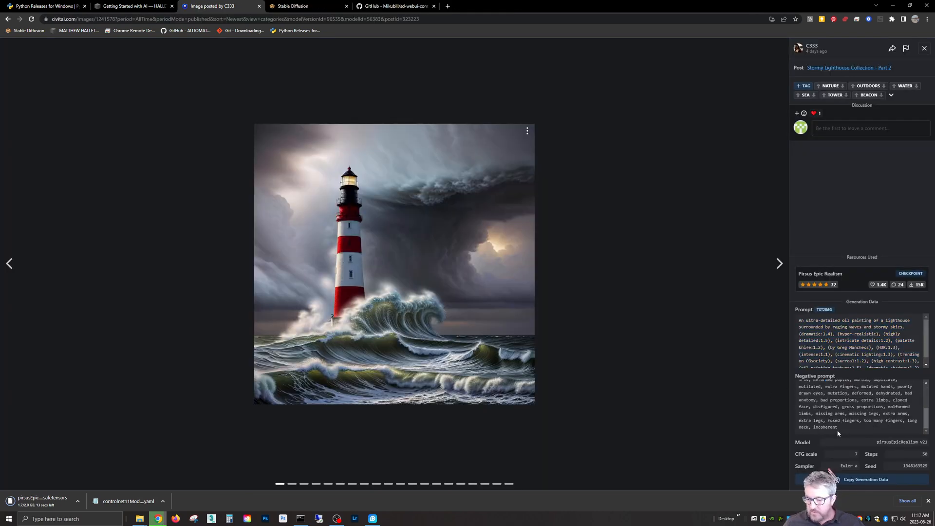
left_click(209, 6)
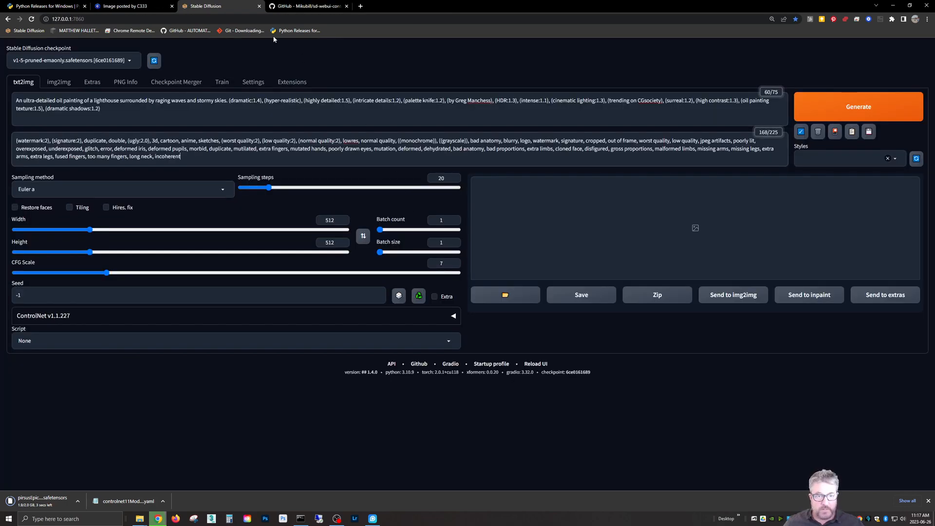
mouse_move(299, 30)
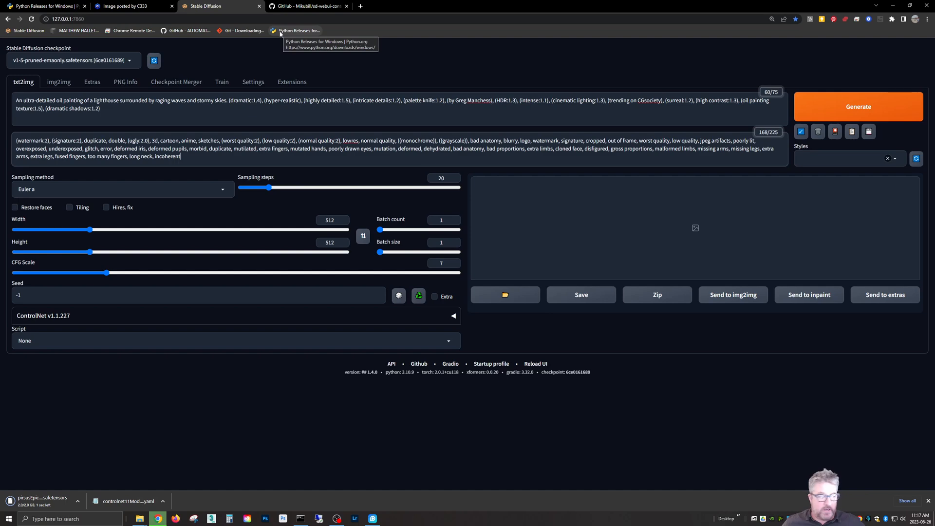
left_click(858, 106)
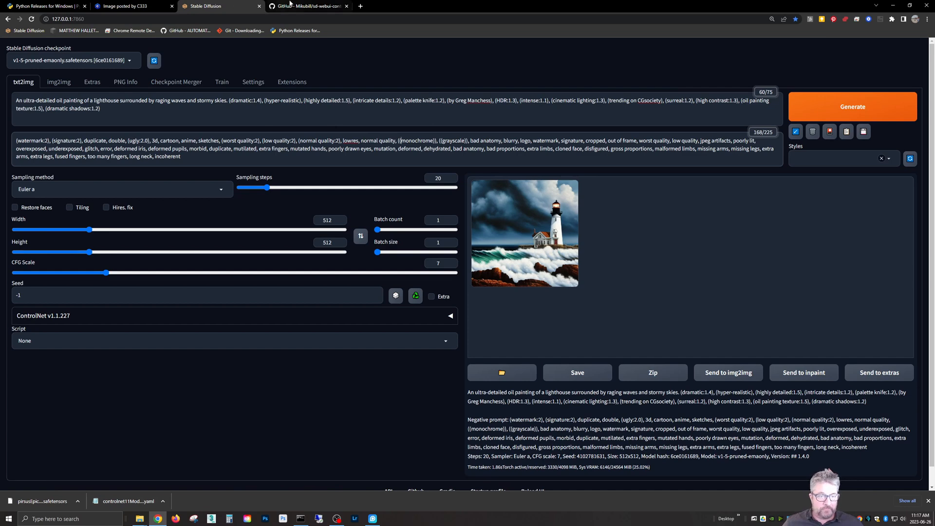
left_click(127, 6)
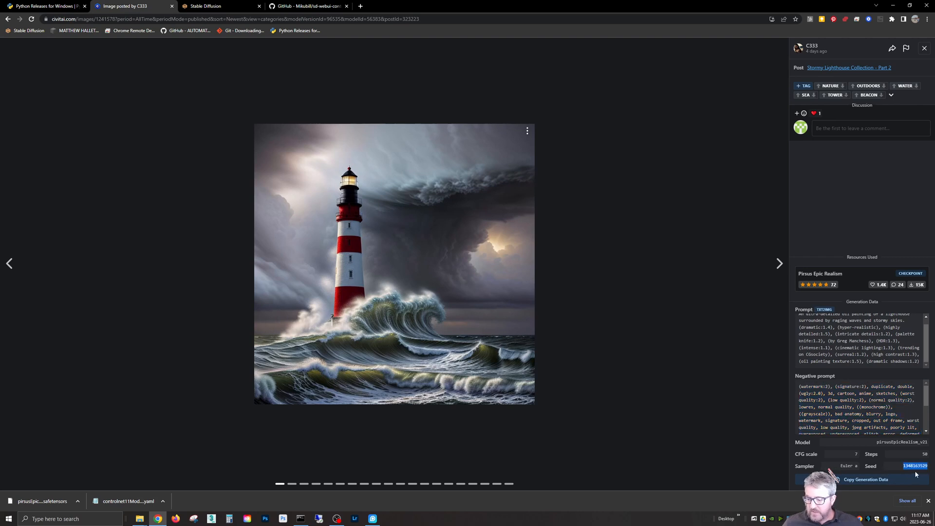
left_click(866, 479)
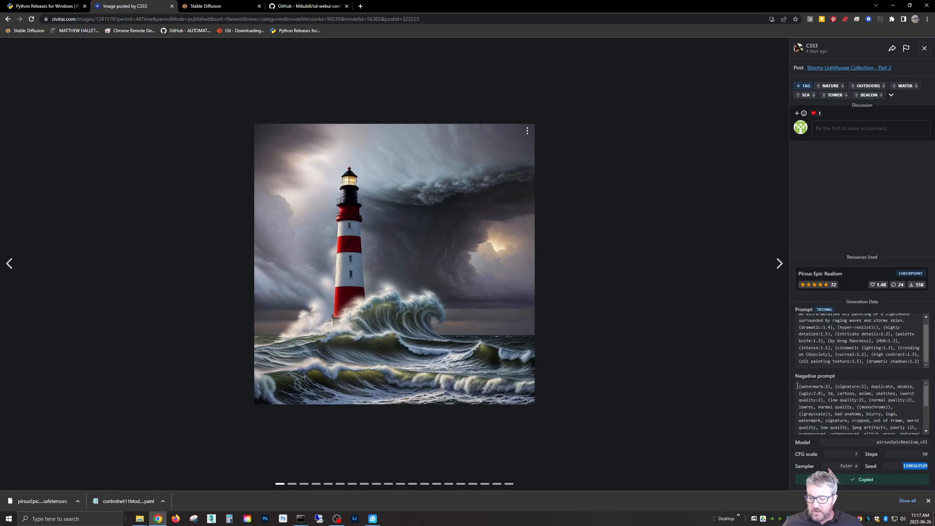
left_click(209, 5)
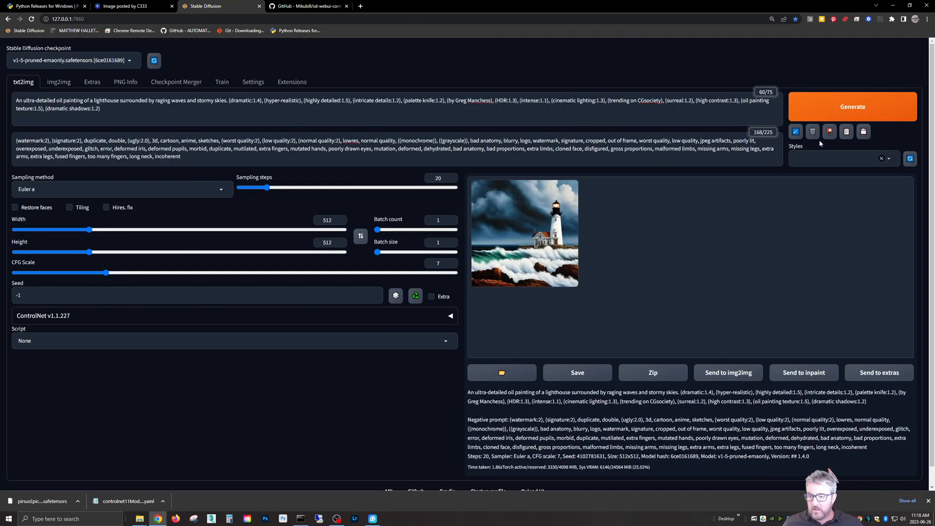
left_click(852, 106)
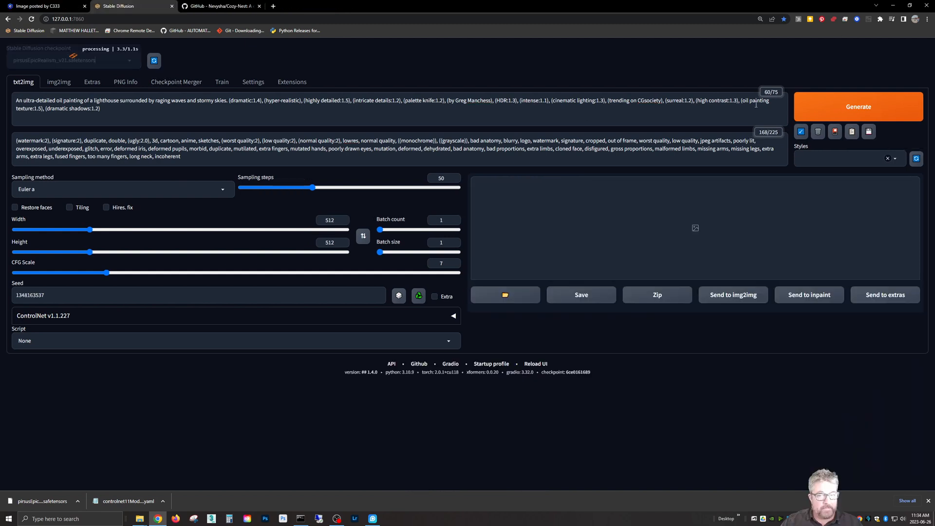
left_click(858, 106)
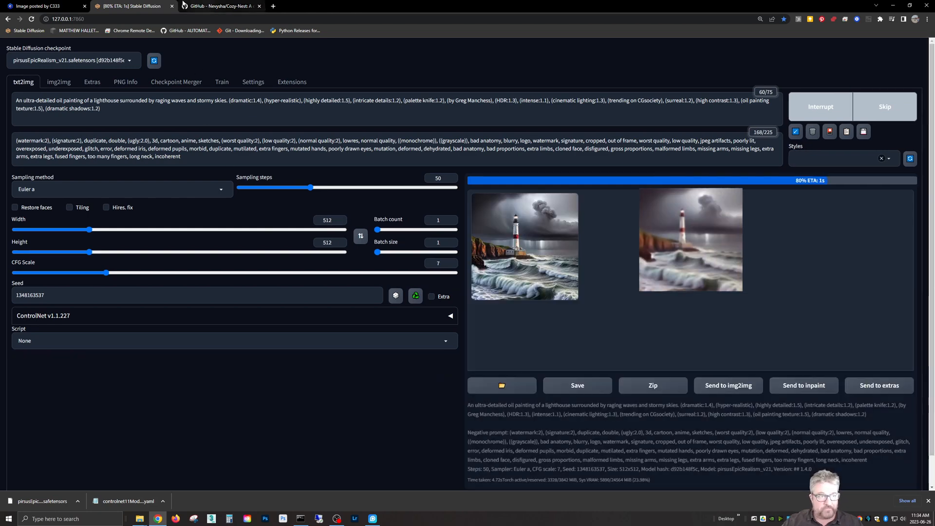
left_click(45, 6)
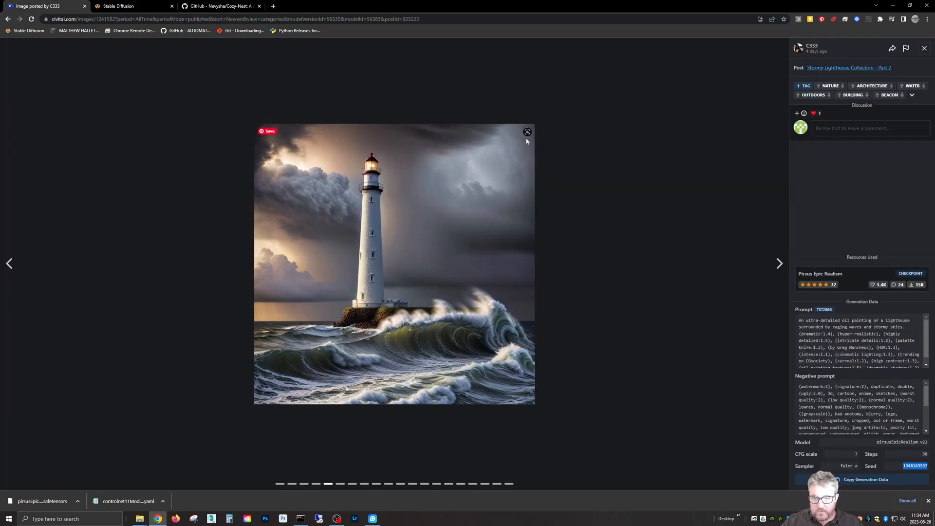
mouse_move(381, 240)
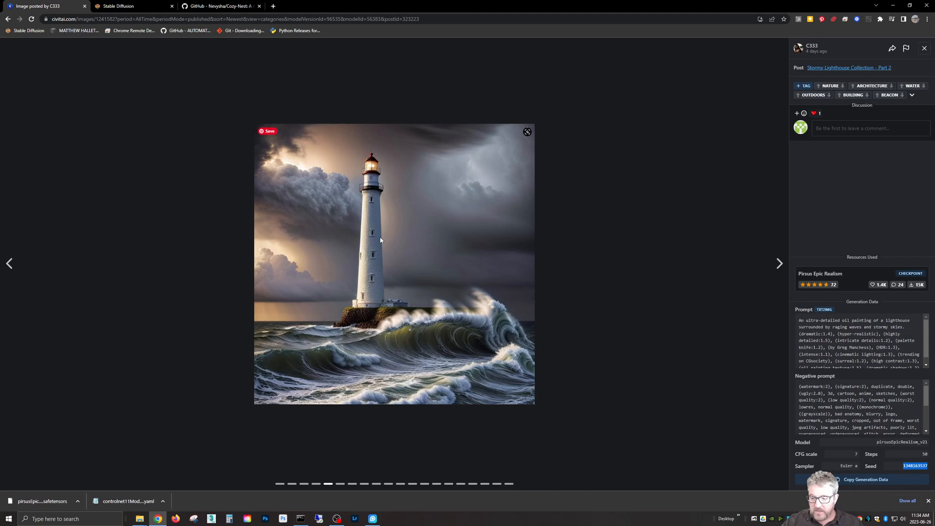
left_click(125, 6)
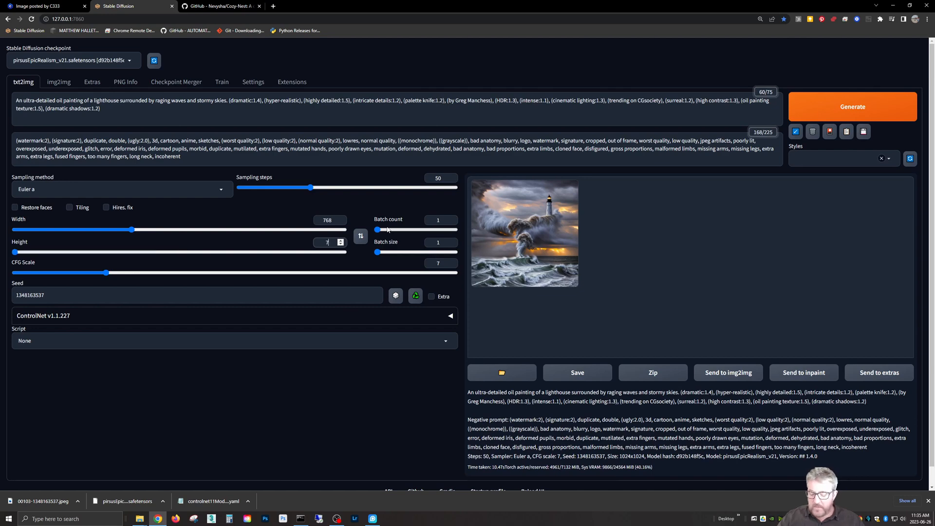
Step: Generate the lighthouse at 768×768 and compare it with the Civitai original
left_click(852, 106)
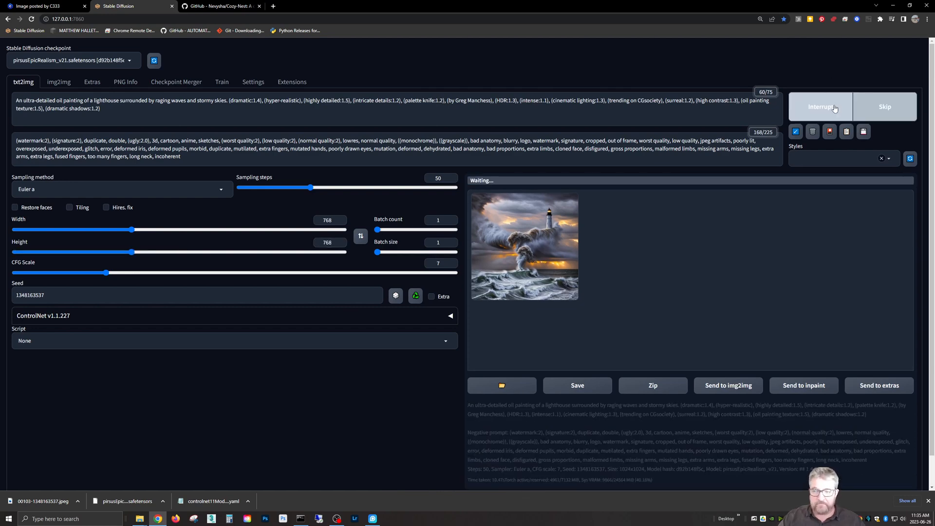
left_click(41, 6)
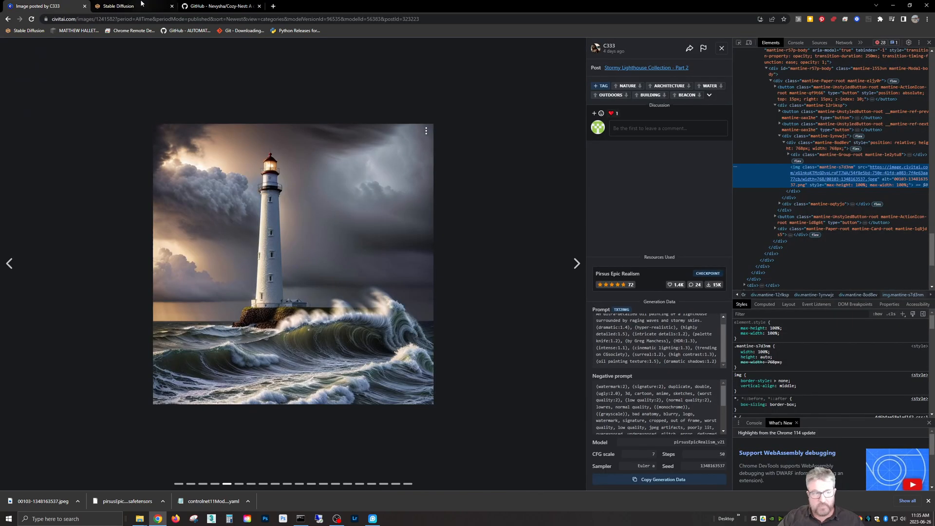
left_click(117, 5)
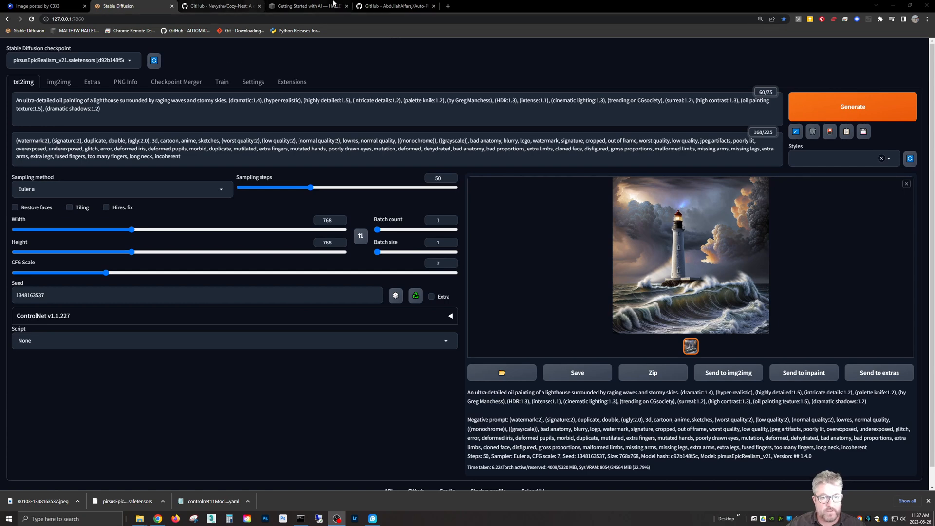
Step: Open the plugin's v1.2.5 release page and download its .ccx plugin package
left_click(307, 6)
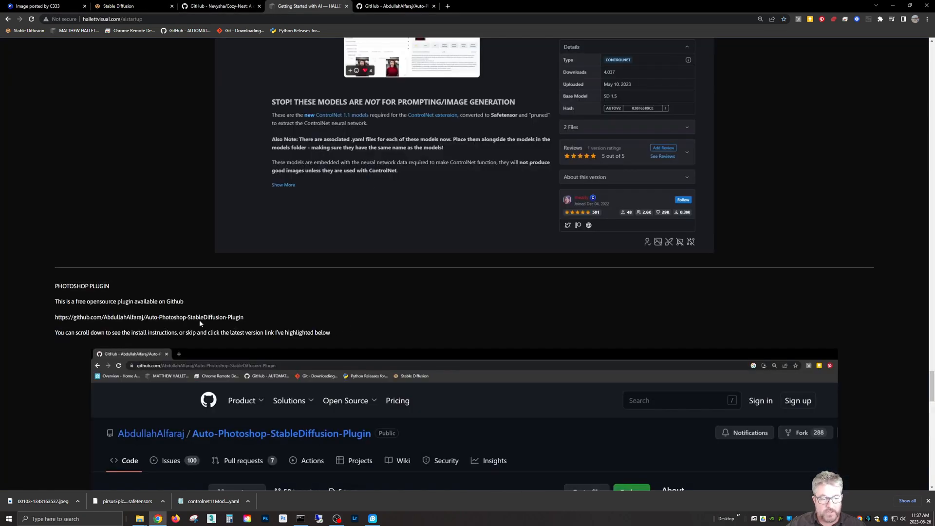
mouse_move(456, 122)
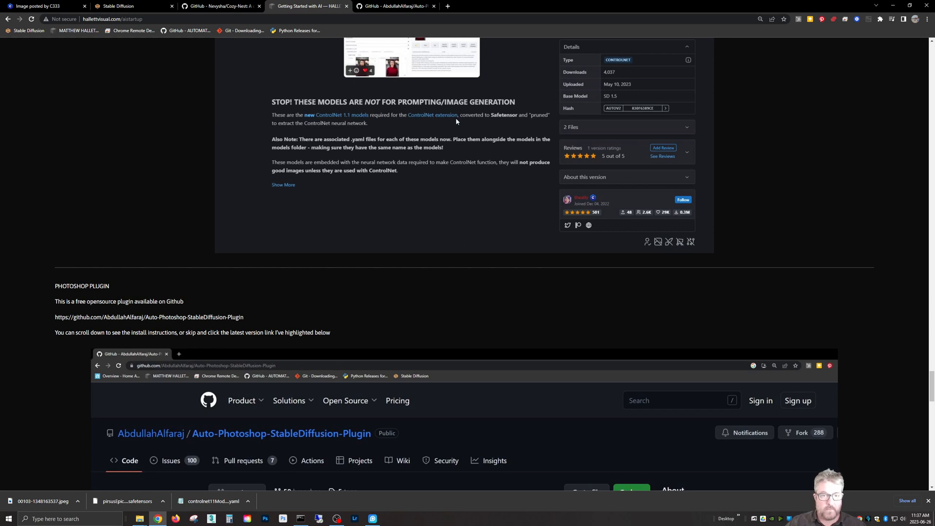
mouse_move(449, 116)
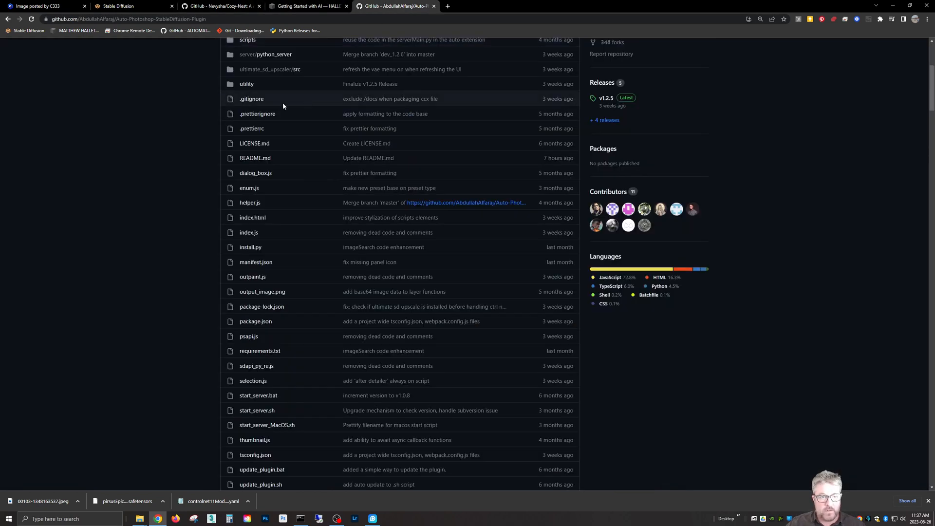
scroll("up", 3)
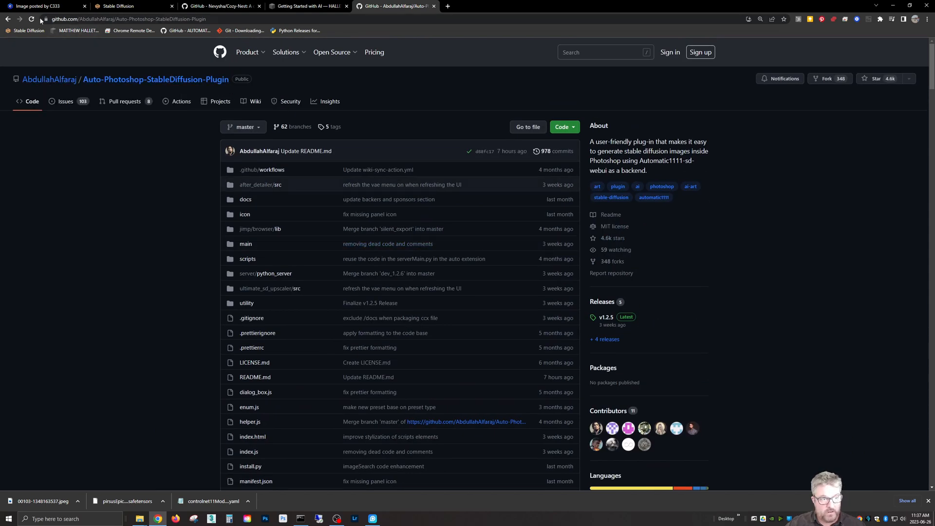
mouse_move(605, 316)
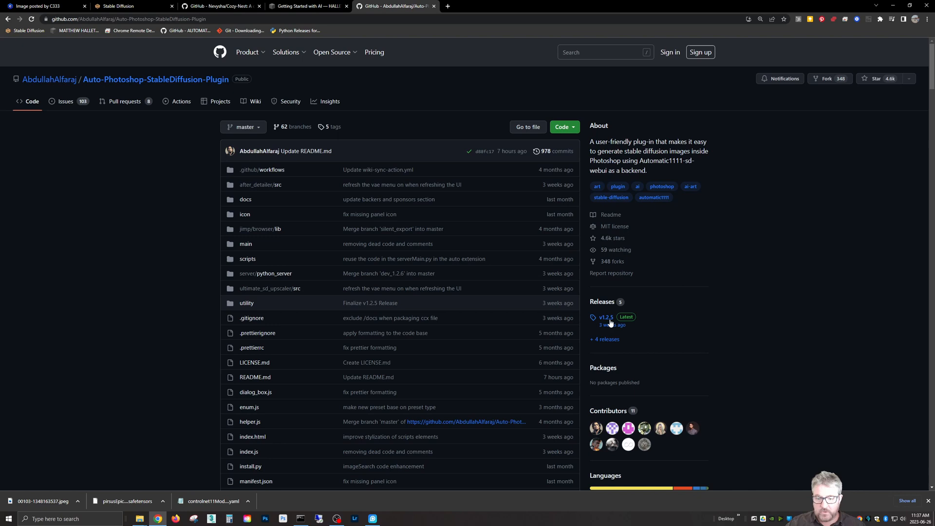
mouse_move(605, 322)
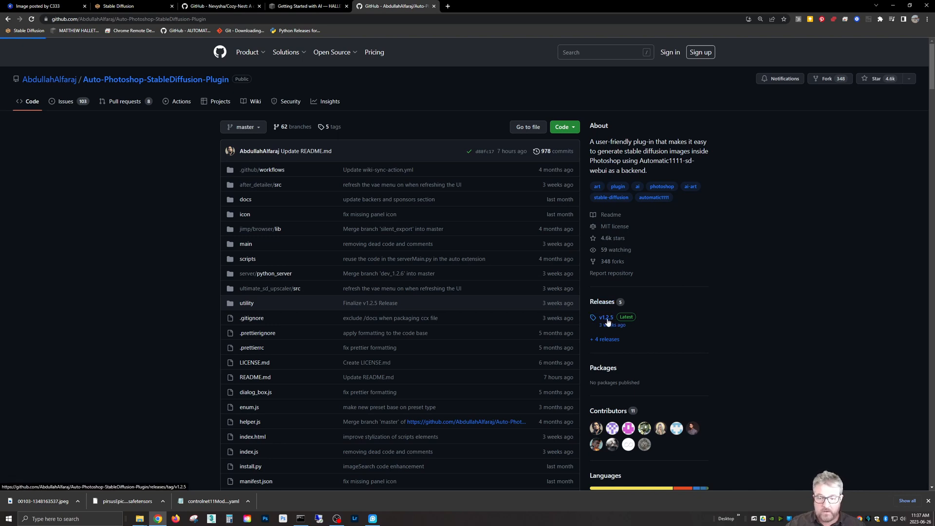
left_click(606, 316)
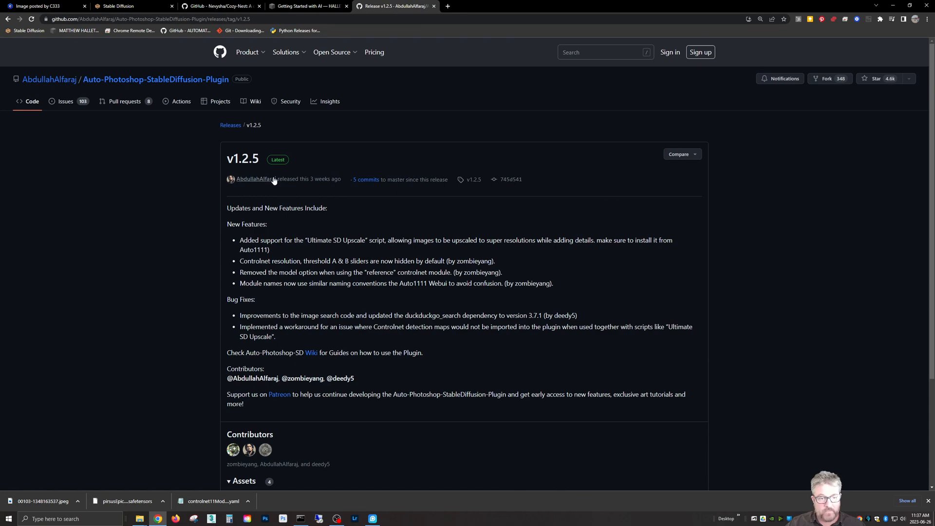
scroll("down", 3)
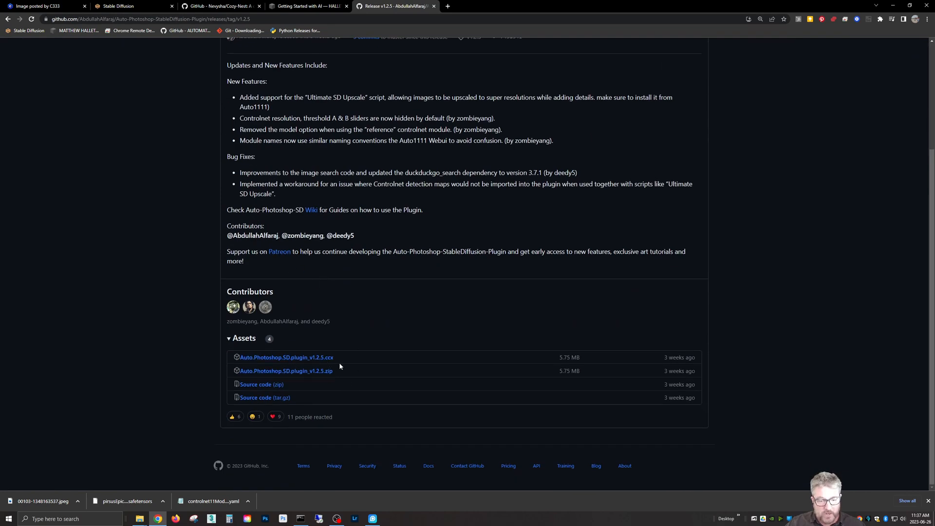
left_click(287, 357)
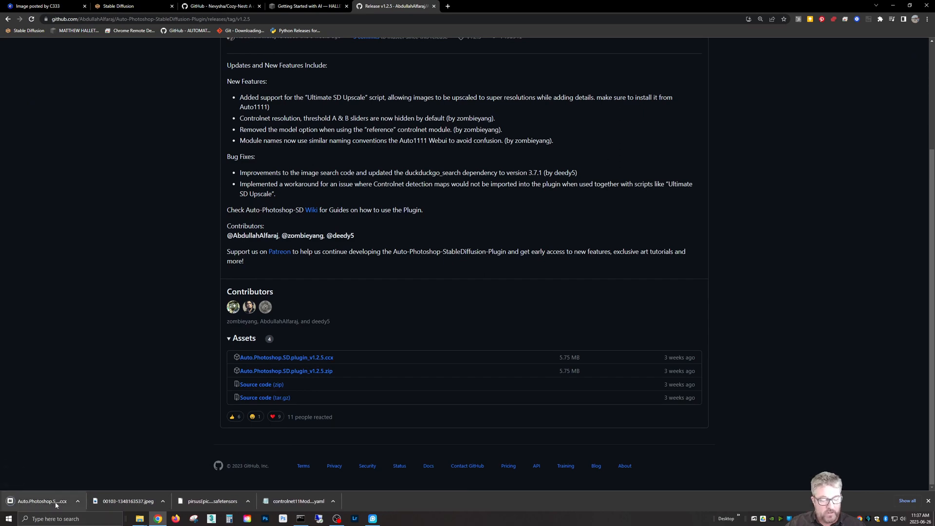
Step: Install the downloaded .ccx over the earlier plugin version and launch Photoshop
left_click(42, 501)
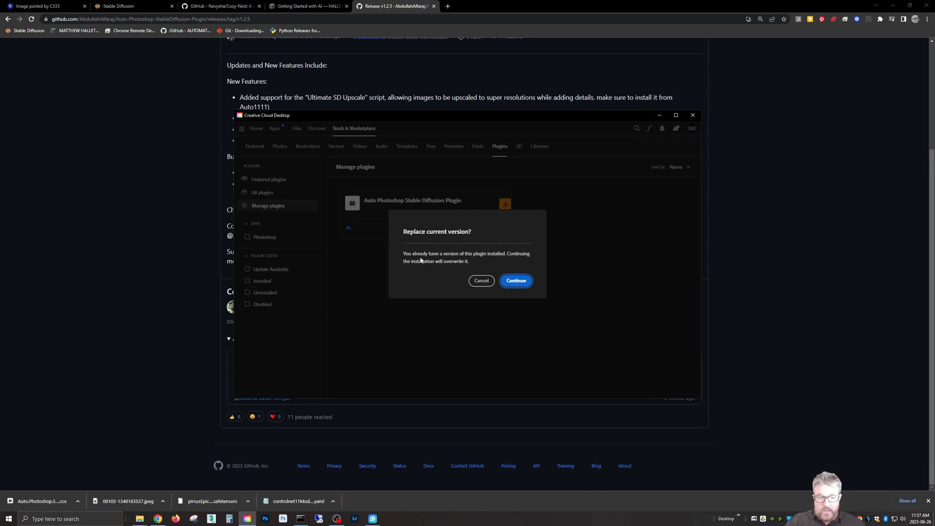
mouse_move(510, 260)
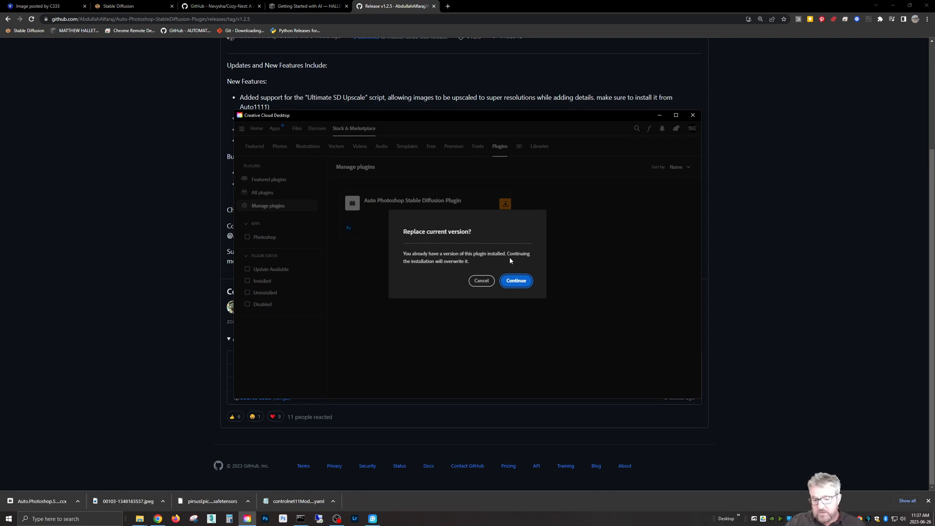
left_click(515, 281)
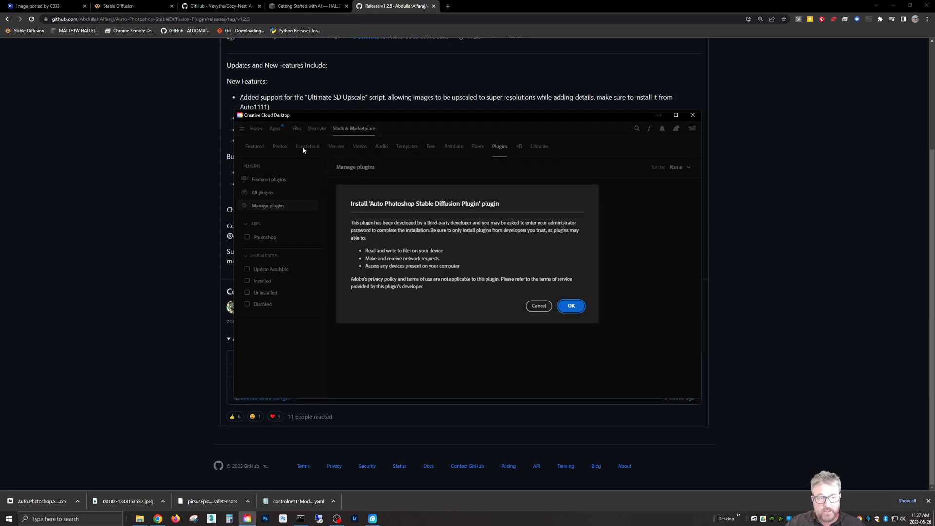
left_click(570, 306)
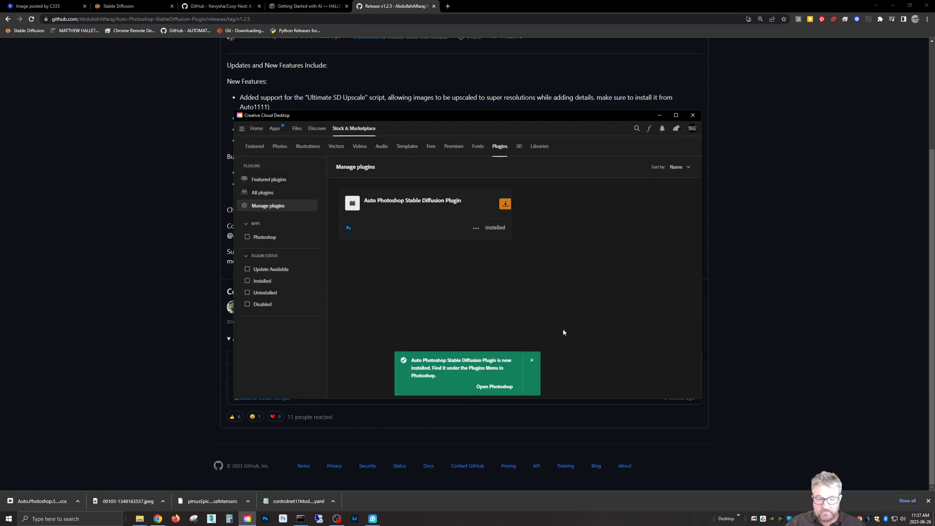
left_click(531, 361)
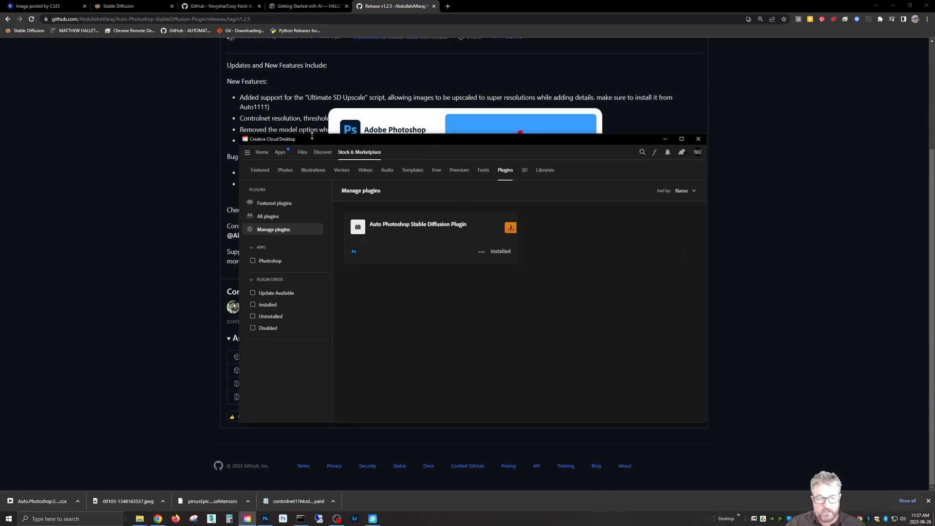
mouse_move(404, 210)
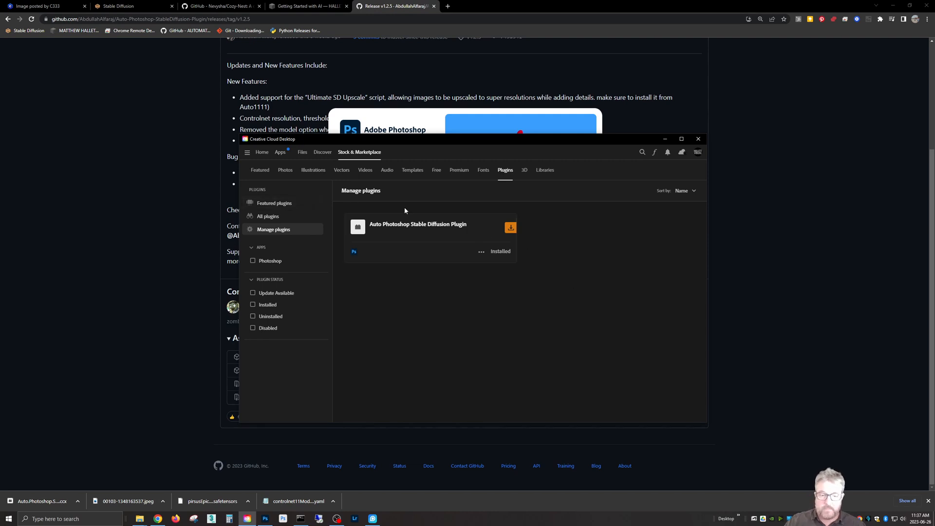
mouse_move(582, 265)
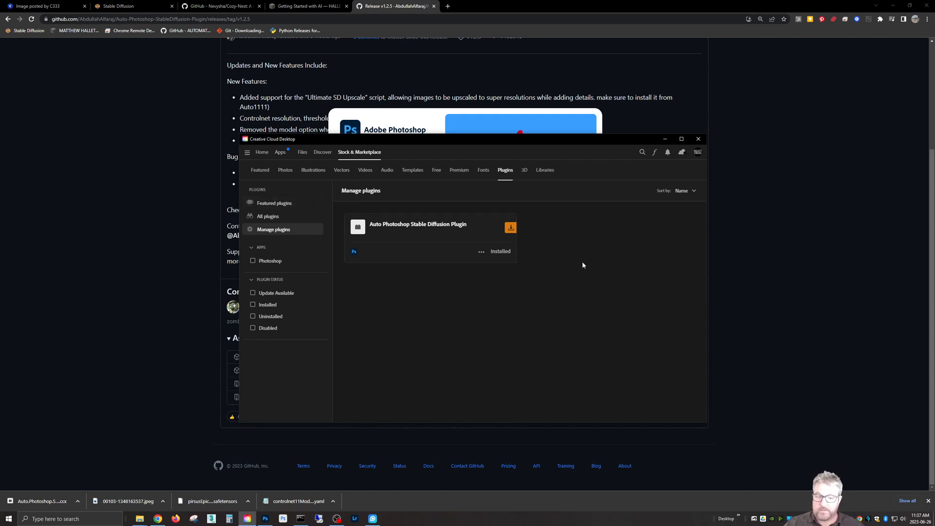
left_click(265, 518)
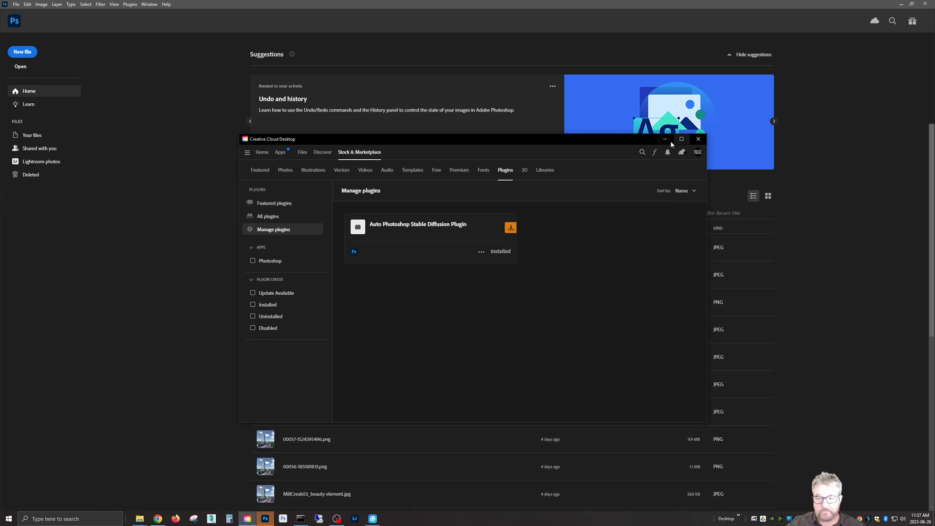
Step: Create a blank 576×576 white document and open the Auto Photoshop SD plugin panel
left_click(698, 139)
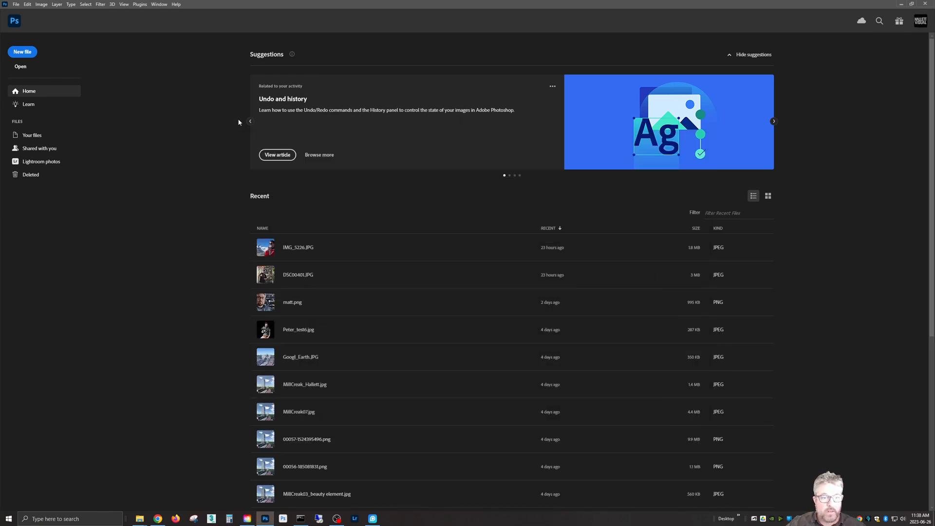
mouse_move(301, 518)
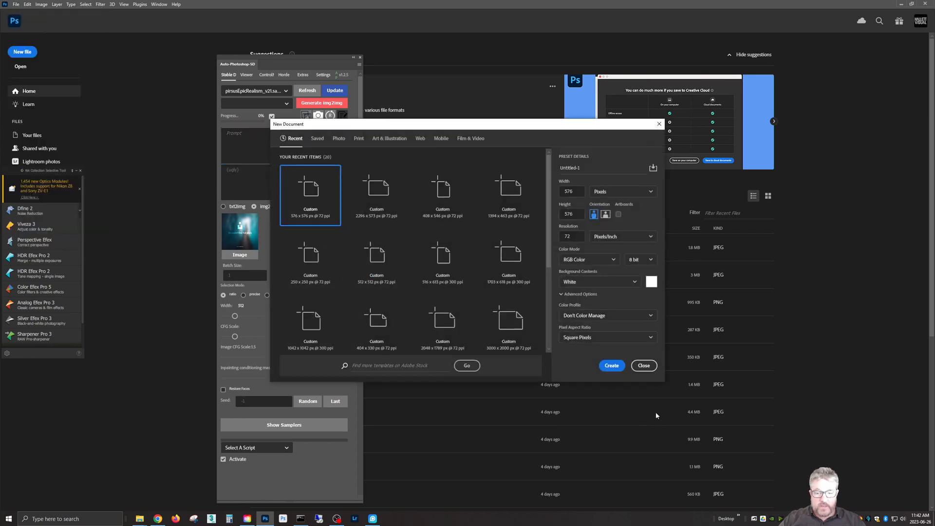
left_click(611, 365)
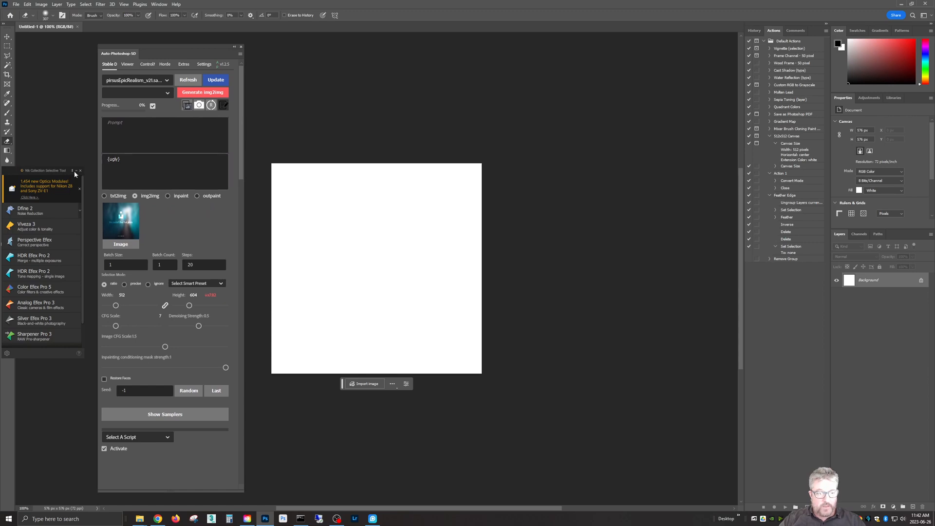
left_click(77, 170)
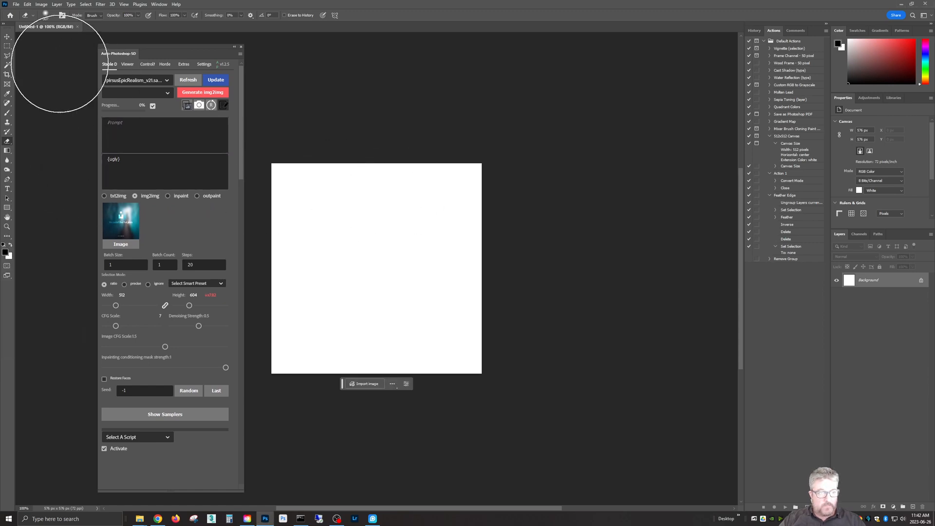
left_click(8, 45)
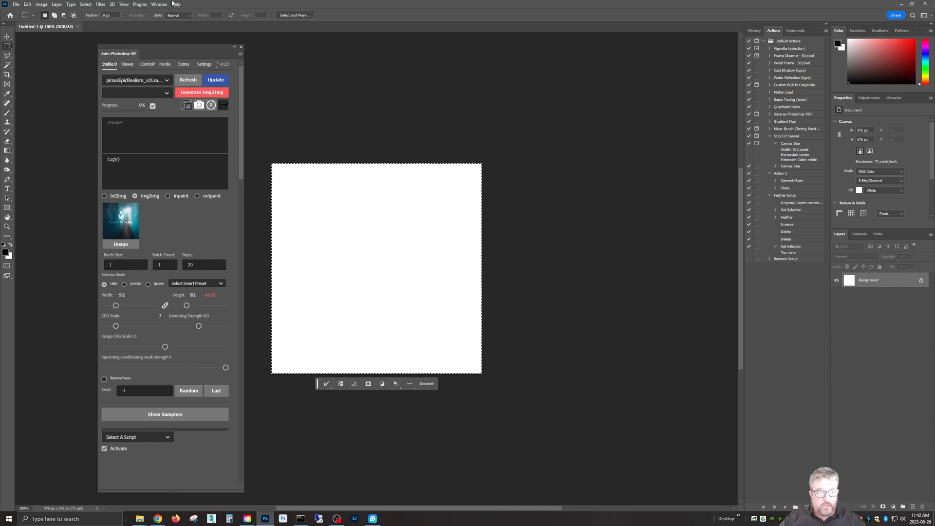
left_click(140, 4)
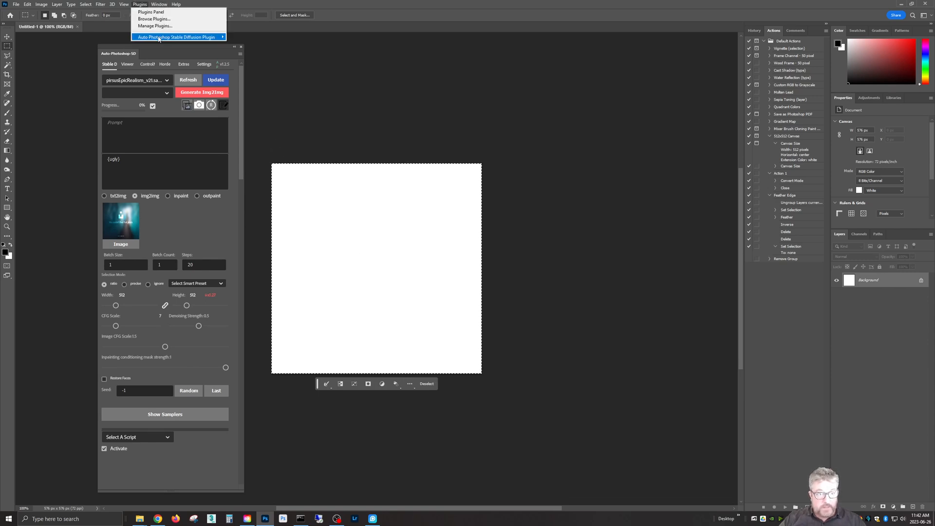
mouse_move(151, 42)
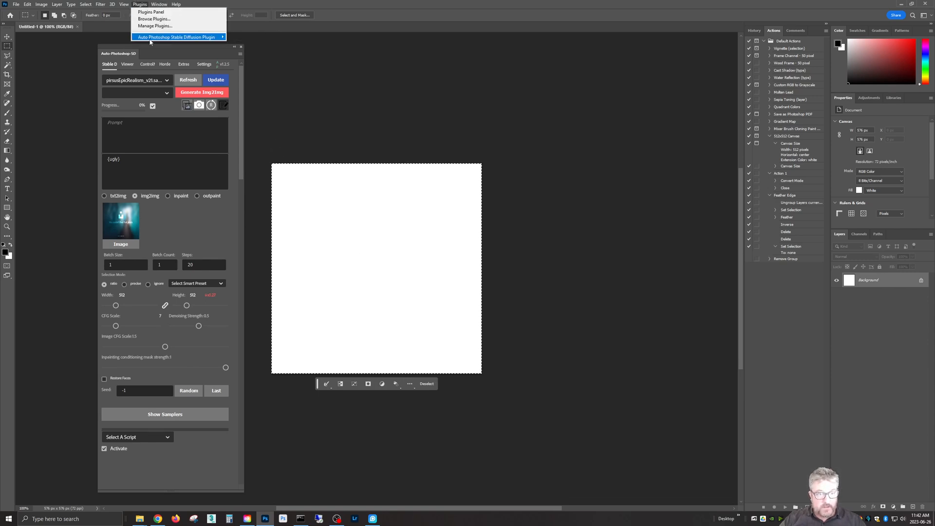
mouse_move(178, 36)
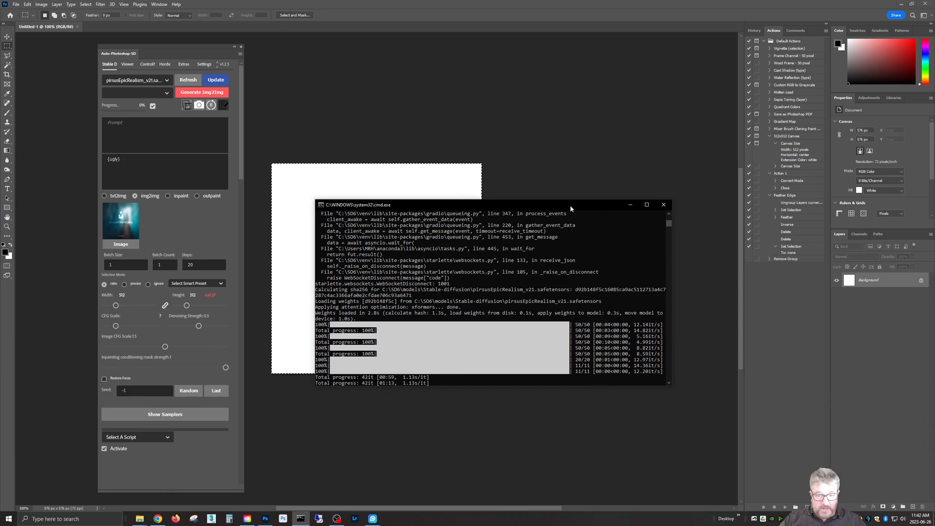
left_click(662, 204)
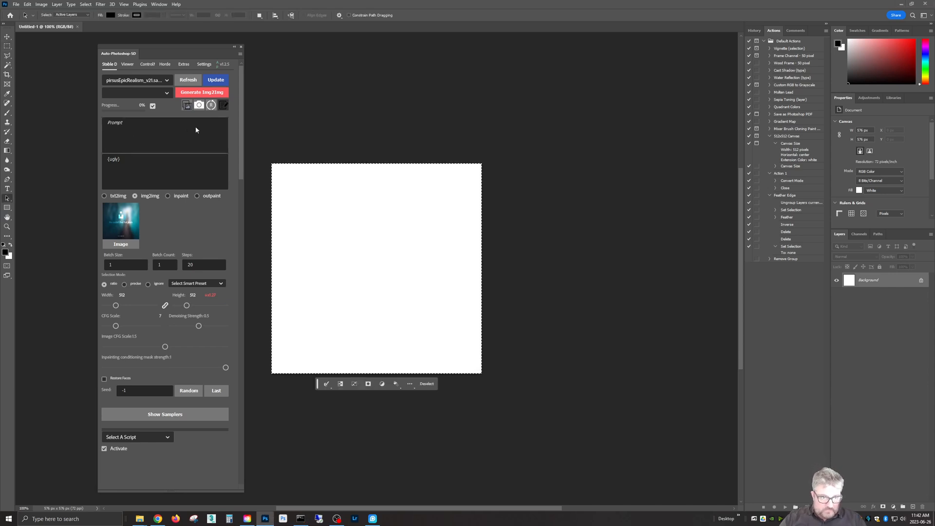
Step: Generate a txt2img image from the prompt 'a house on hill', dismissing the error dialog
left_click(164, 136)
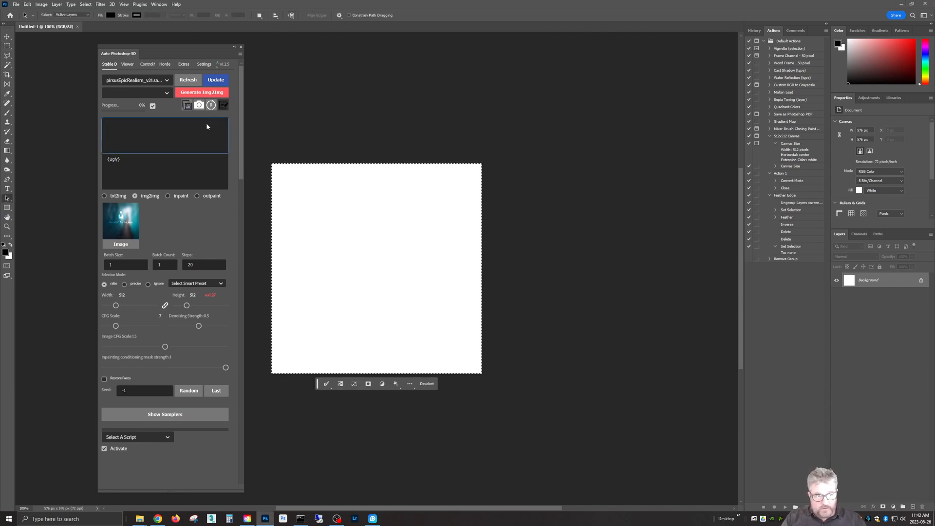
type("a house")
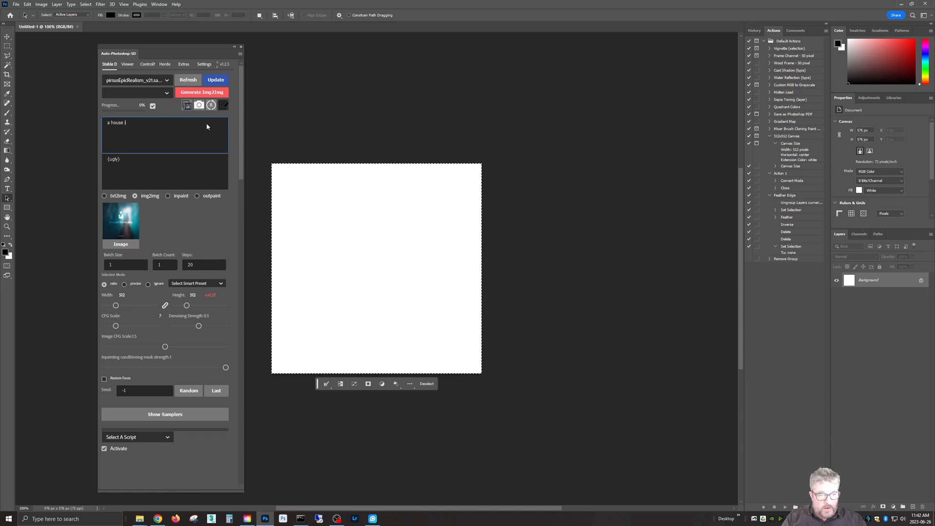
type("on hill")
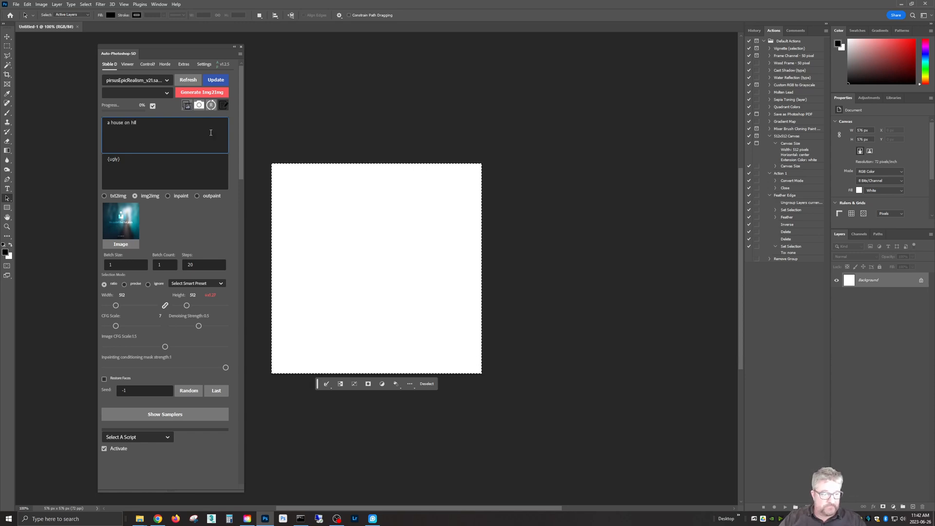
left_click(104, 196)
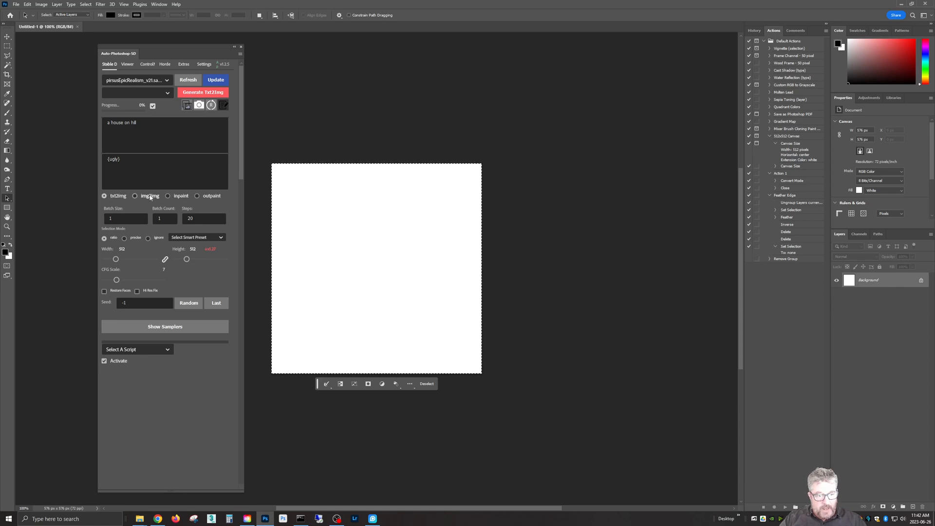
left_click(203, 92)
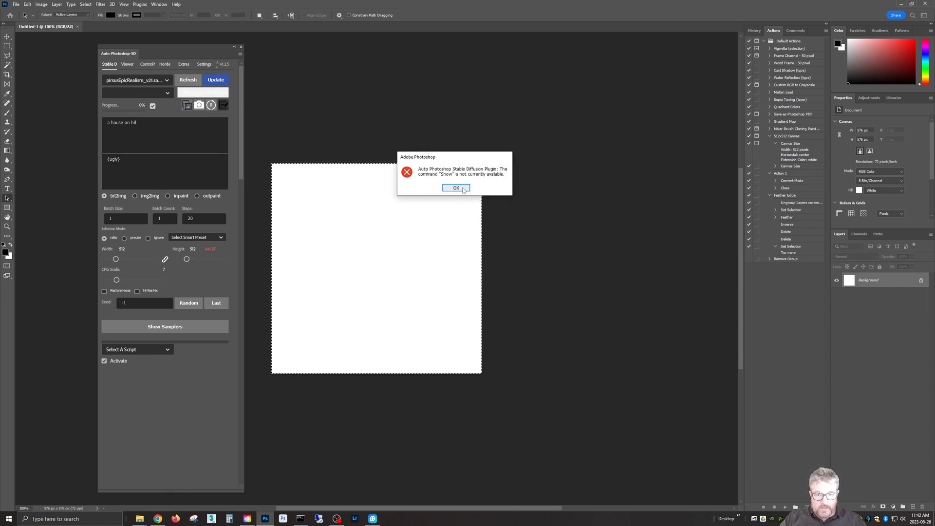
left_click(457, 188)
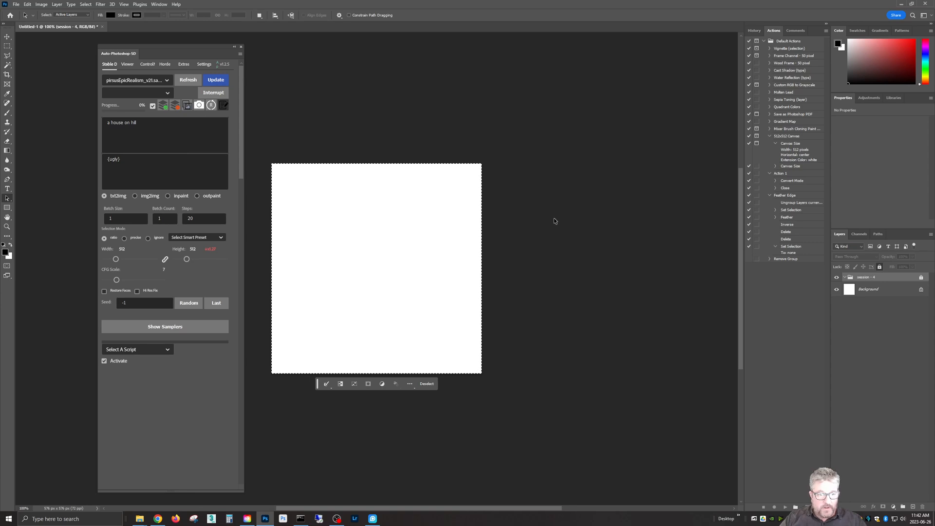
left_click(216, 79)
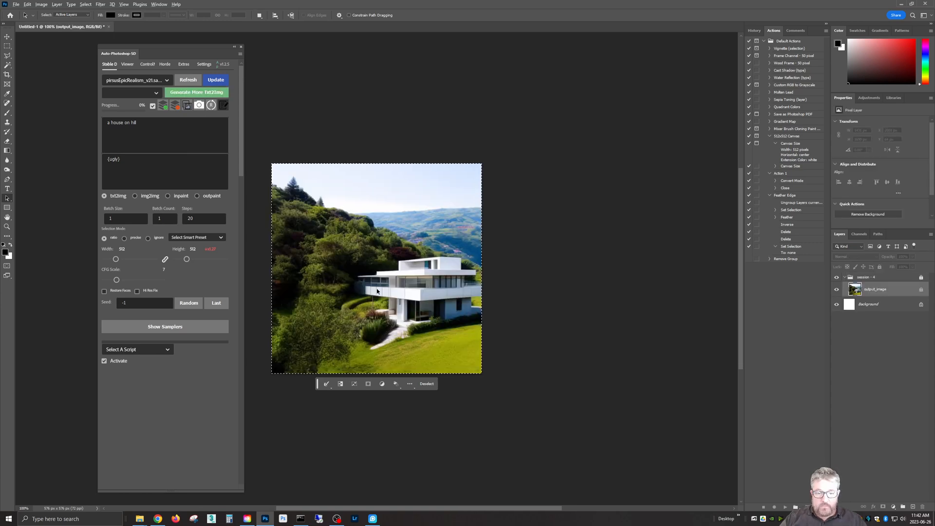
mouse_move(494, 248)
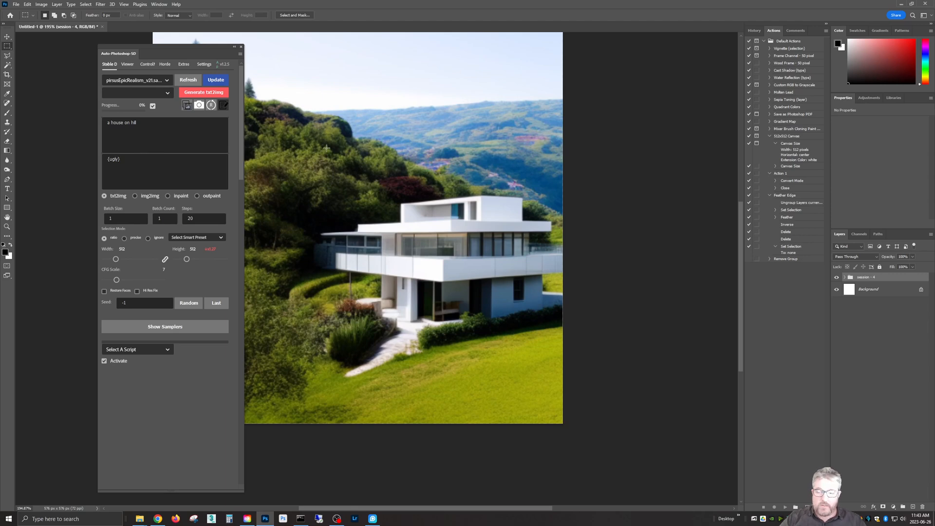
mouse_move(224, 66)
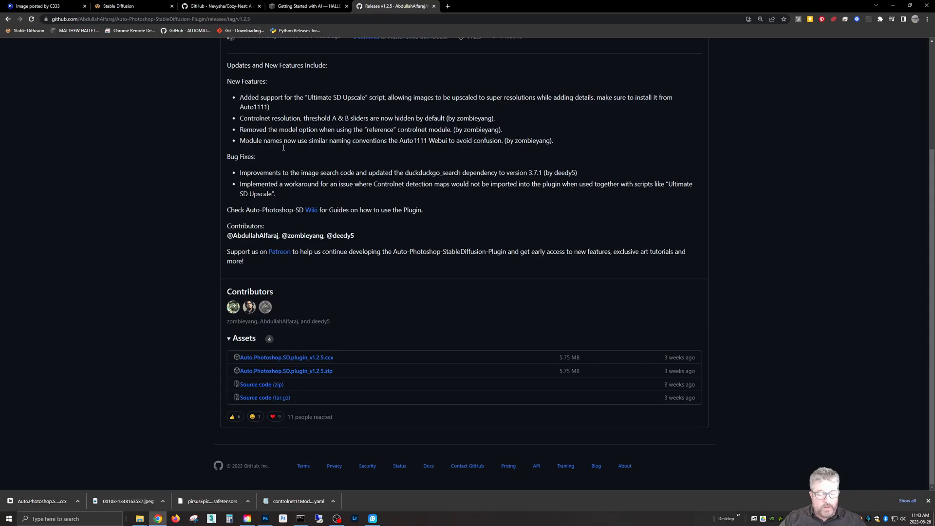
Step: Load the list of available extensions and find Cozy Nest
left_click(125, 6)
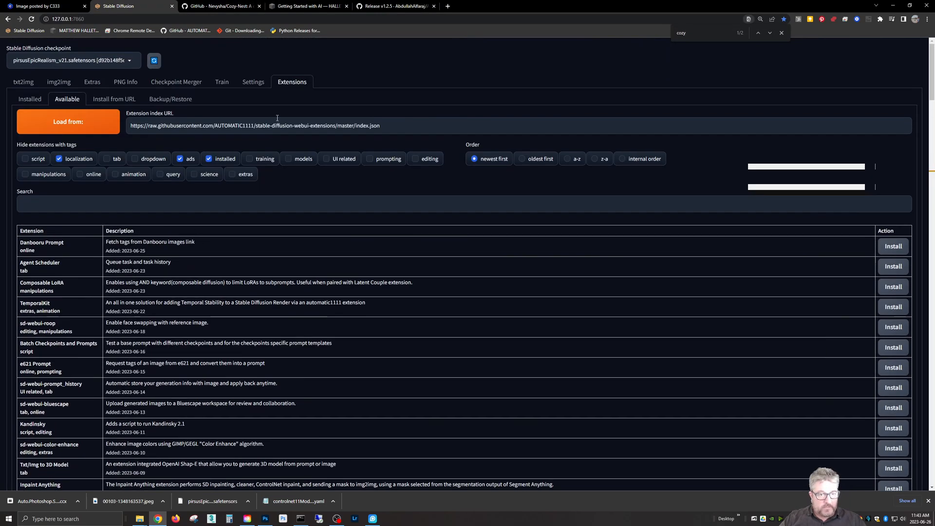
left_click(68, 122)
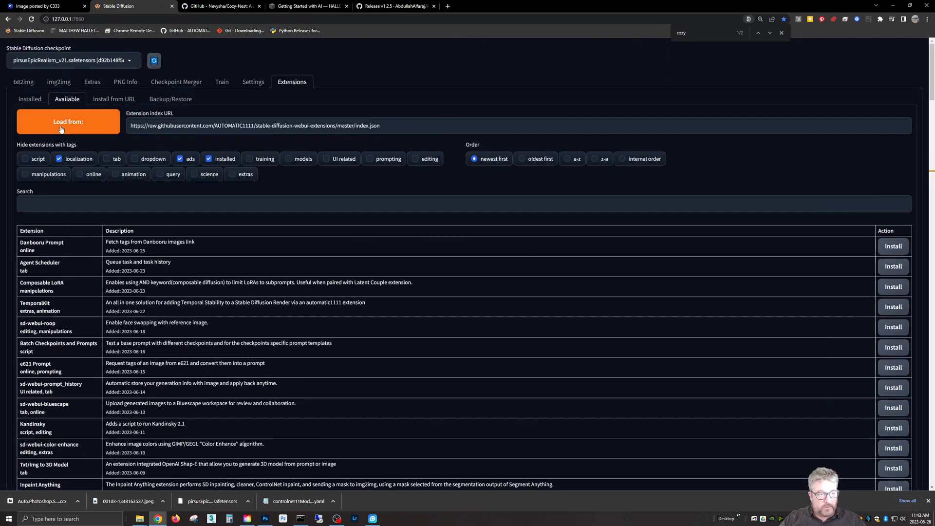
scroll("down", 3)
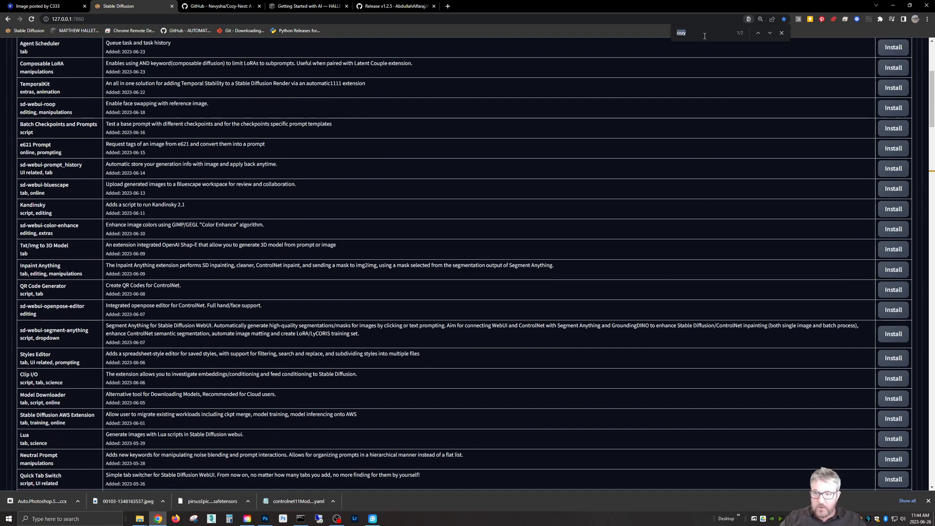
left_click(757, 33)
type("tes")
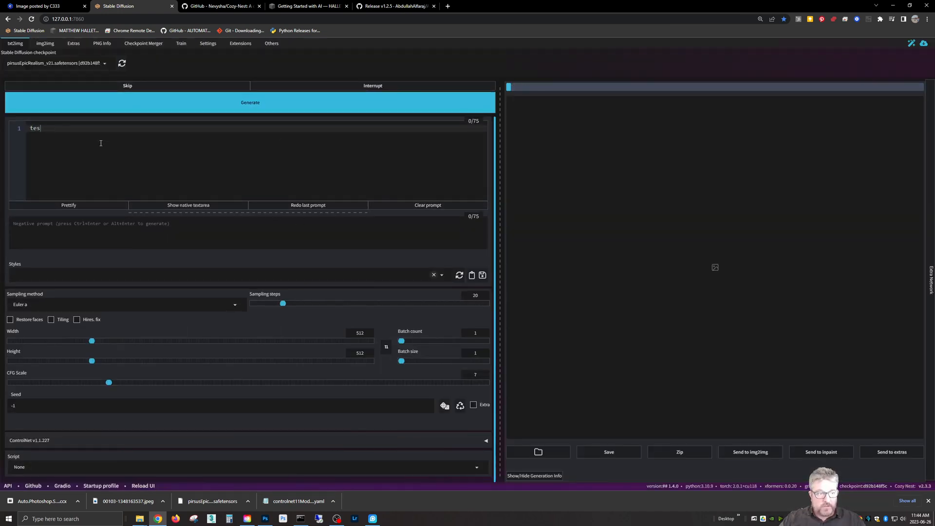
Step: Generate a test image from the 'test' prompt
left_click(250, 101)
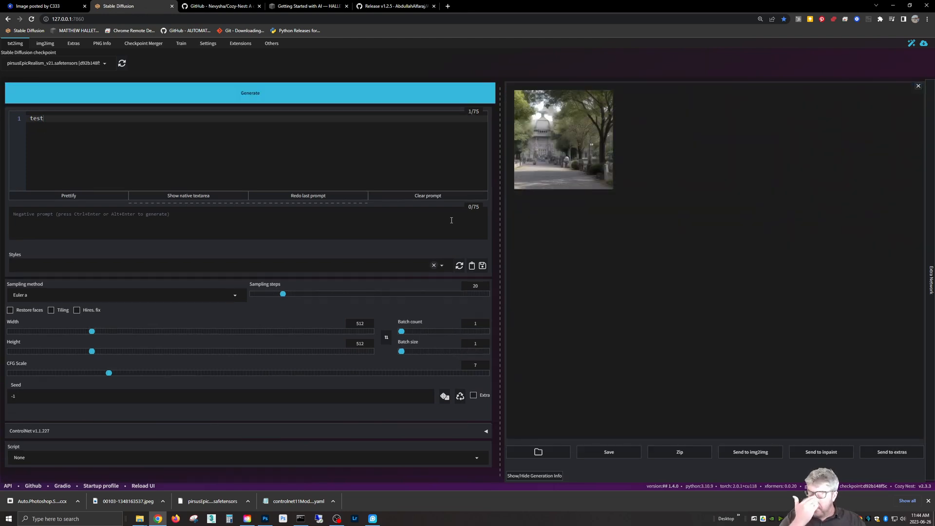
mouse_move(503, 292)
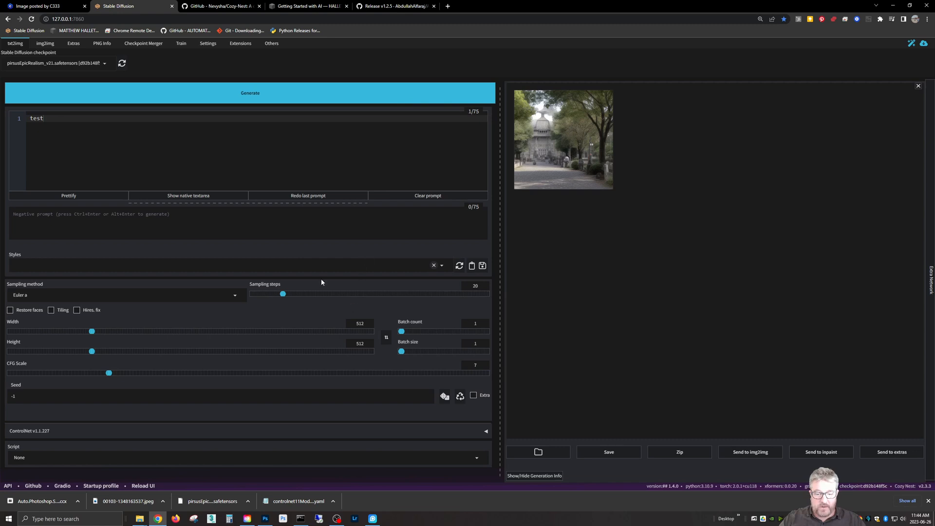
mouse_move(460, 170)
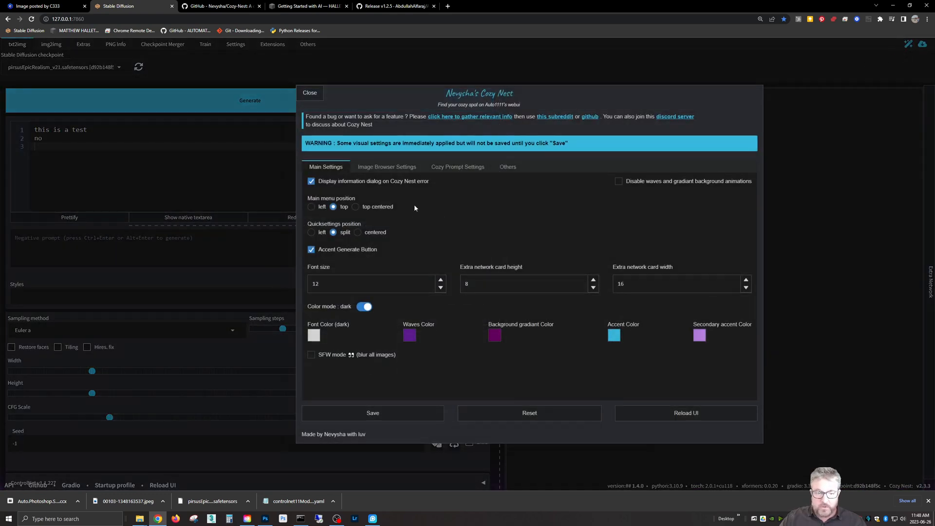
mouse_move(411, 266)
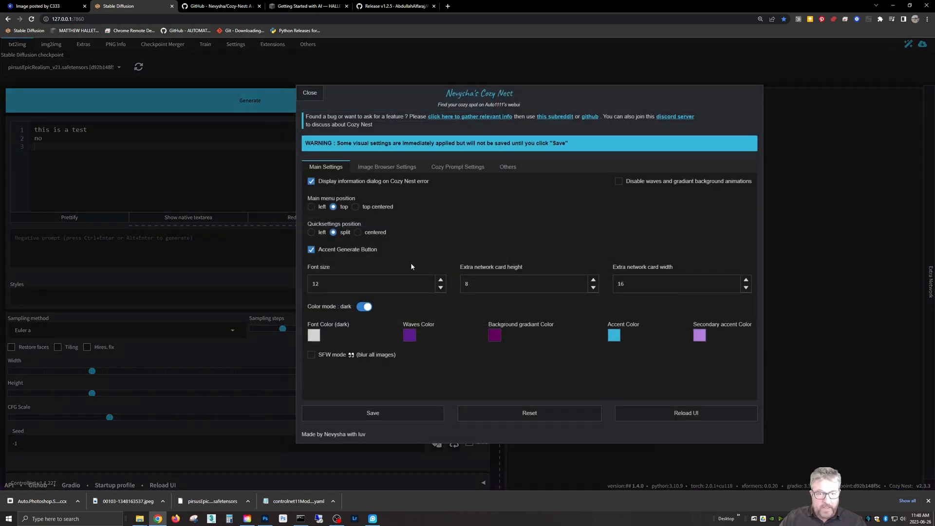
Step: Untick Enable Cozy Prompt under Cozy Prompt Settings
left_click(457, 167)
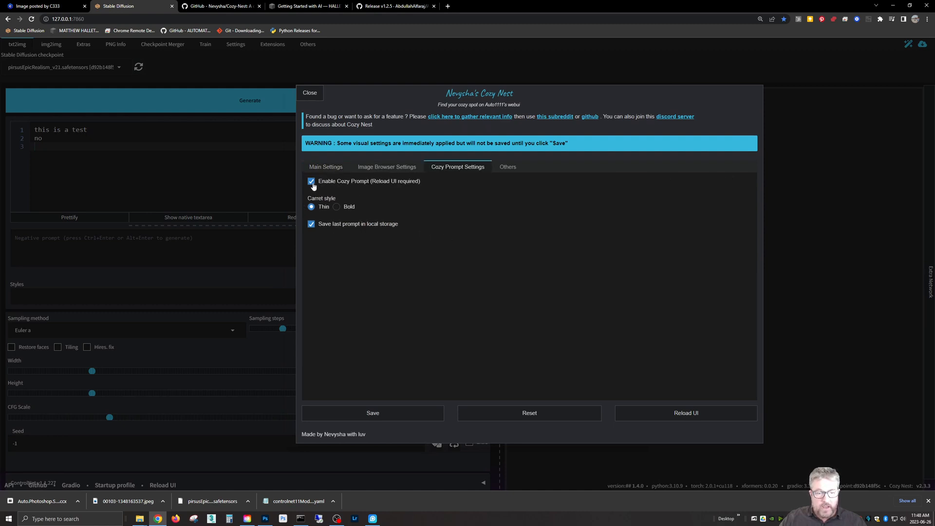
left_click(311, 181)
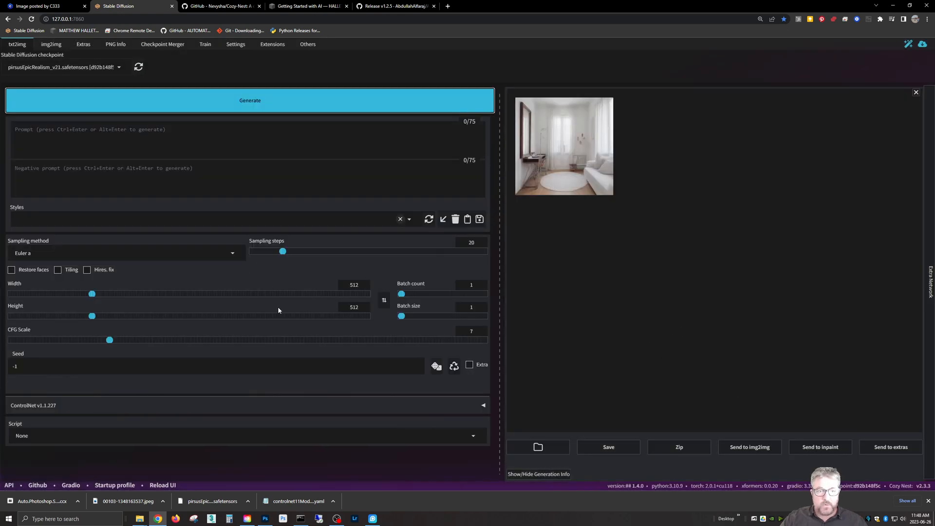
mouse_move(221, 6)
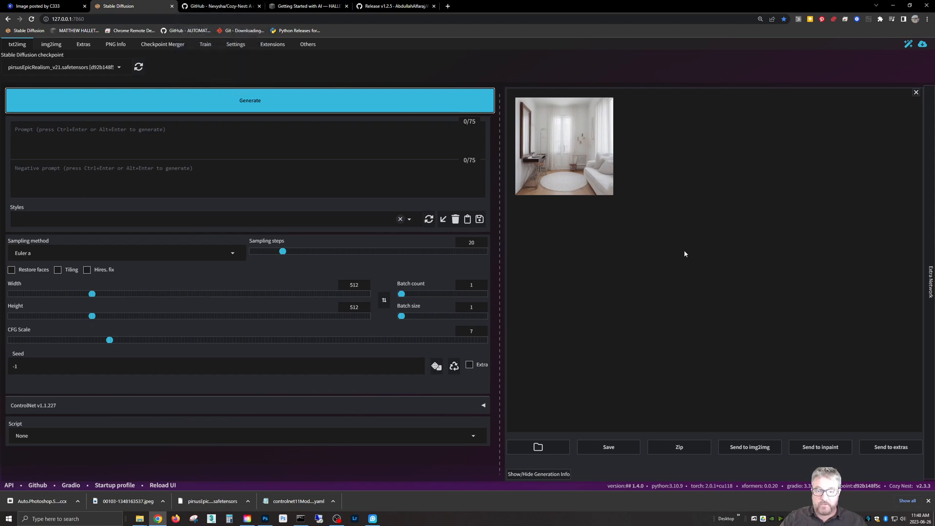
mouse_move(497, 327)
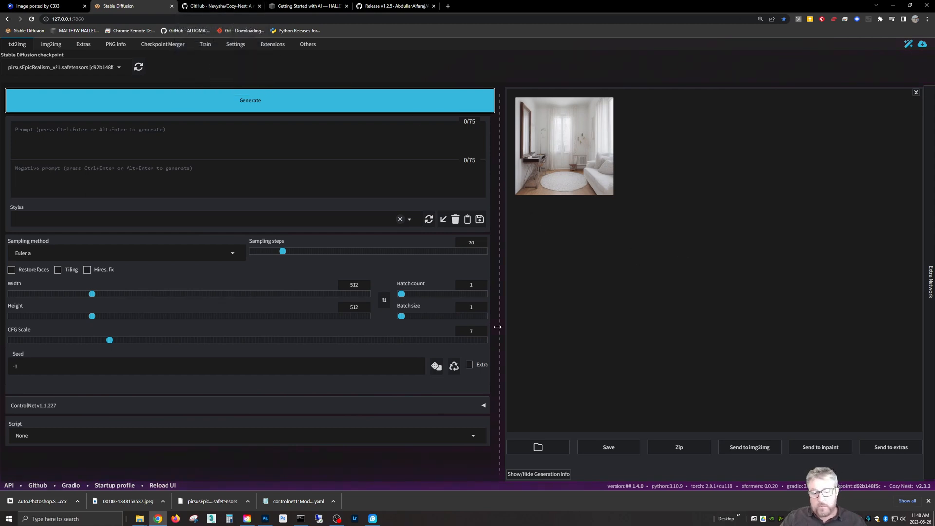
mouse_move(767, 469)
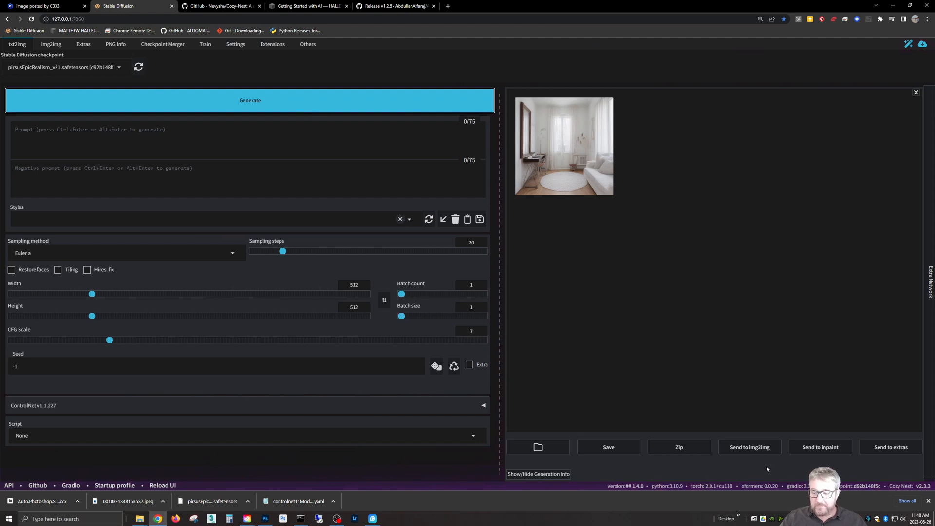